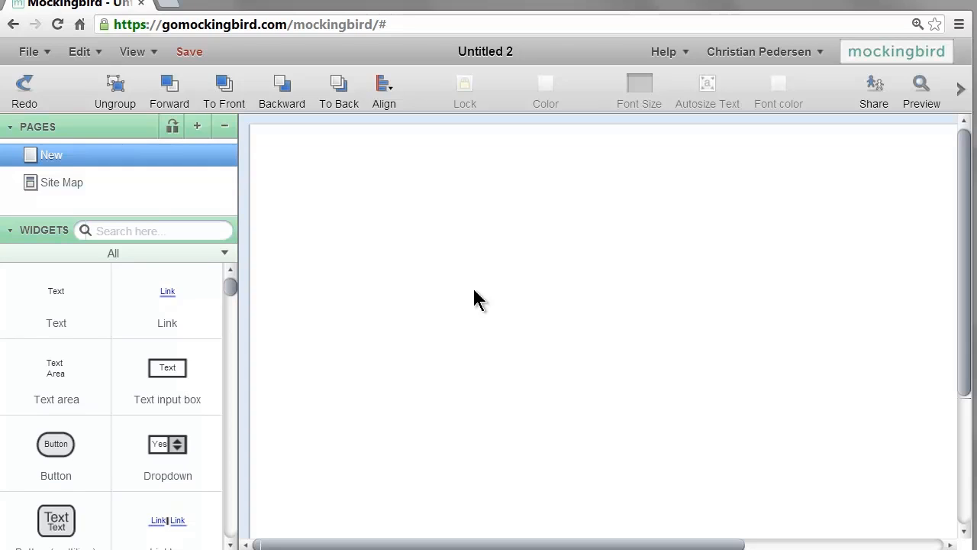
pyautogui.moveTo(160, 189)
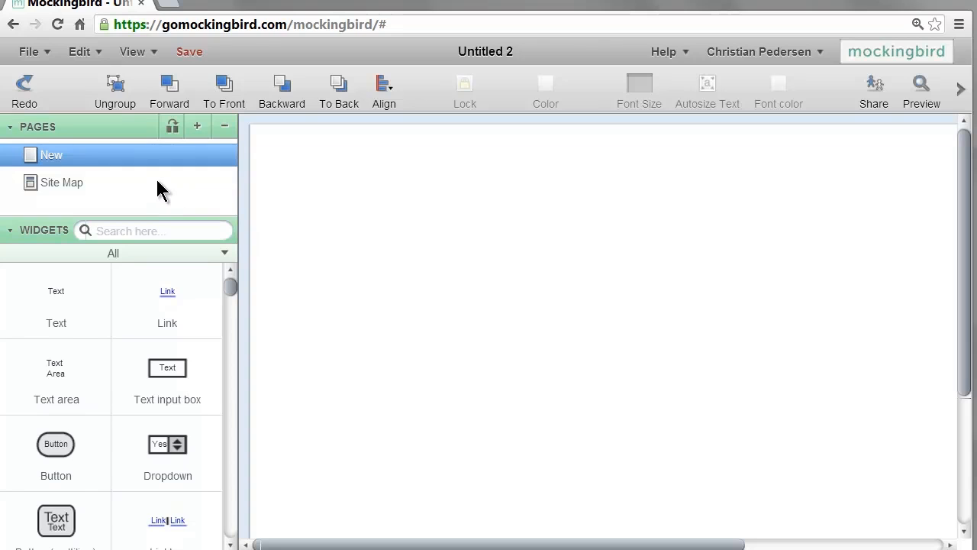
# - Show the Site Map page with the whole sitemap group selected, then deselected
pyautogui.click(61, 181)
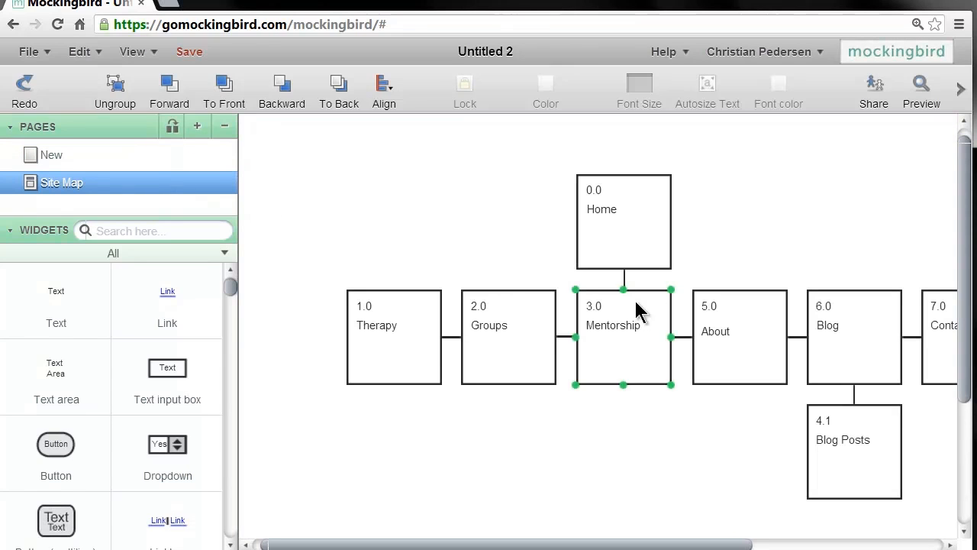
pyautogui.moveTo(638, 348)
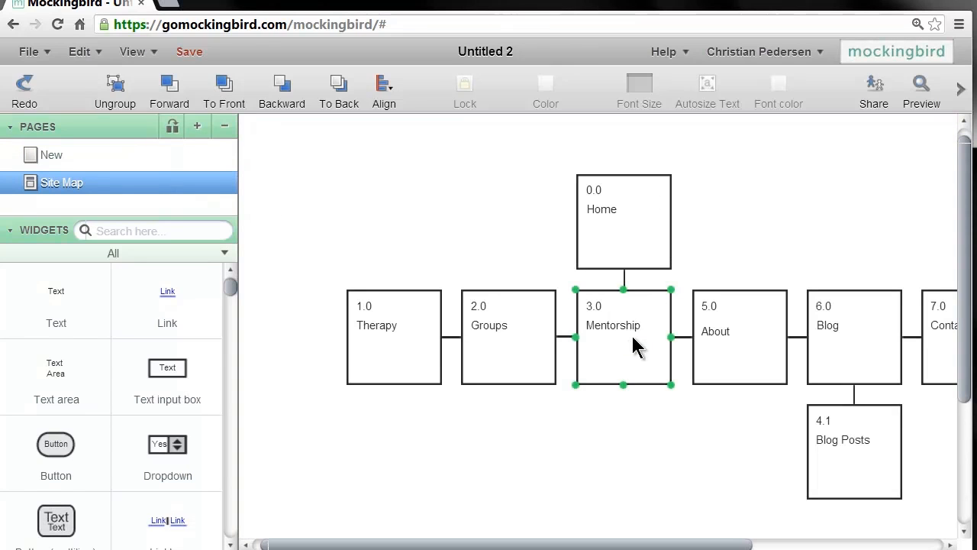
pyautogui.moveTo(616, 339)
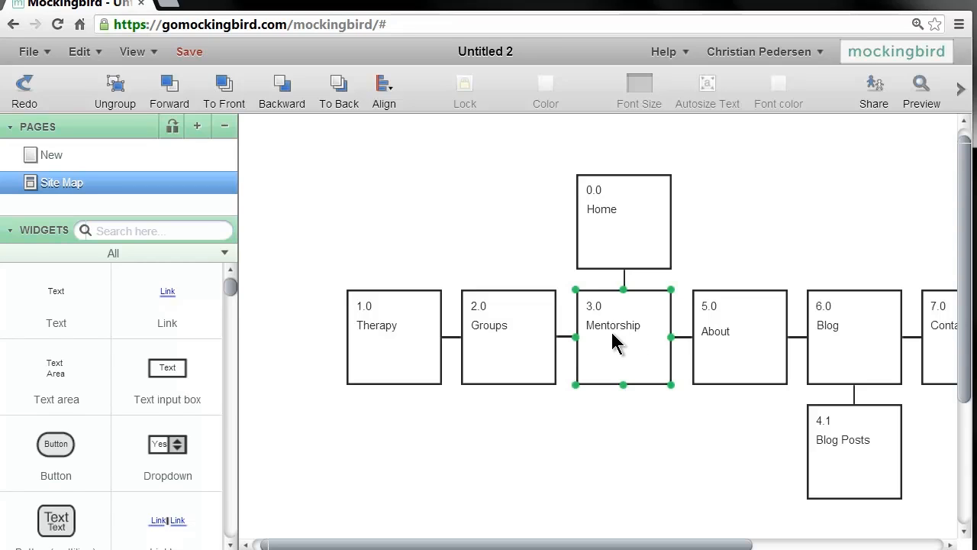
pyautogui.click(549, 252)
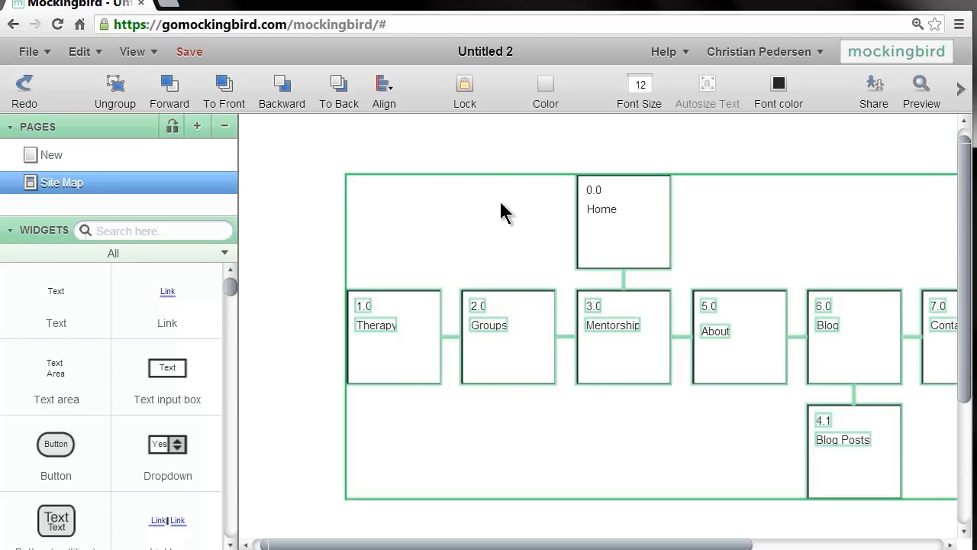
pyautogui.moveTo(268, 159)
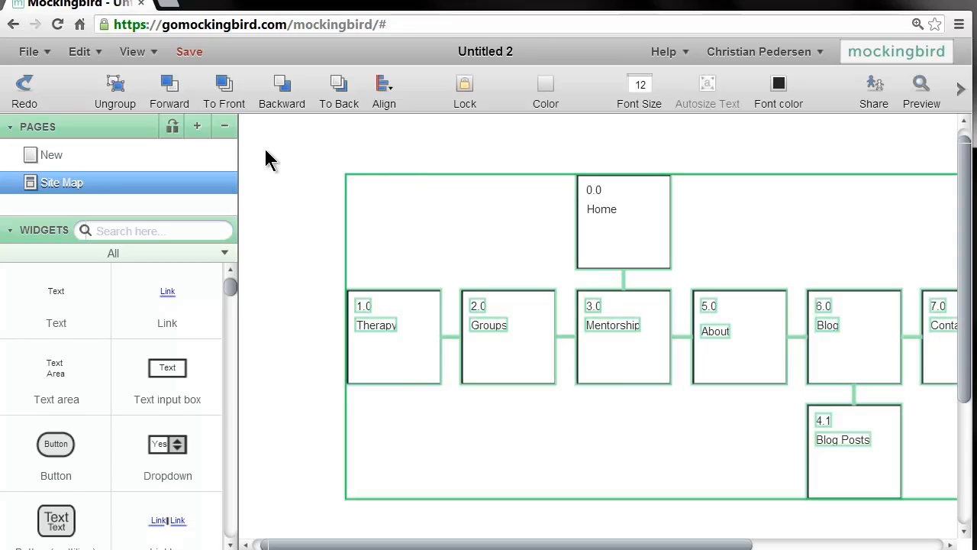
pyautogui.moveTo(130, 156)
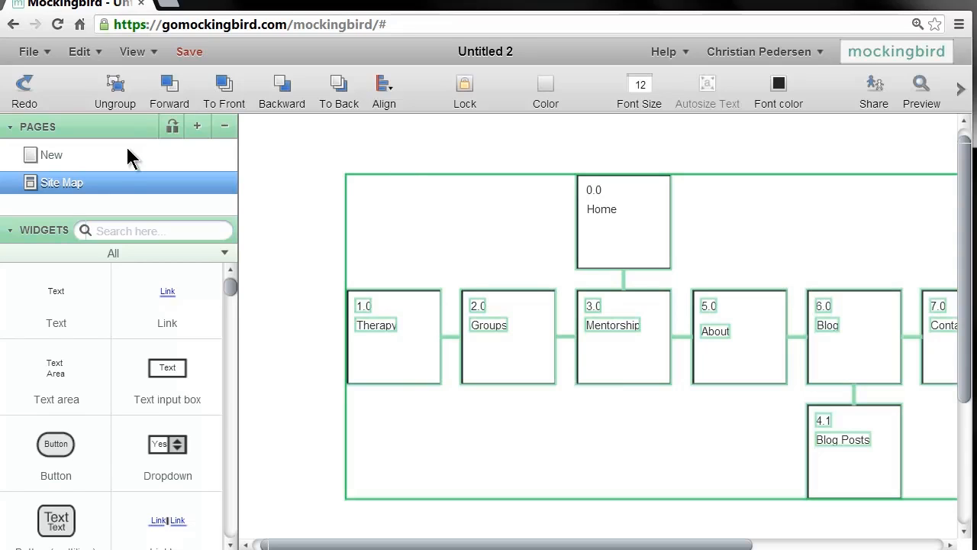
pyautogui.moveTo(168, 95)
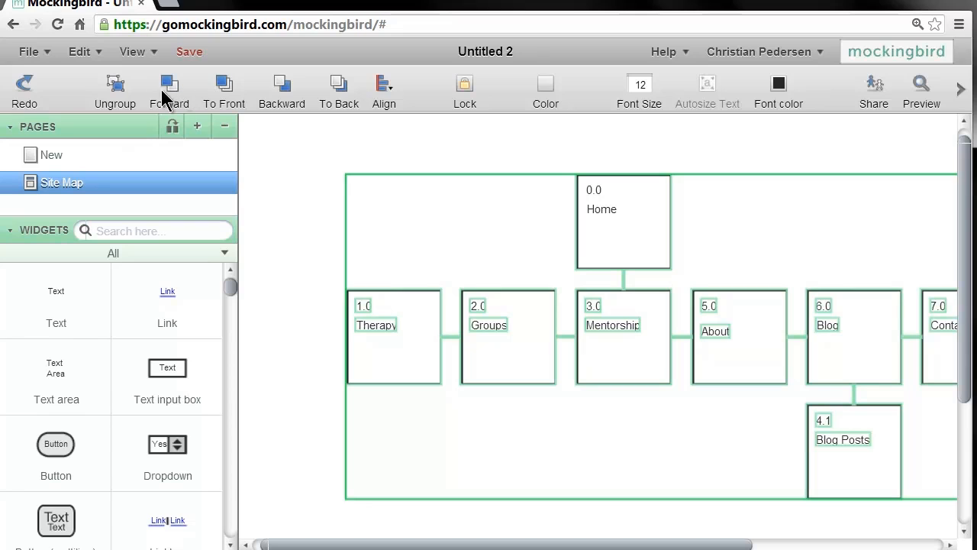
pyautogui.moveTo(625, 267)
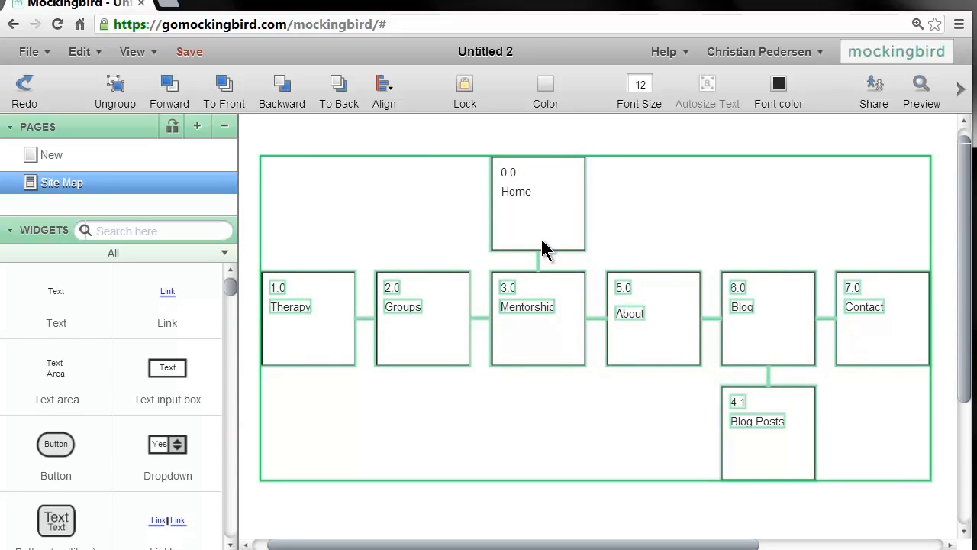
pyautogui.moveTo(659, 159)
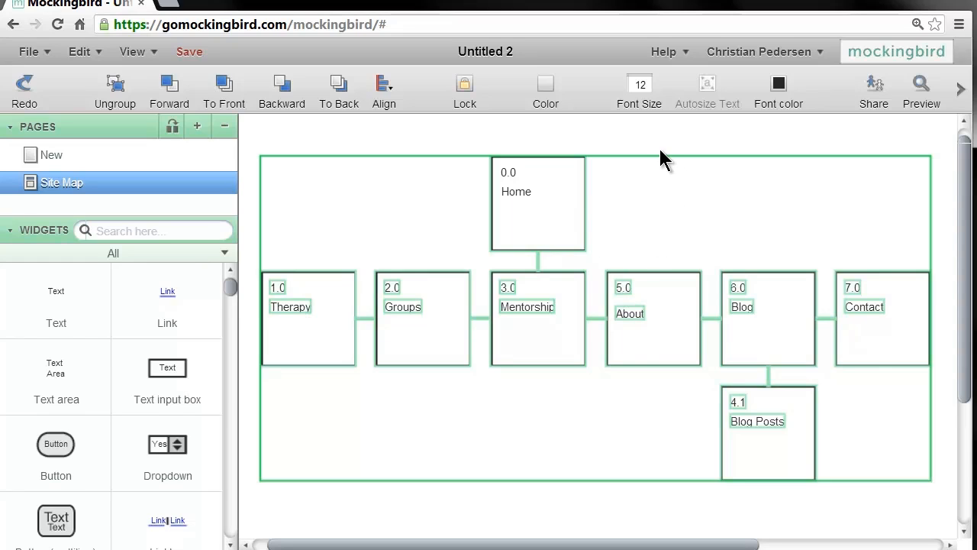
pyautogui.click(662, 191)
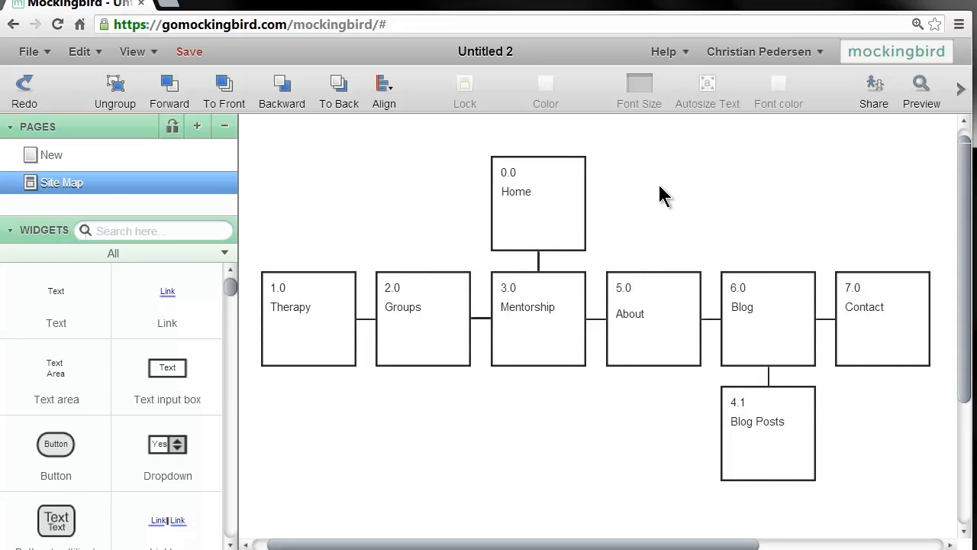
pyautogui.moveTo(638, 235)
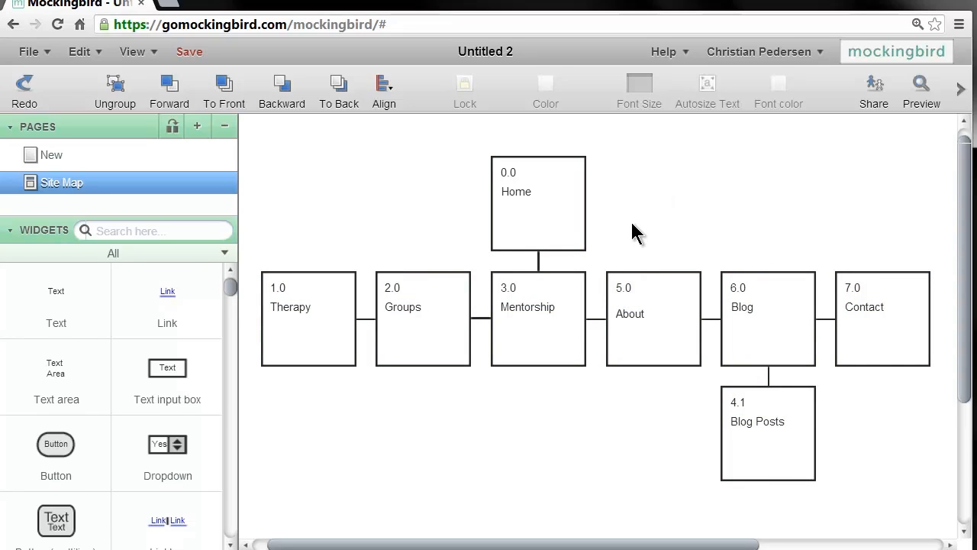
pyautogui.moveTo(632, 214)
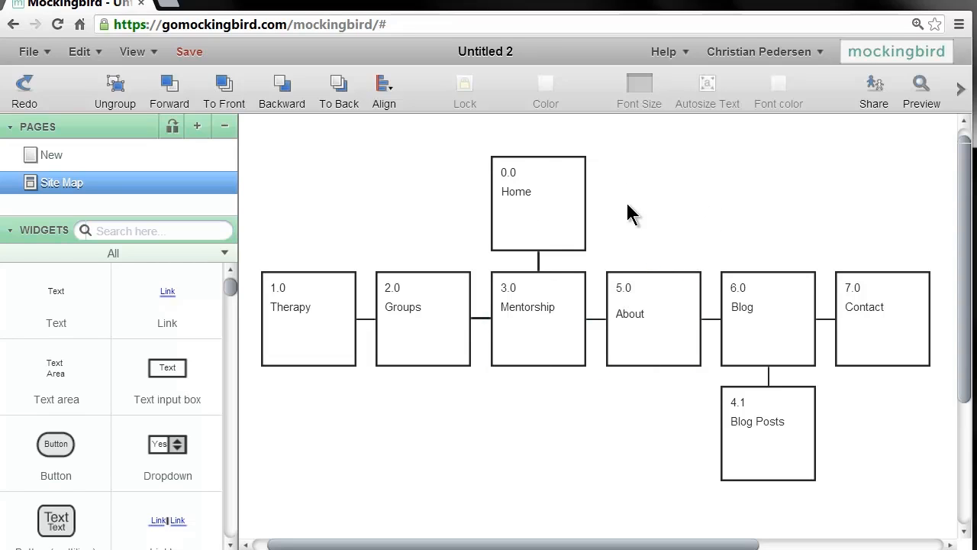
pyautogui.moveTo(641, 274)
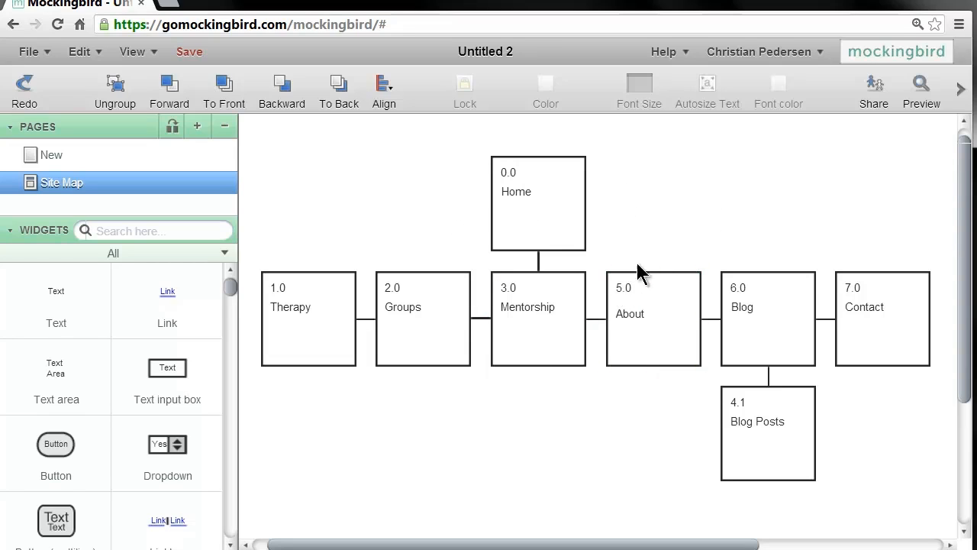
pyautogui.moveTo(680, 267)
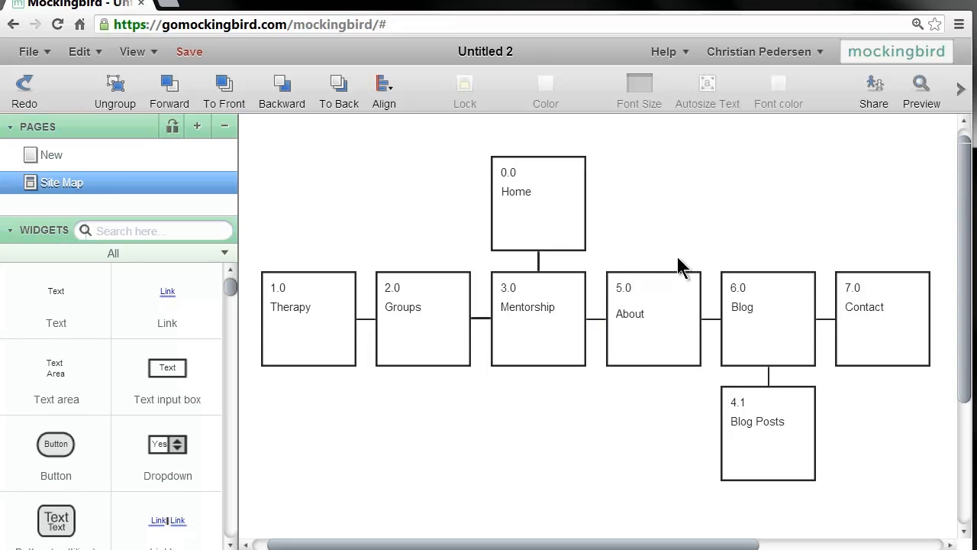
pyautogui.moveTo(474, 198)
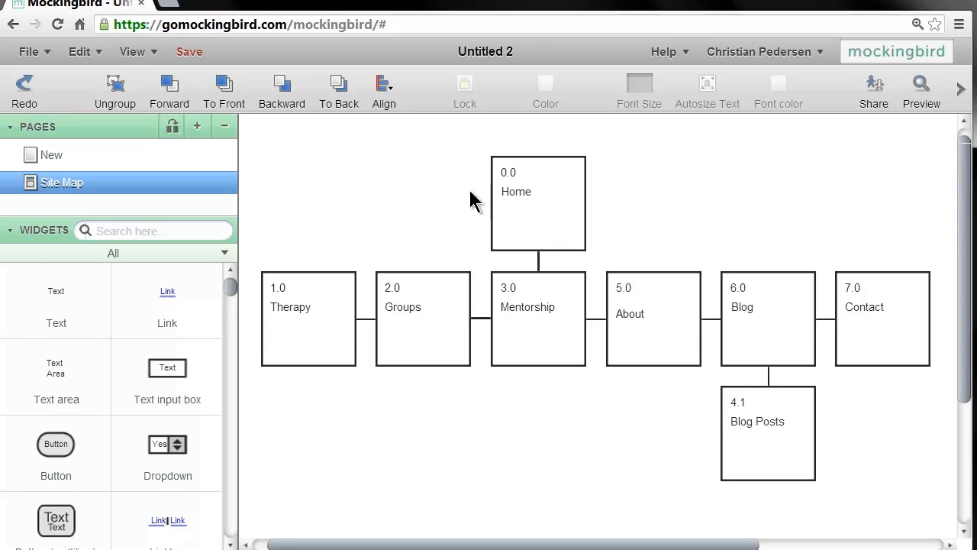
pyautogui.moveTo(95, 161)
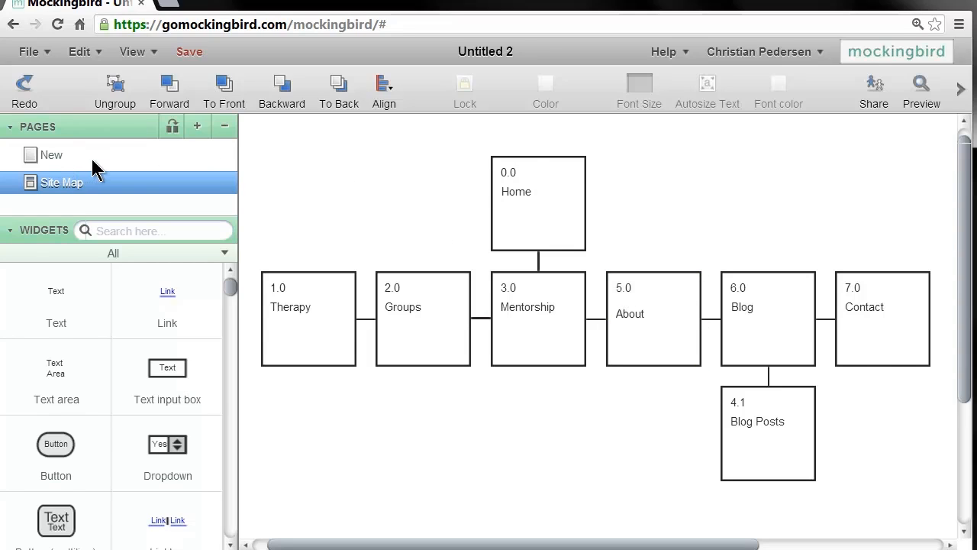
# - Switch to the blank New page and place a Rectangle widget on its canvas
pyautogui.click(51, 156)
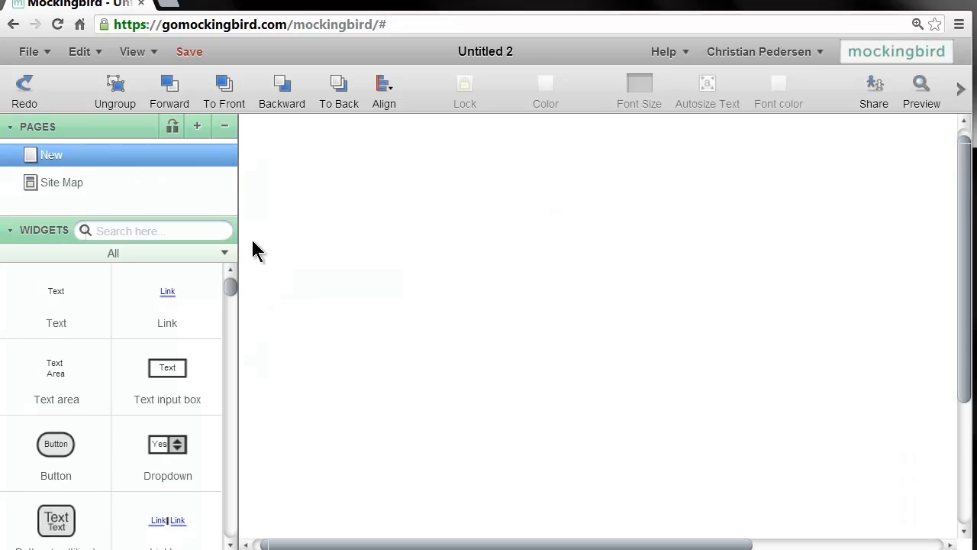
pyautogui.moveTo(168, 450)
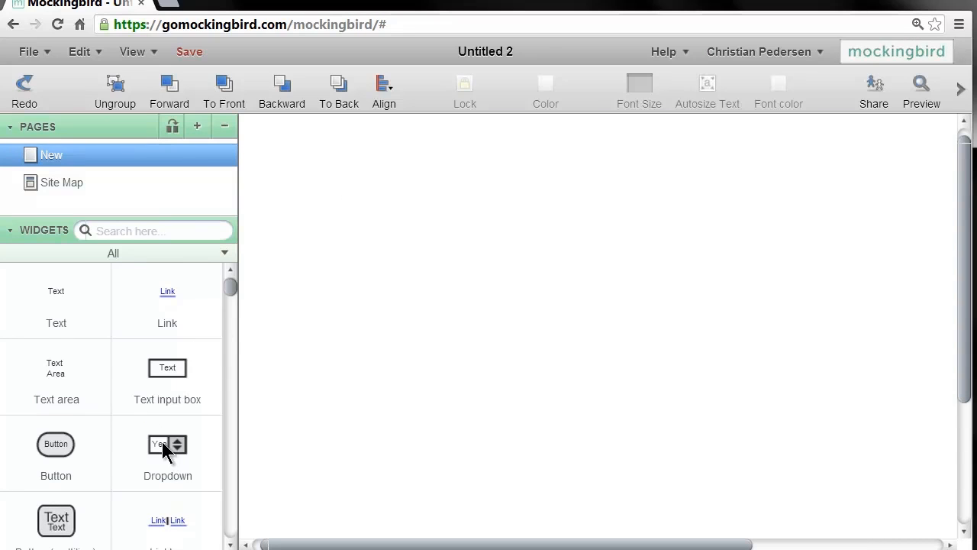
pyautogui.scroll(-3)
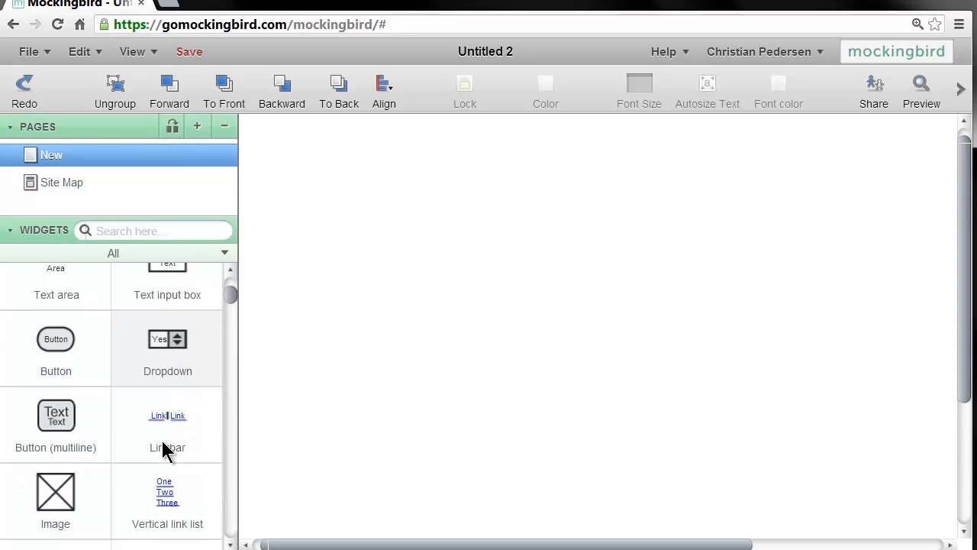
pyautogui.scroll(-3)
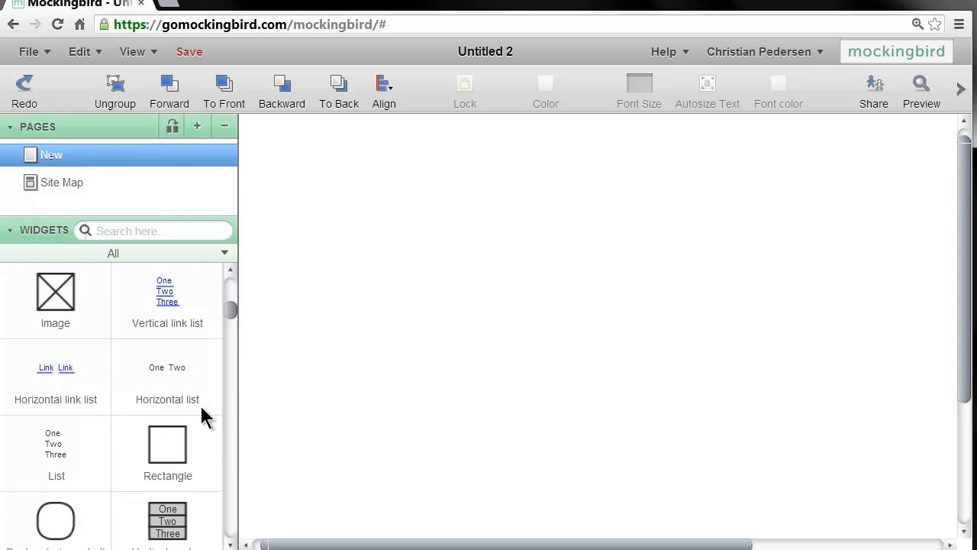
pyautogui.moveTo(168, 444); pyautogui.dragTo(546, 378)
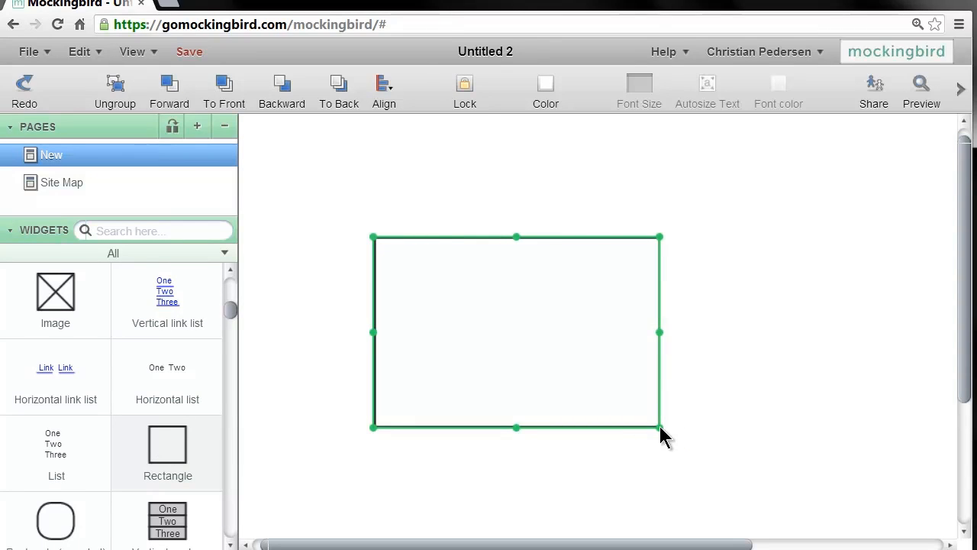
# - Resize the rectangle into a small square and move it up and right
pyautogui.moveTo(659, 427); pyautogui.dragTo(519, 354)
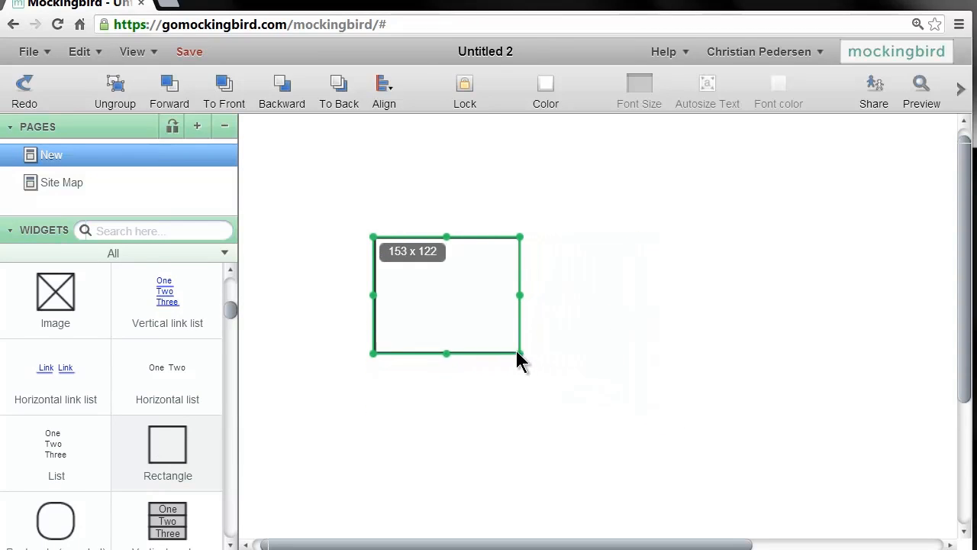
pyautogui.moveTo(522, 354); pyautogui.dragTo(467, 326)
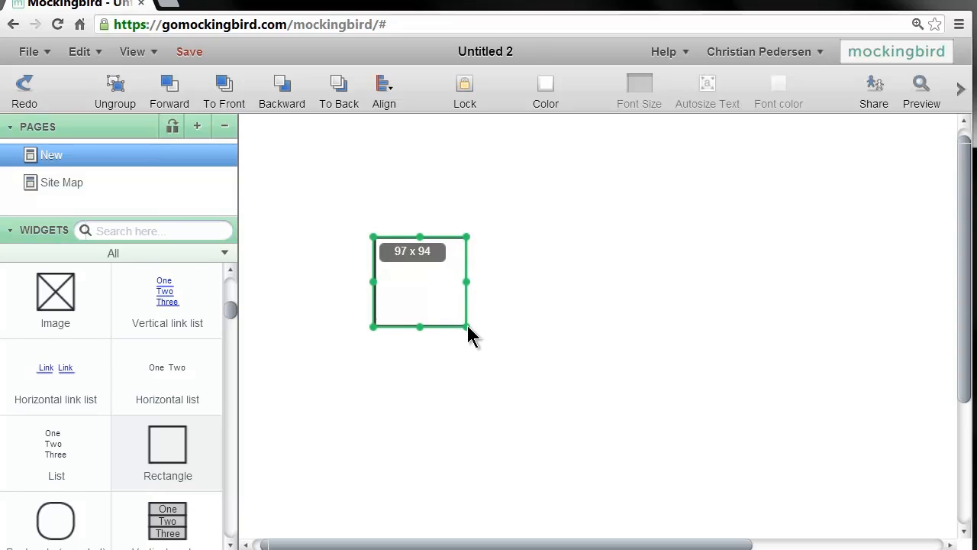
pyautogui.moveTo(467, 325); pyautogui.dragTo(475, 334)
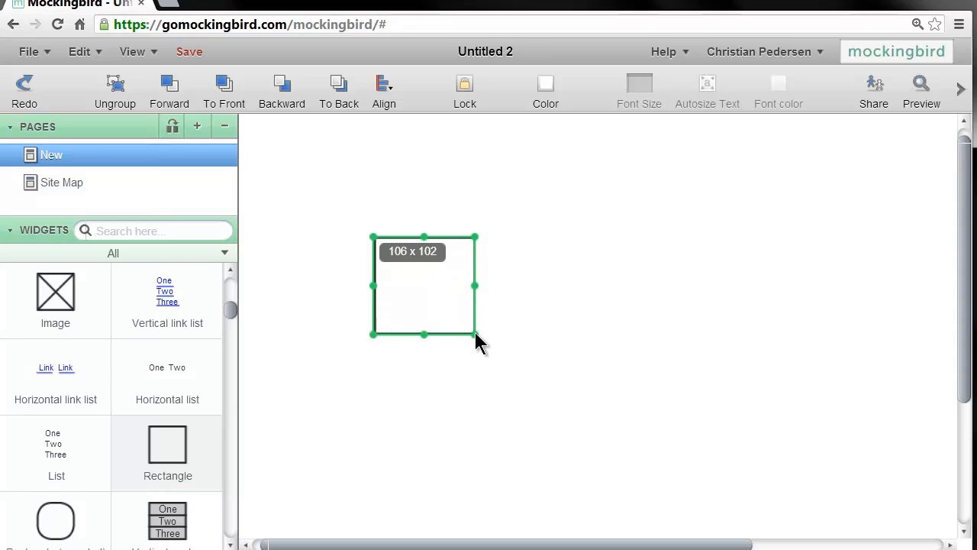
pyautogui.moveTo(477, 333); pyautogui.dragTo(470, 333)
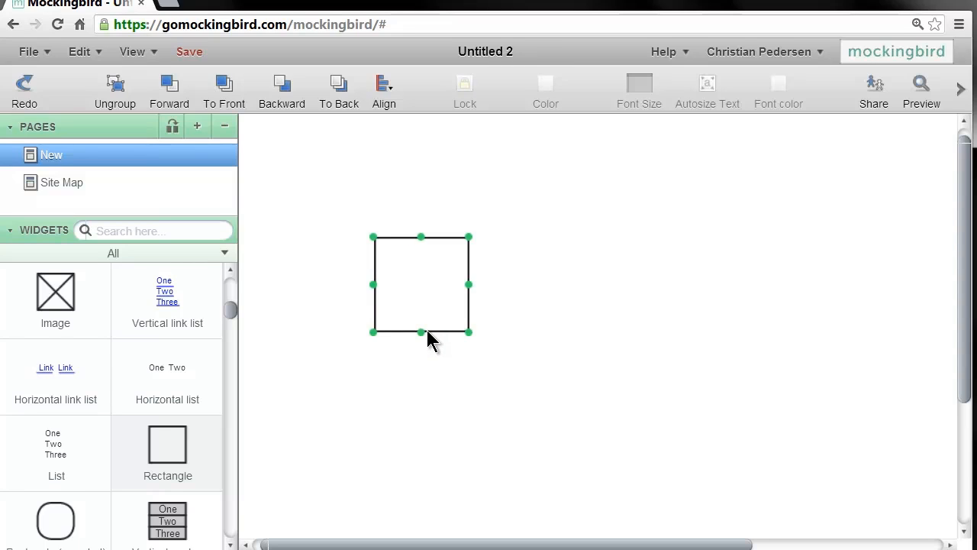
pyautogui.moveTo(421, 283); pyautogui.dragTo(522, 257)
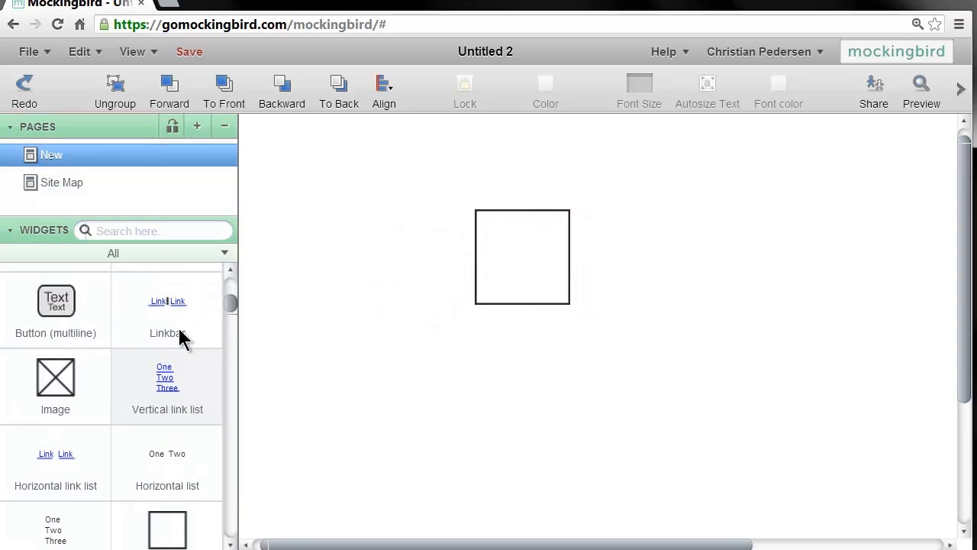
# - Add a 0.0 text label and place it in the square box's top-left corner
pyautogui.scroll(3)
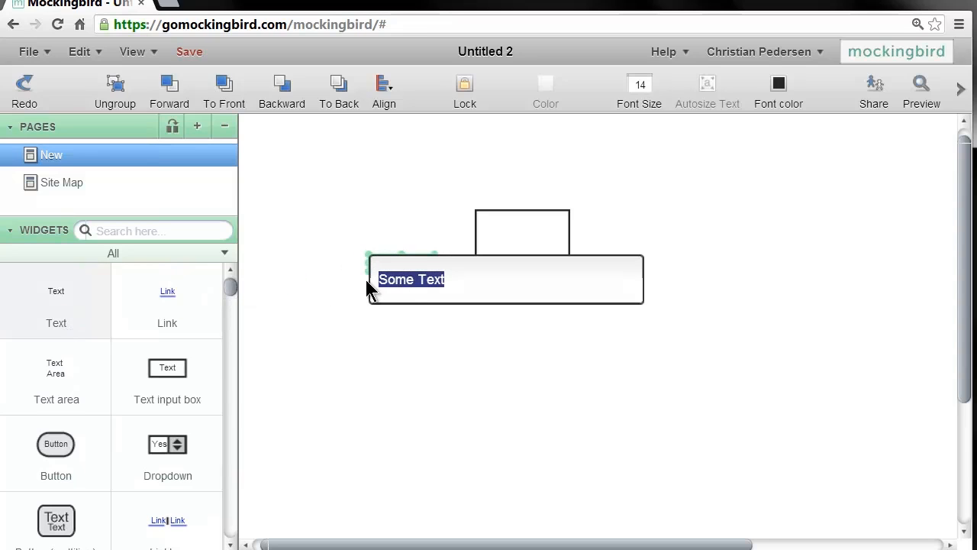
pyautogui.write('0.0')
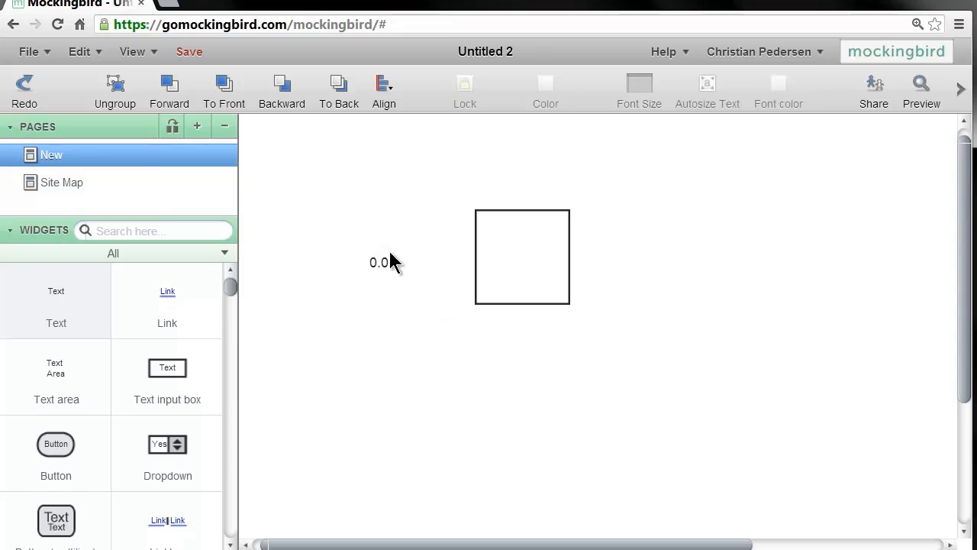
pyautogui.click(380, 262)
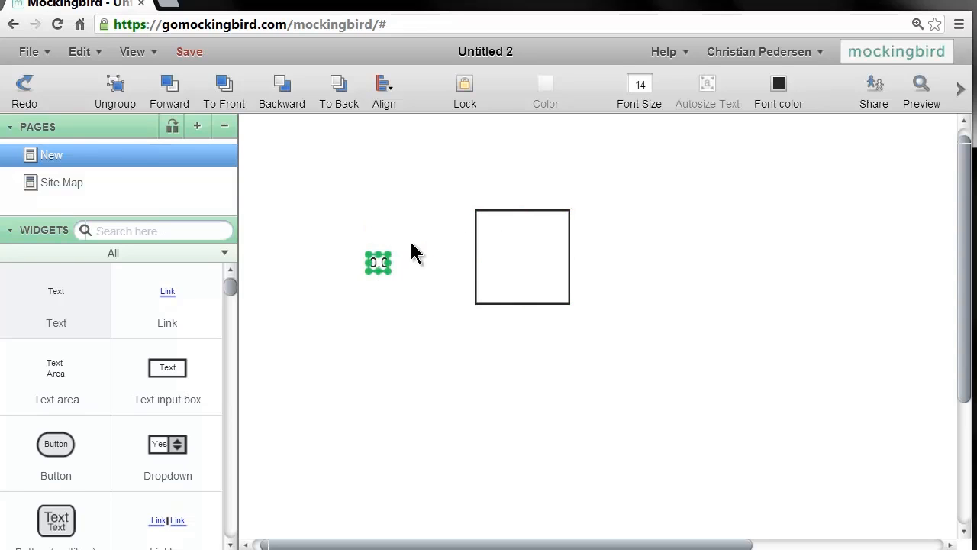
pyautogui.moveTo(378, 262); pyautogui.dragTo(427, 238)
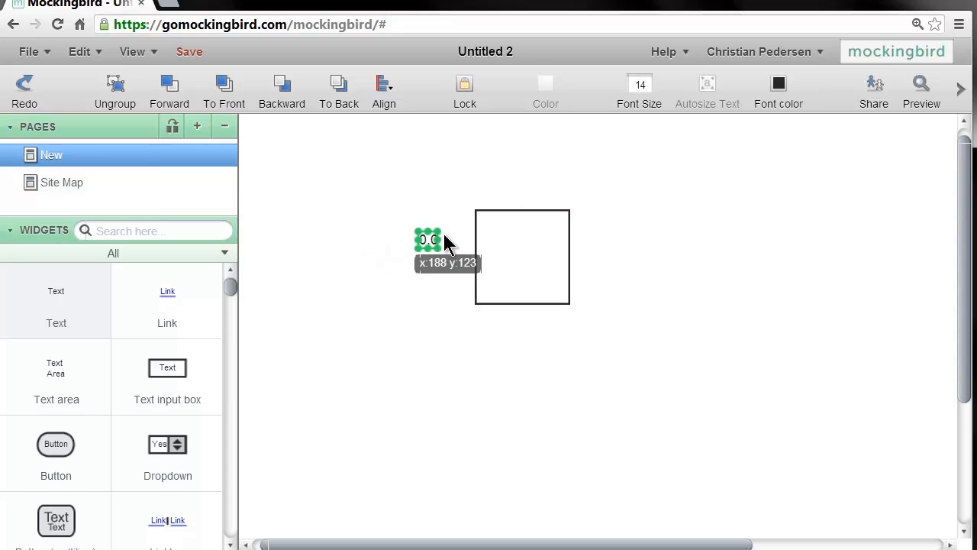
pyautogui.moveTo(427, 238); pyautogui.dragTo(498, 229)
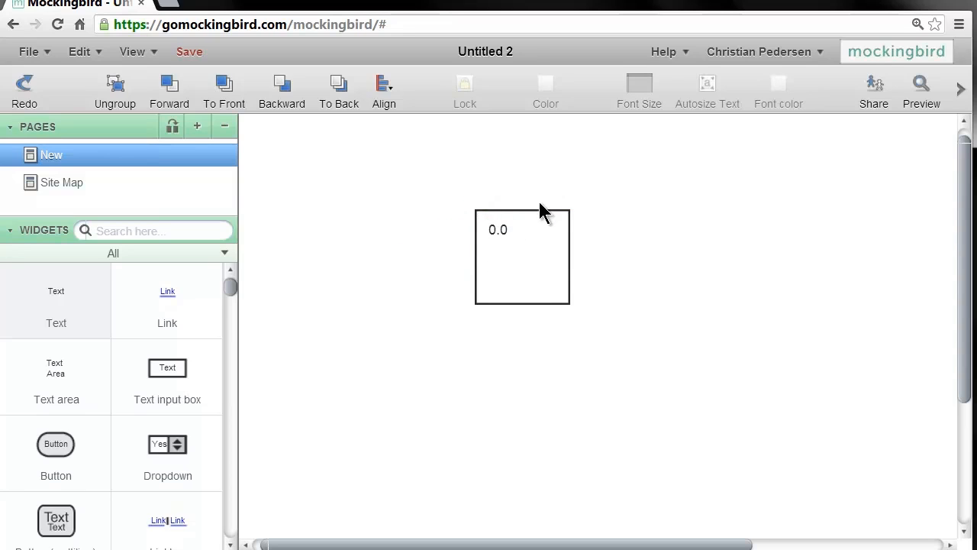
# - Move the square box left, settling it near the upper left of the canvas
pyautogui.click(523, 257)
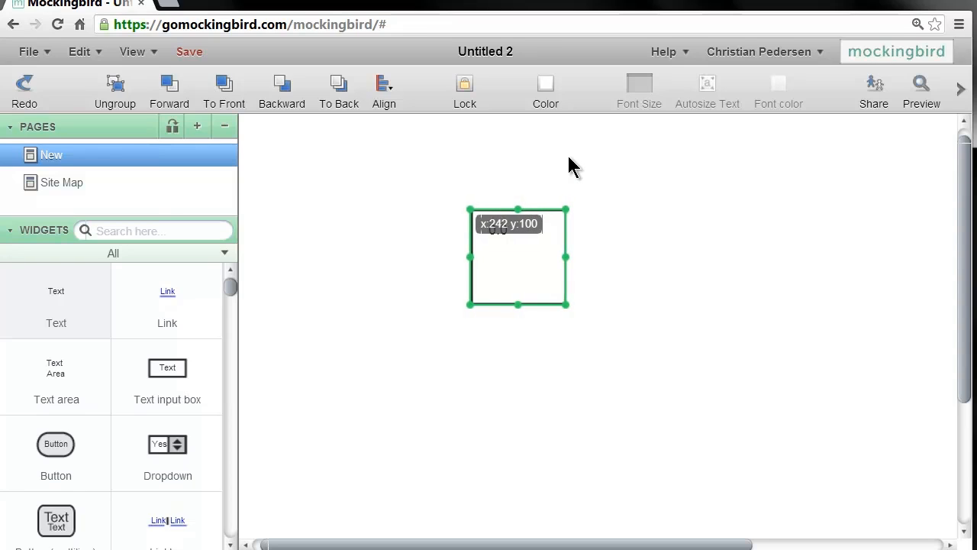
pyautogui.moveTo(517, 257); pyautogui.dragTo(513, 256)
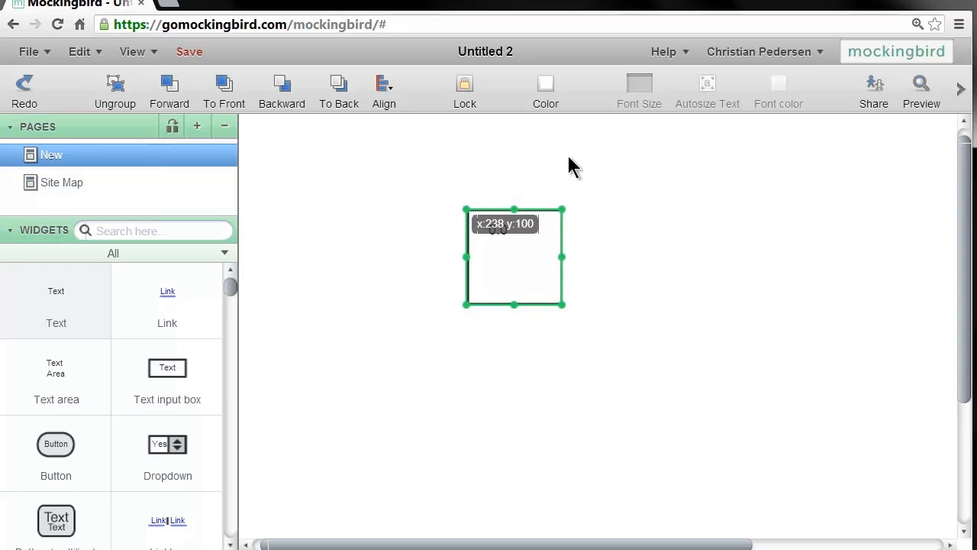
pyautogui.moveTo(513, 256); pyautogui.dragTo(488, 256)
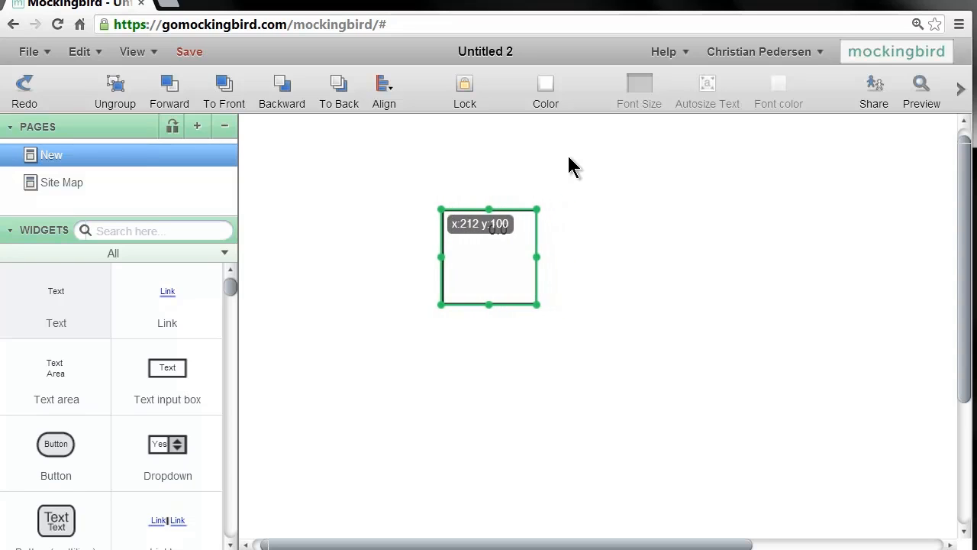
pyautogui.moveTo(489, 256); pyautogui.dragTo(480, 235)
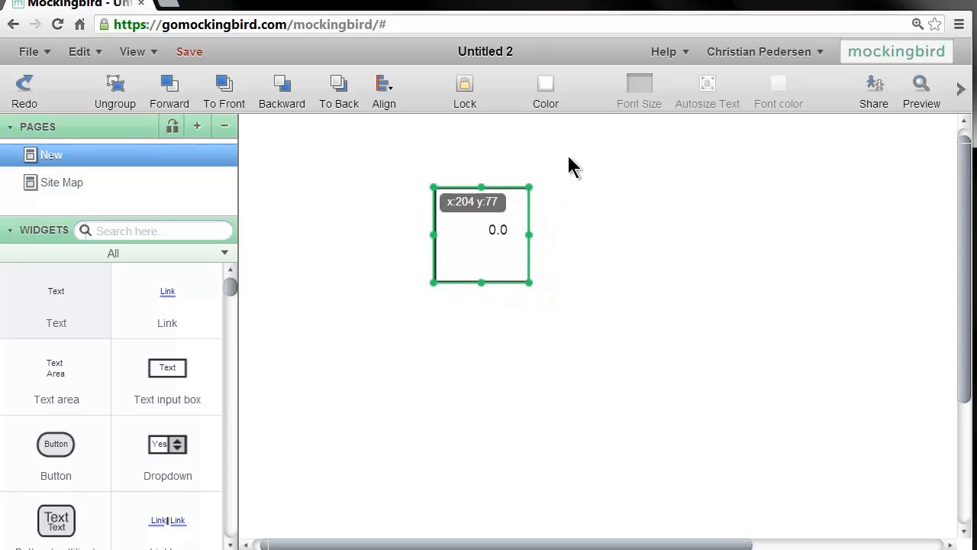
pyautogui.moveTo(480, 235); pyautogui.dragTo(467, 222)
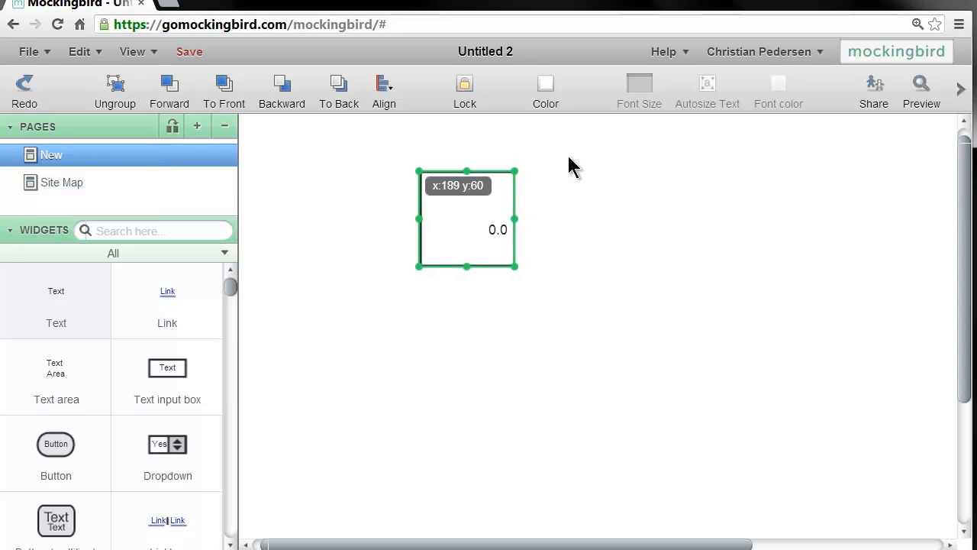
pyautogui.moveTo(467, 220); pyautogui.dragTo(408, 219)
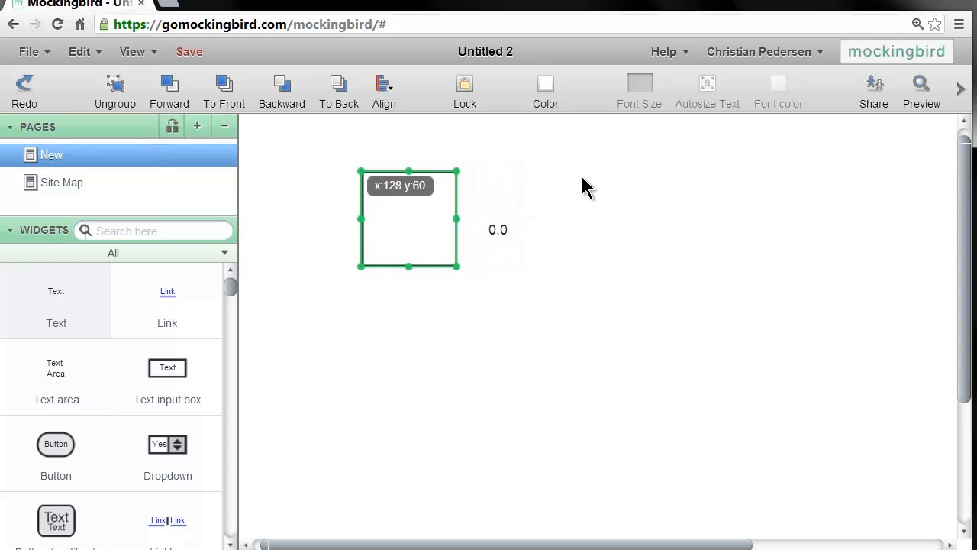
pyautogui.moveTo(408, 220); pyautogui.dragTo(403, 217)
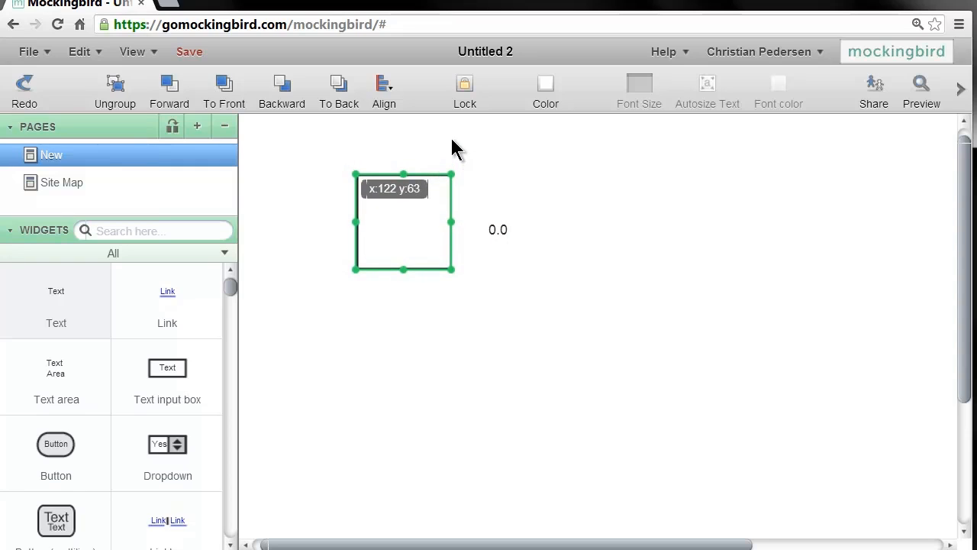
pyautogui.moveTo(403, 222); pyautogui.dragTo(403, 220)
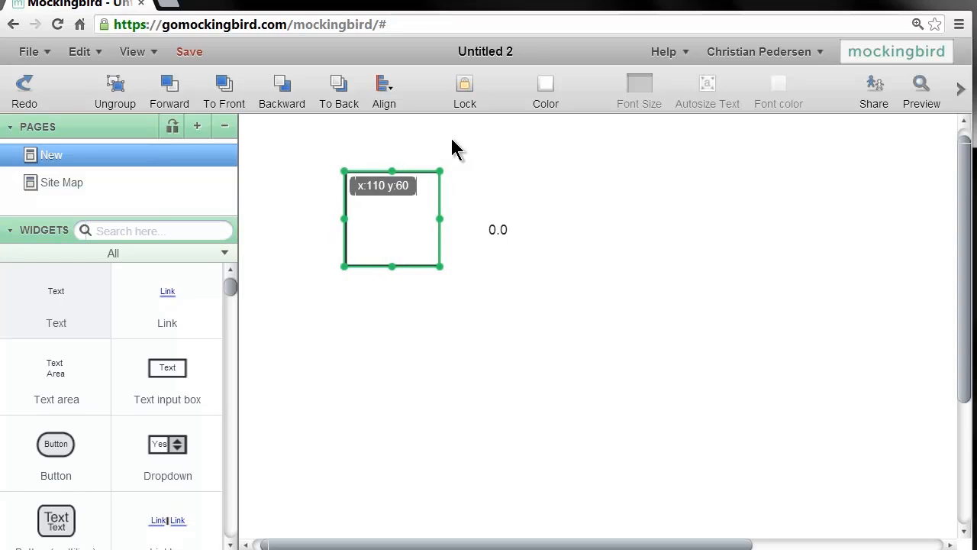
pyautogui.moveTo(392, 220); pyautogui.dragTo(351, 220)
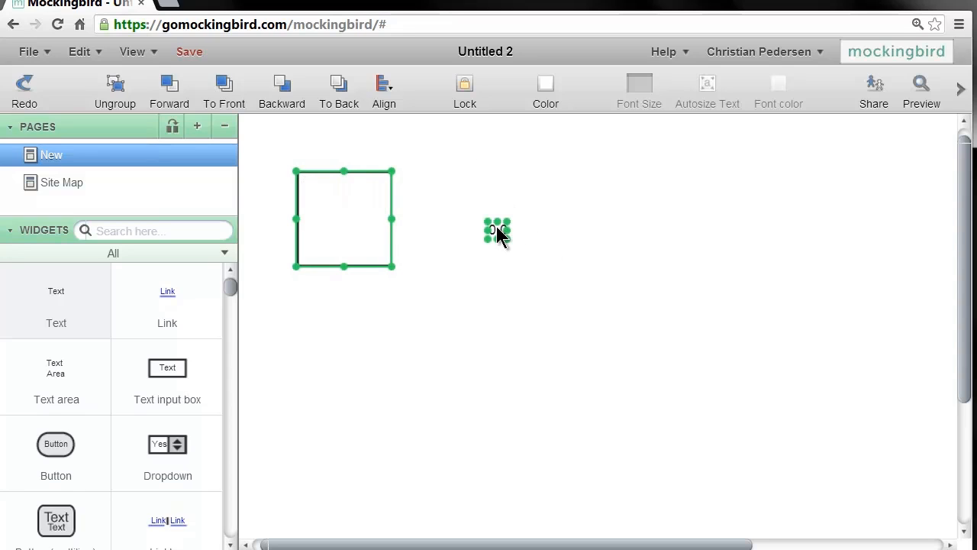
# - Bring the 0.0 label back into the box's top-left corner and select both
pyautogui.moveTo(498, 231); pyautogui.dragTo(336, 209)
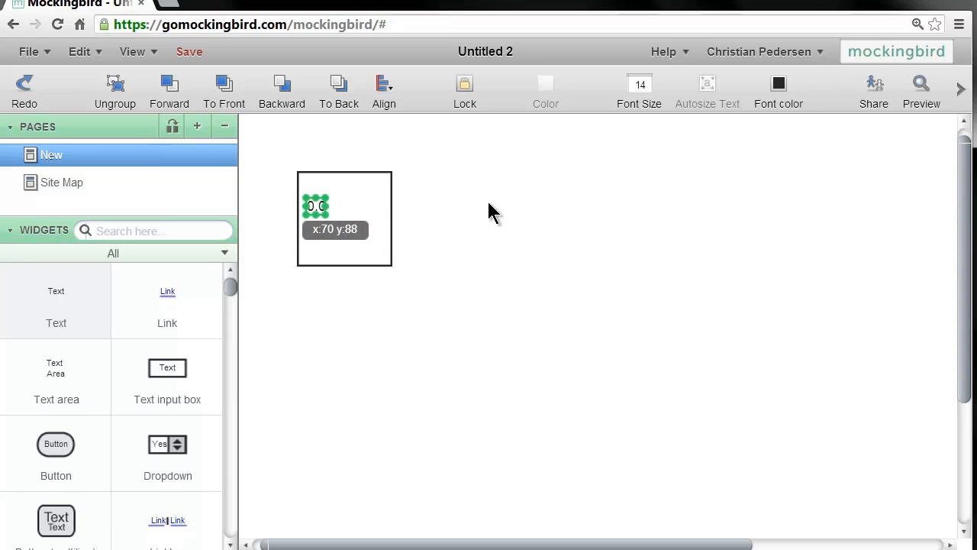
pyautogui.moveTo(314, 214); pyautogui.dragTo(315, 205)
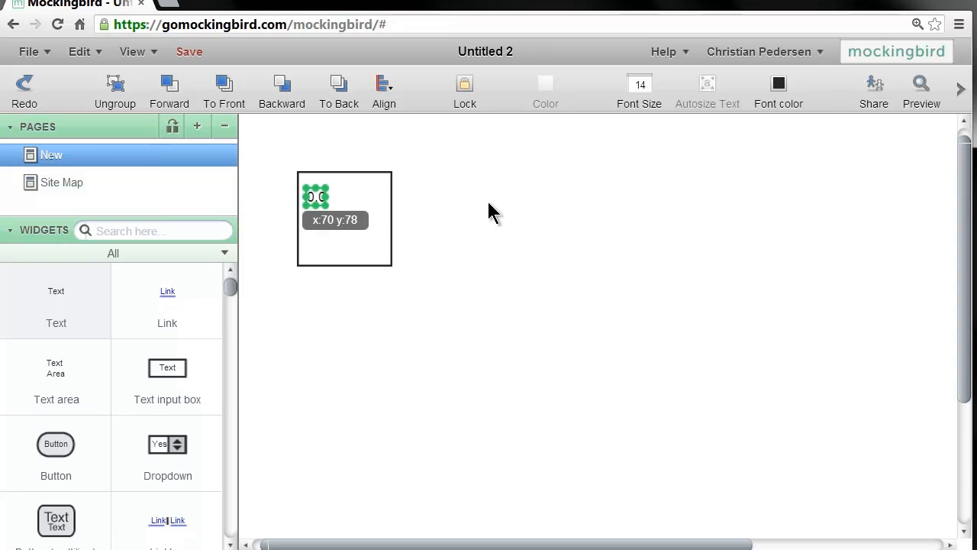
pyautogui.moveTo(315, 197); pyautogui.dragTo(314, 190)
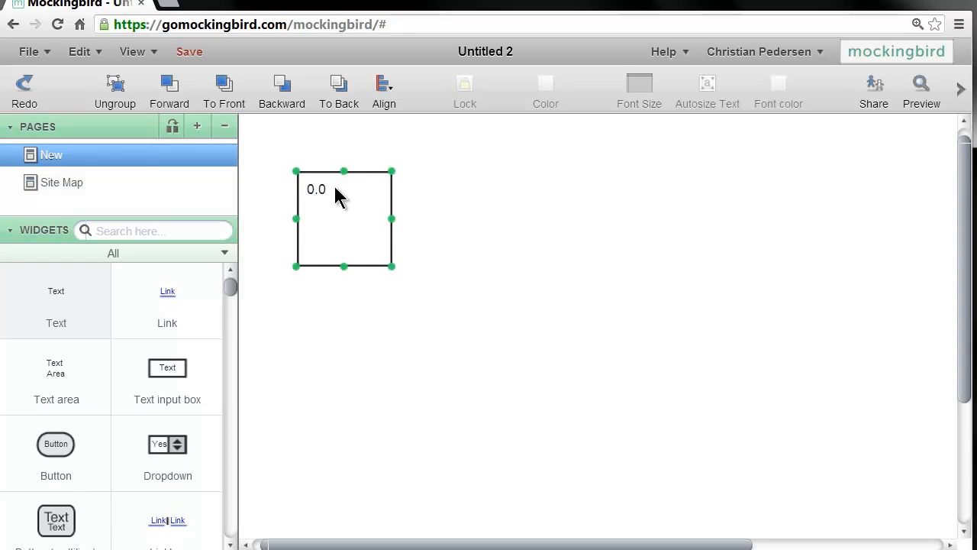
pyautogui.doubleClick(314, 190)
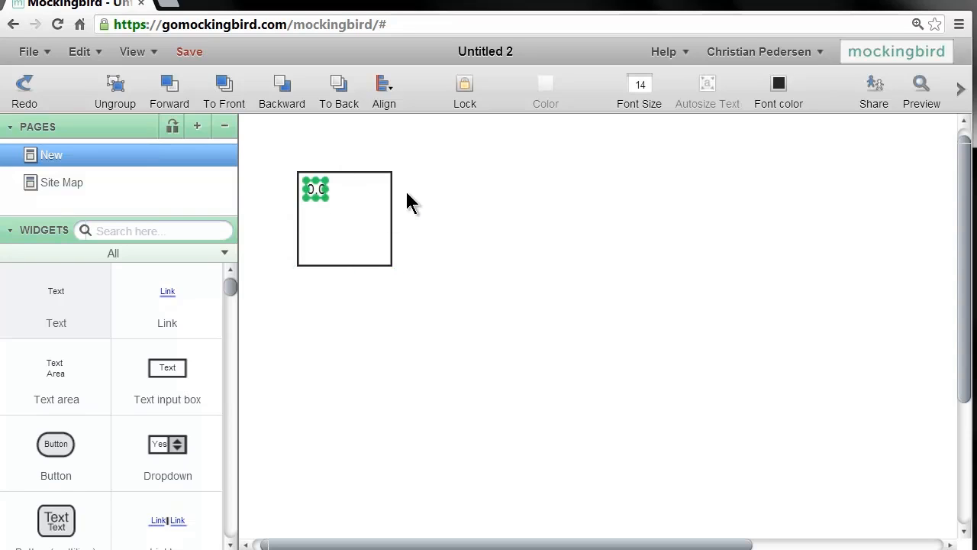
pyautogui.click(343, 217)
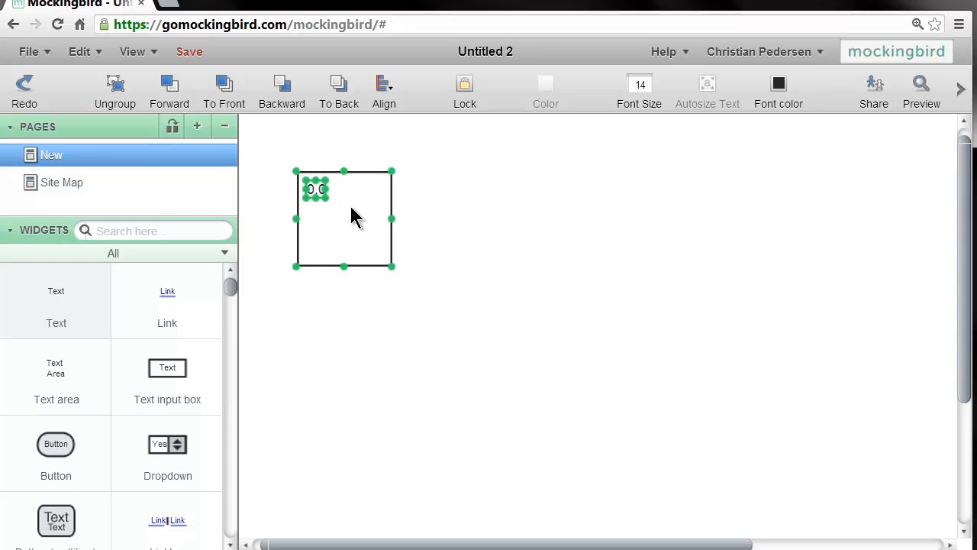
# - Add a second text label to the canvas reading 'Home Page'
pyautogui.click(489, 252)
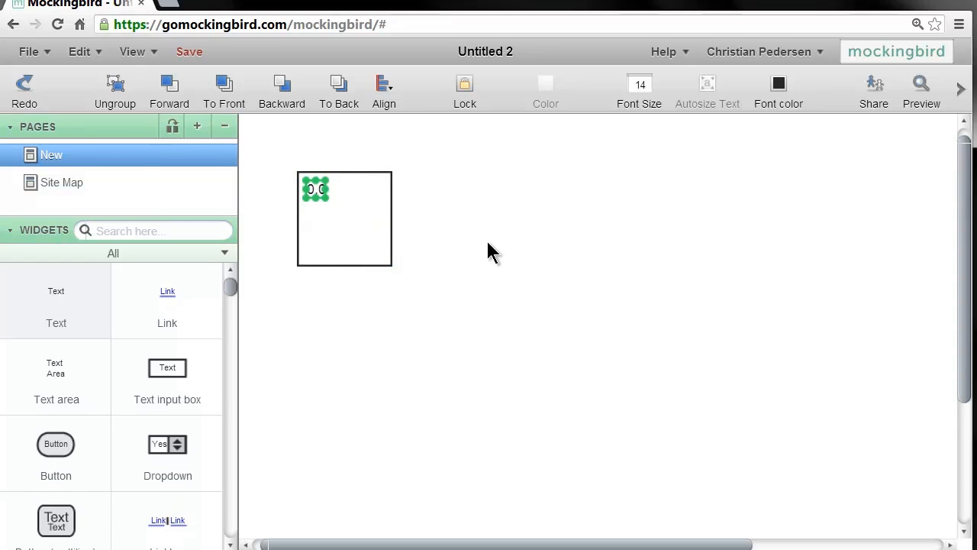
pyautogui.moveTo(315, 189); pyautogui.dragTo(588, 316)
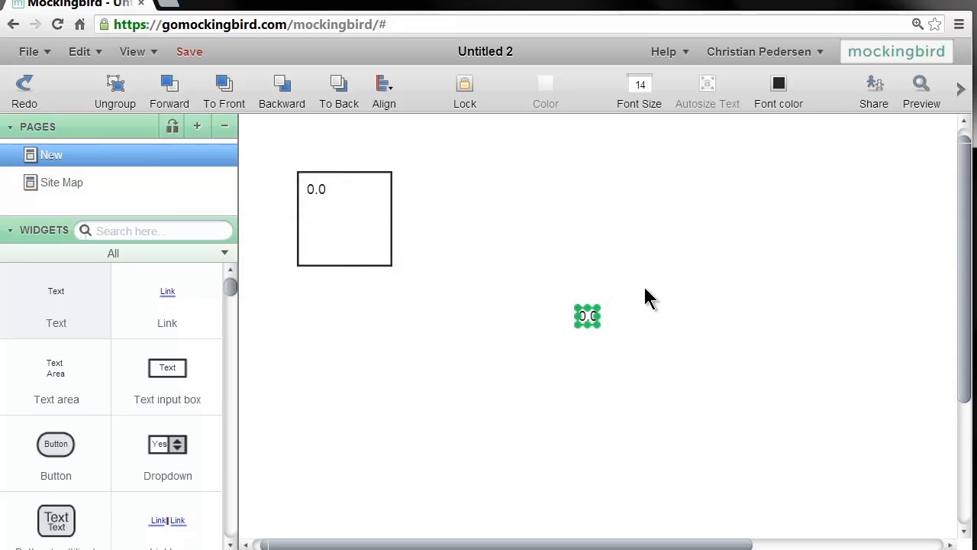
pyautogui.doubleClick(588, 315)
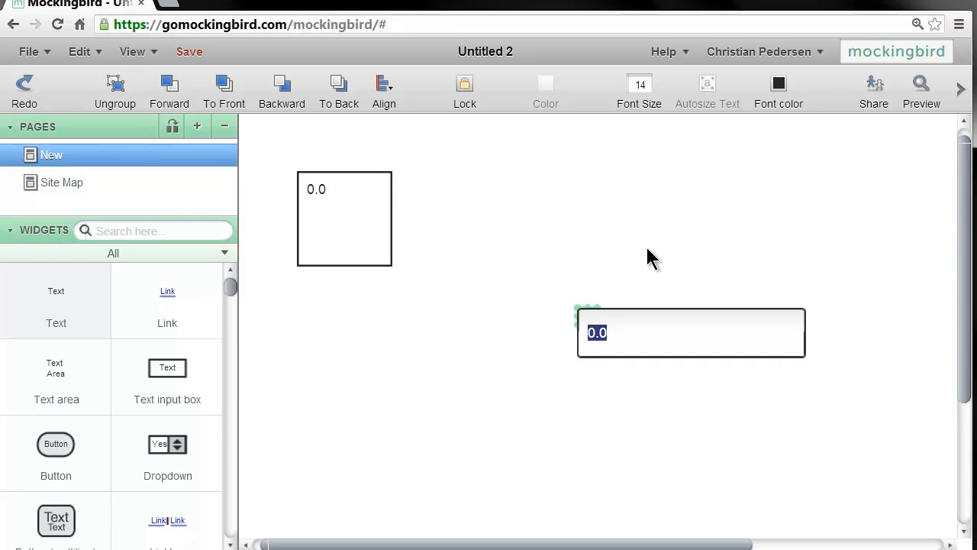
pyautogui.write('Home Page')
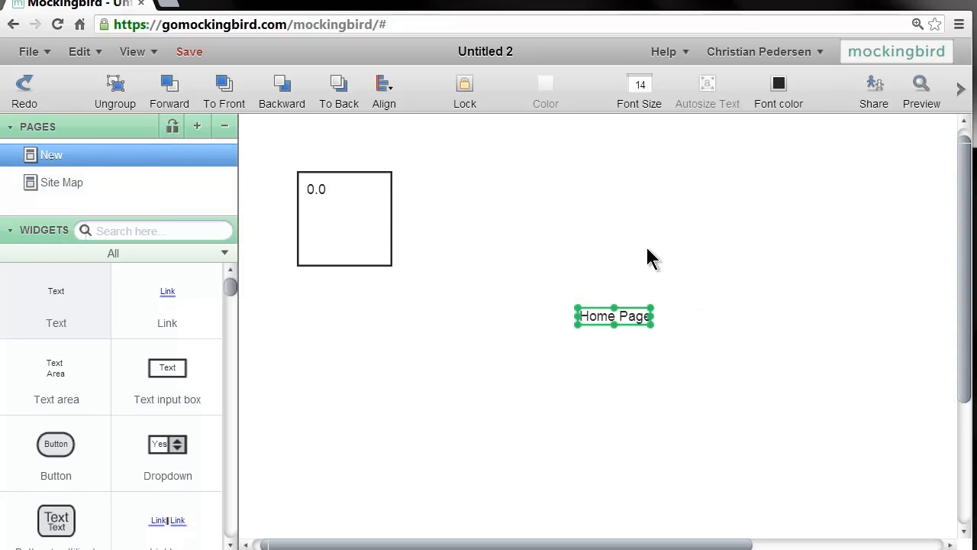
# - Place the Home Page label inside the box just below the 0.0 label
pyautogui.moveTo(614, 316); pyautogui.dragTo(428, 258)
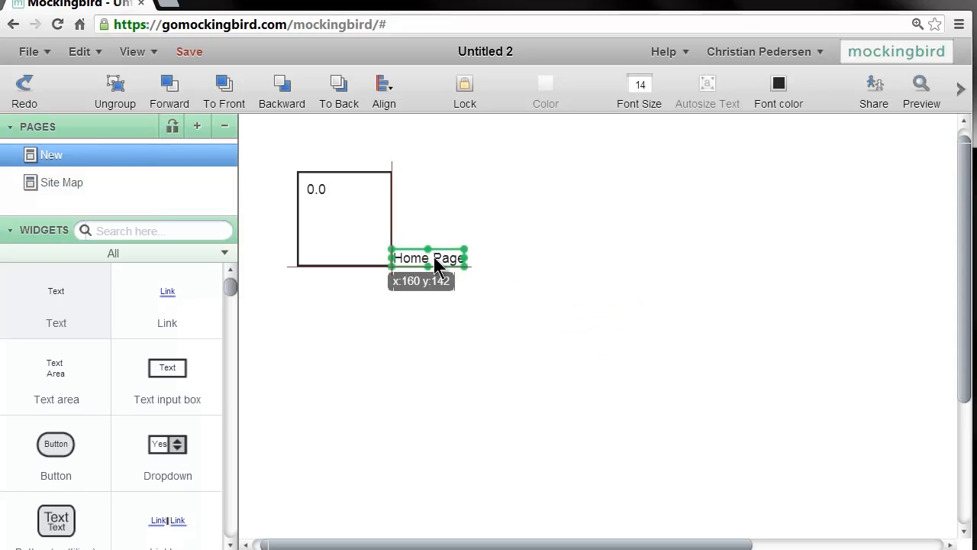
pyautogui.moveTo(427, 258); pyautogui.dragTo(342, 216)
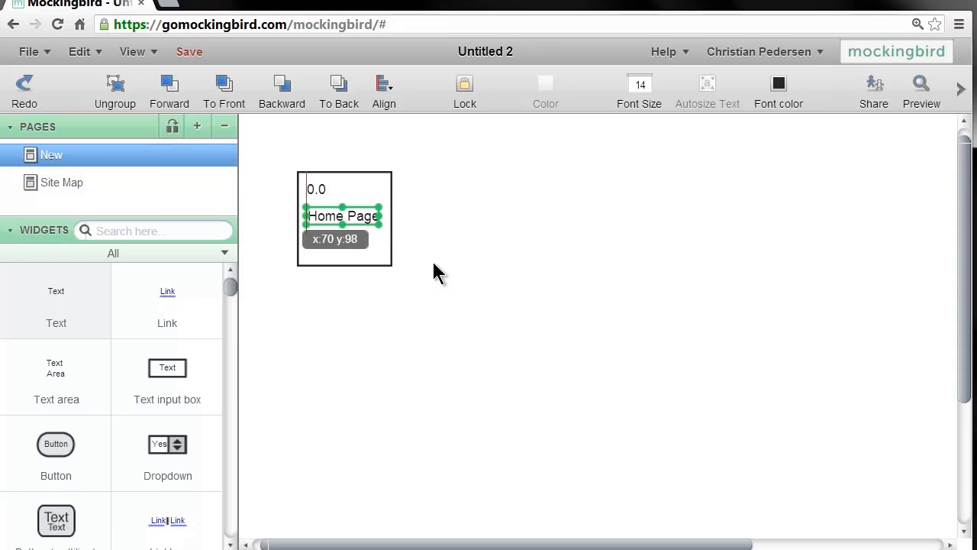
pyautogui.moveTo(342, 216); pyautogui.dragTo(342, 213)
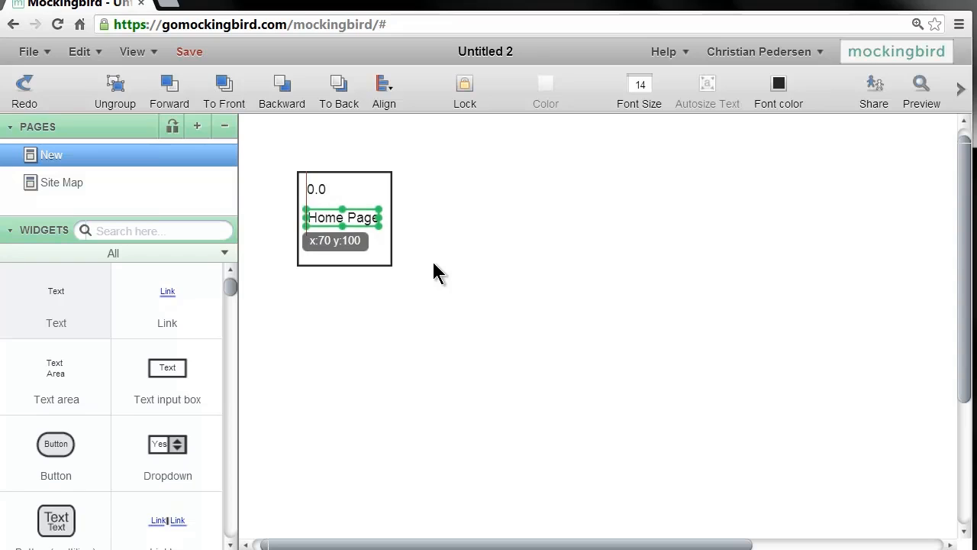
pyautogui.click(496, 204)
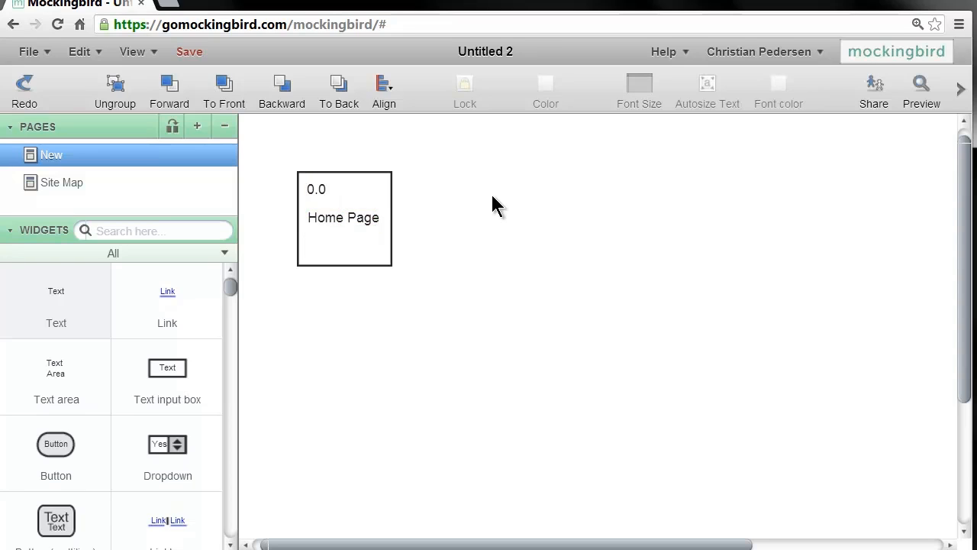
pyautogui.moveTo(287, 166)
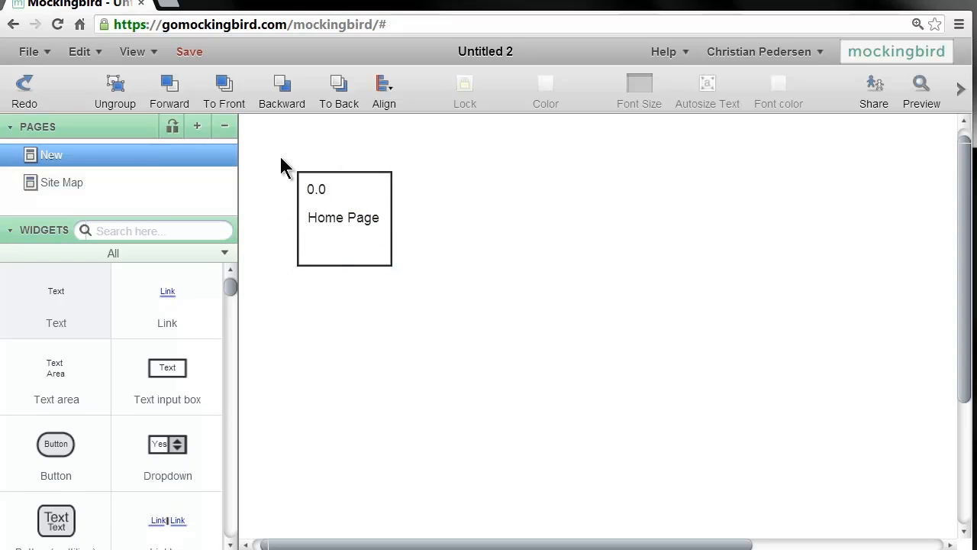
# - Move the box with its 0.0 and Home Page labels right toward the top middle
pyautogui.click(343, 217)
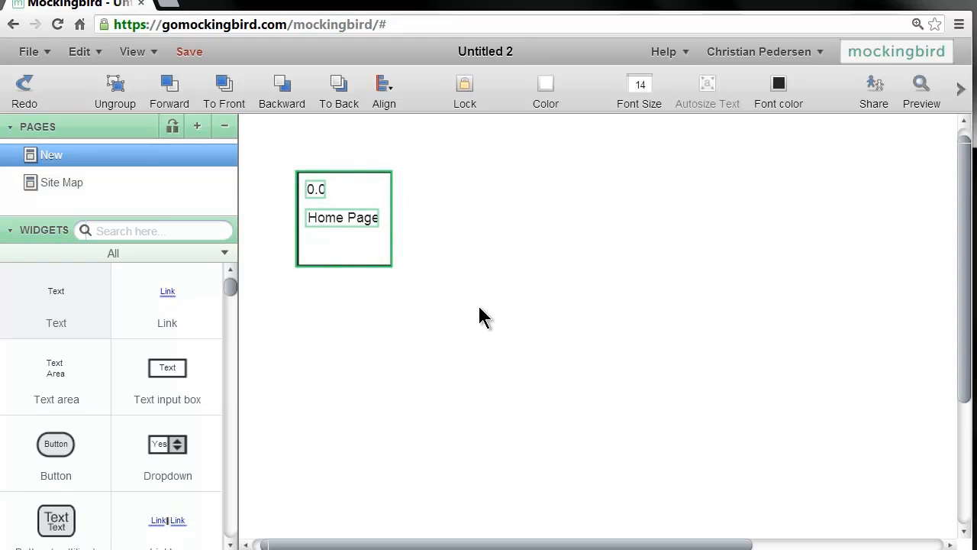
pyautogui.moveTo(137, 137)
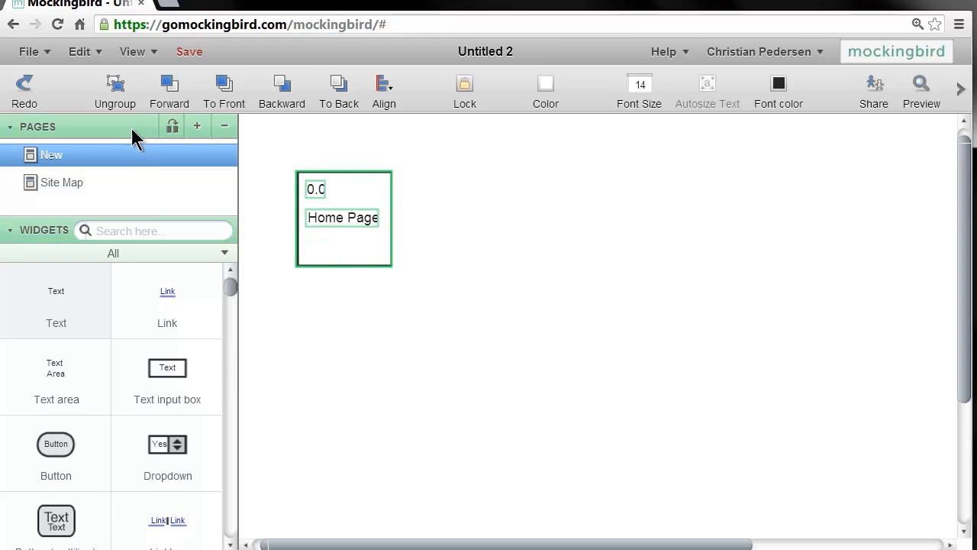
pyautogui.moveTo(165, 110)
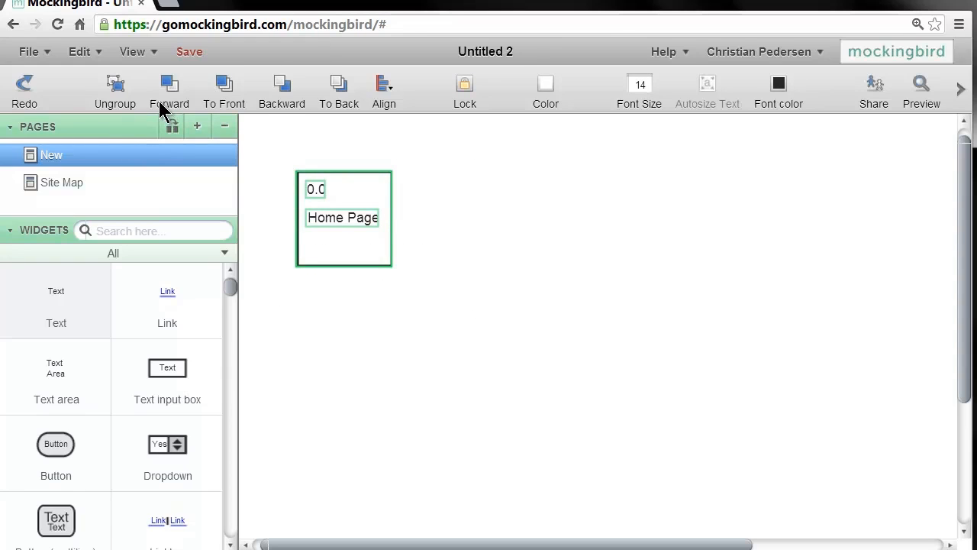
pyautogui.moveTo(343, 216); pyautogui.dragTo(552, 242)
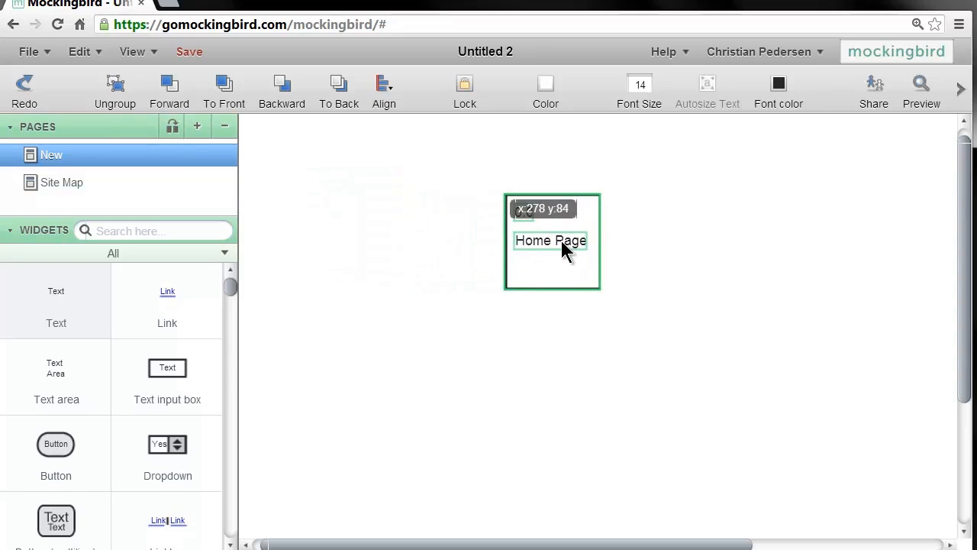
pyautogui.moveTo(553, 241); pyautogui.dragTo(589, 229)
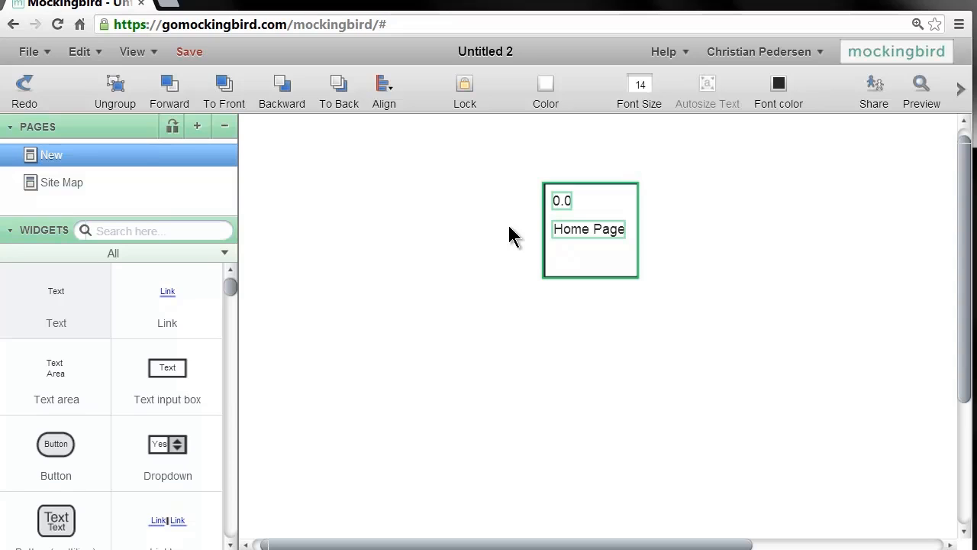
pyautogui.click(705, 232)
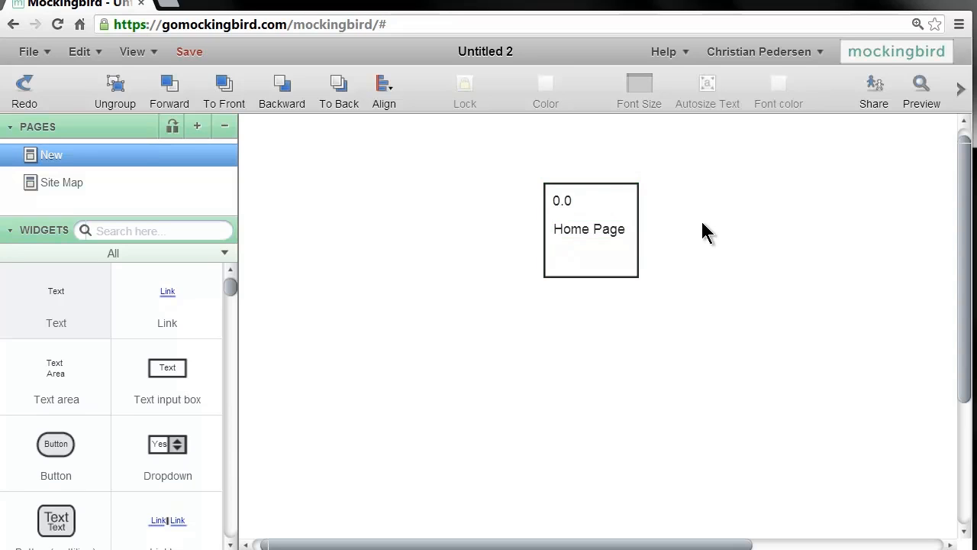
# - Add a vertical line and shorten it to hang from the Home Page box's bottom edge
pyautogui.scroll(-3)
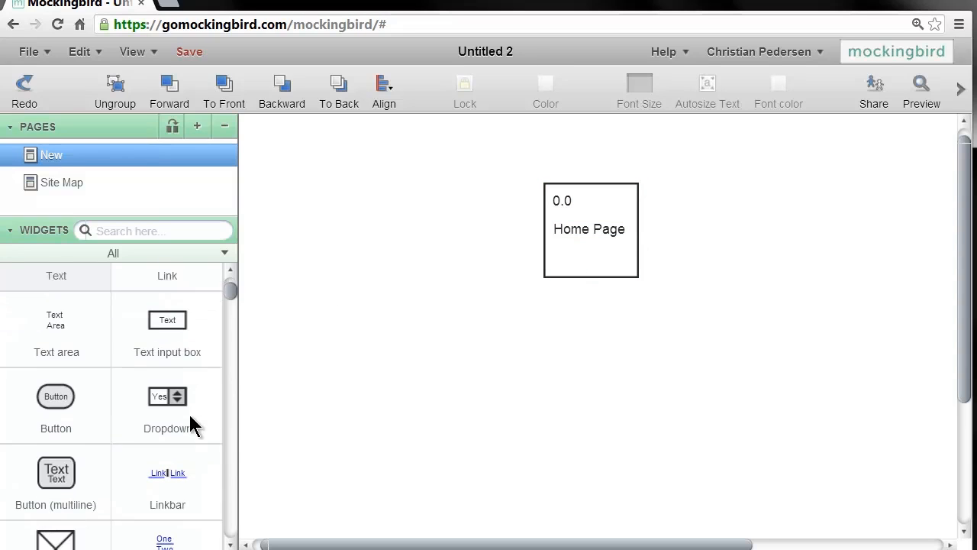
pyautogui.scroll(-3)
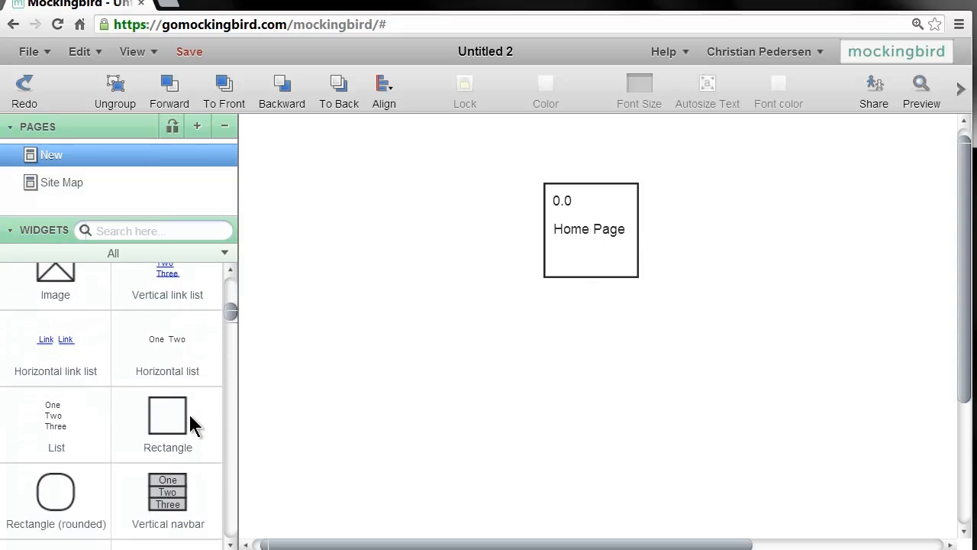
pyautogui.scroll(-3)
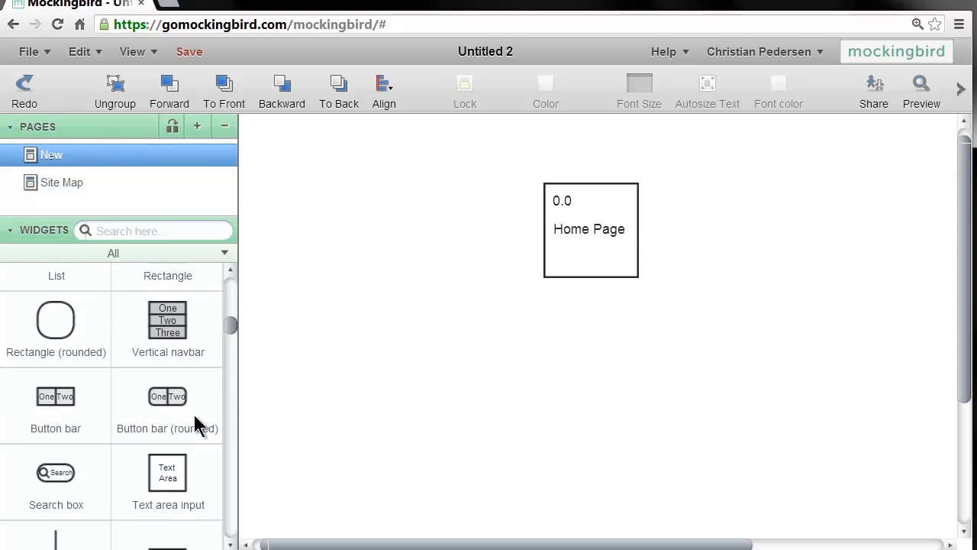
pyautogui.scroll(-3)
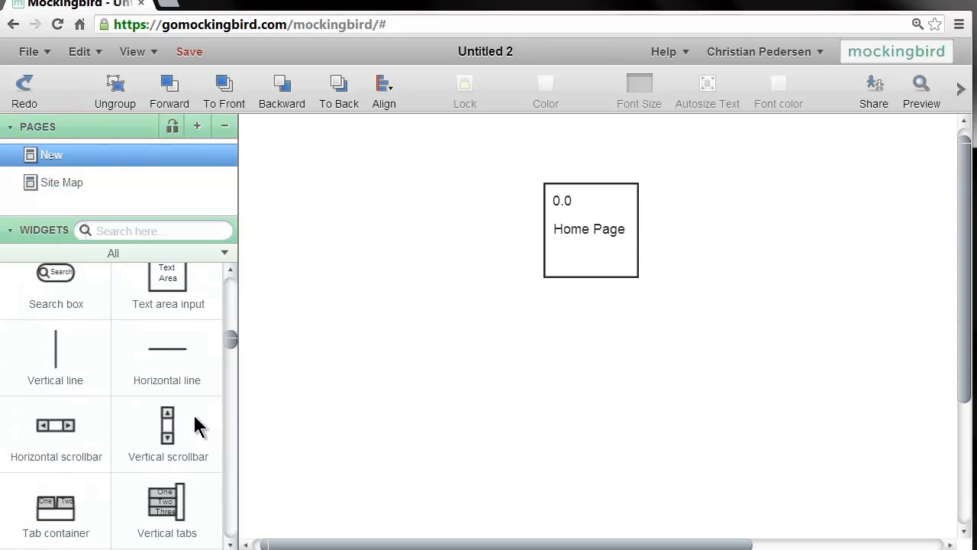
pyautogui.moveTo(73, 357)
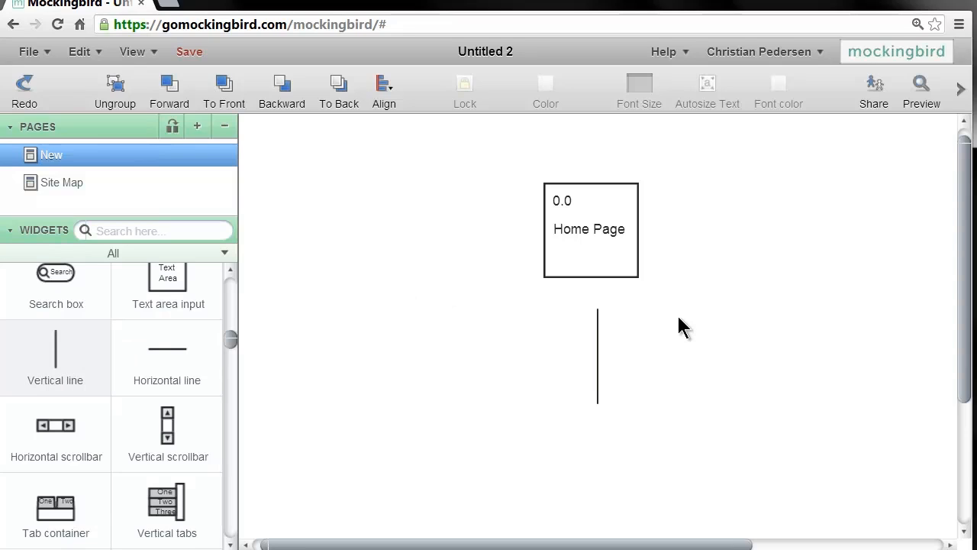
pyautogui.moveTo(659, 384)
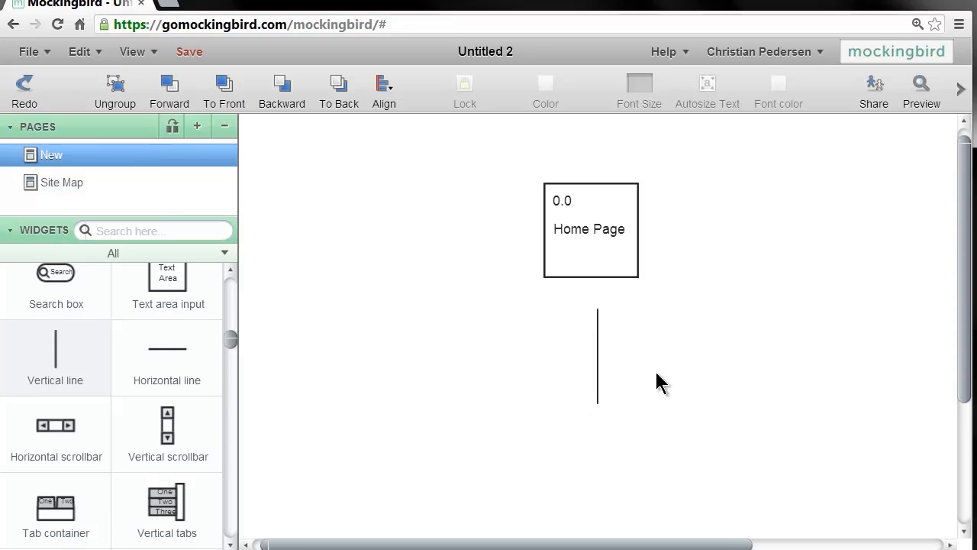
pyautogui.moveTo(598, 366)
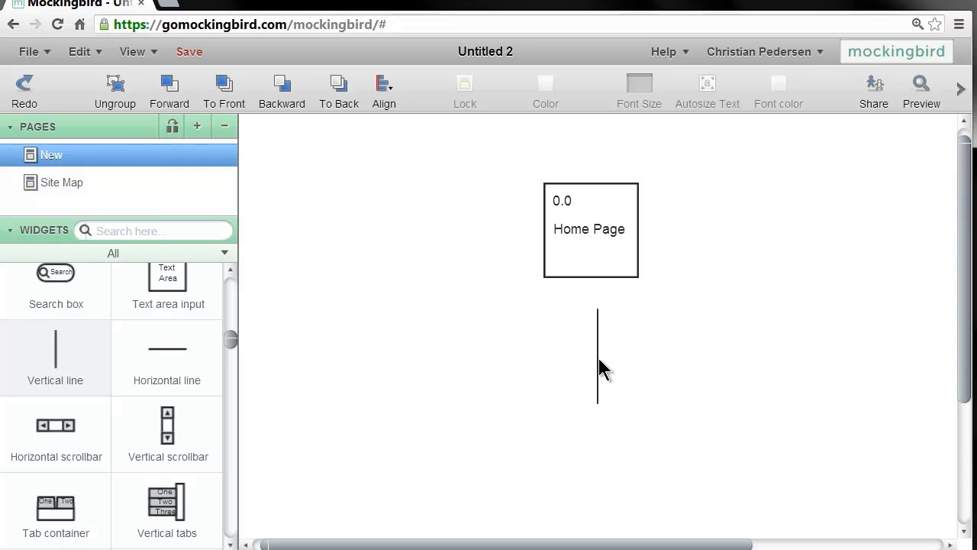
pyautogui.click(598, 357)
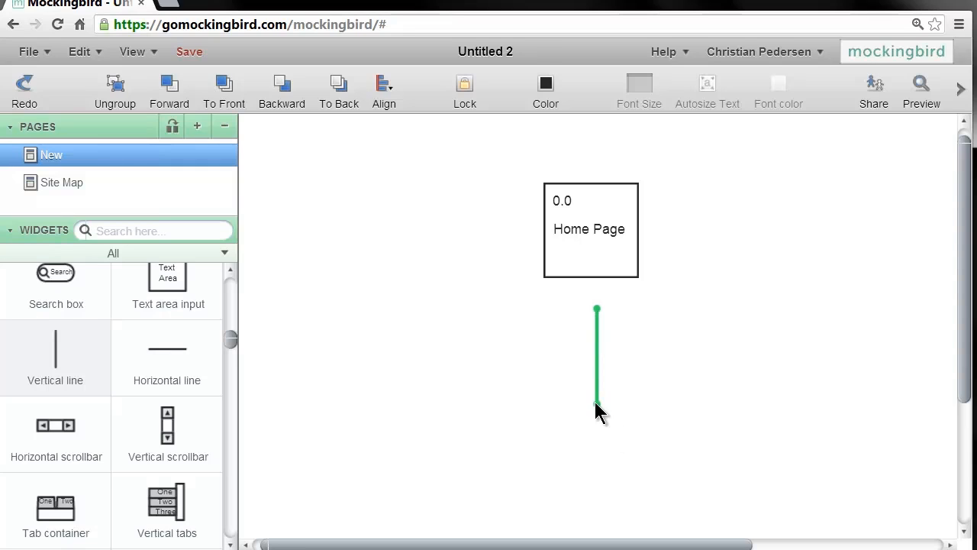
pyautogui.moveTo(596, 412); pyautogui.dragTo(597, 333)
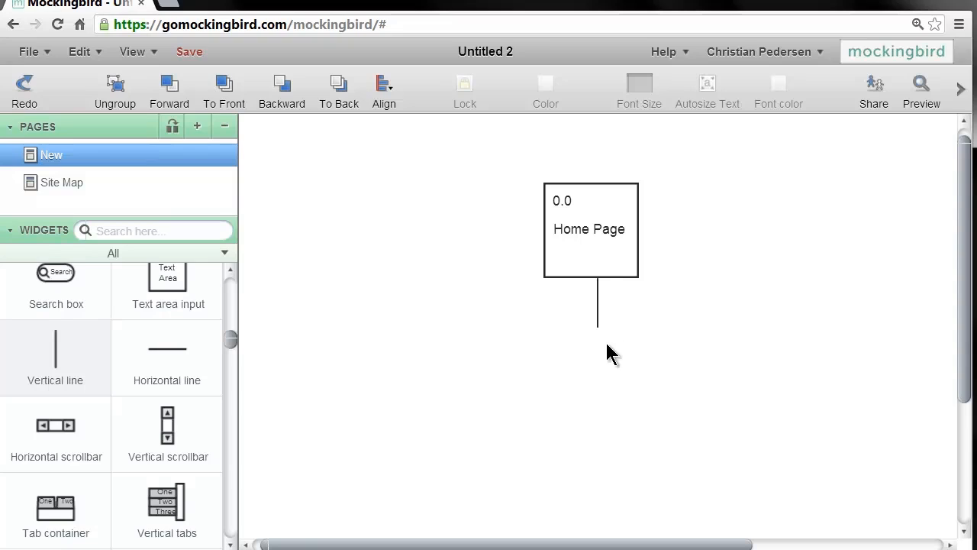
pyautogui.moveTo(598, 333)
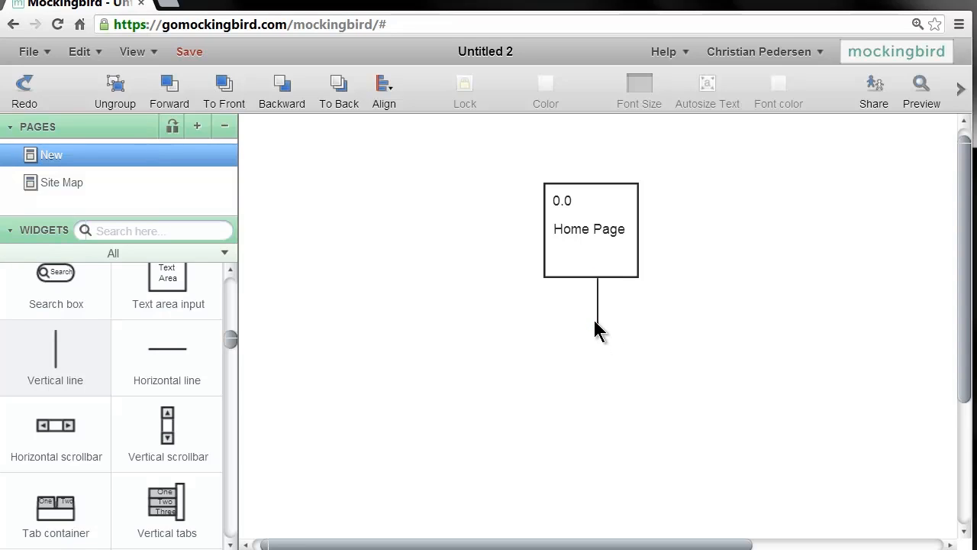
pyautogui.moveTo(613, 323)
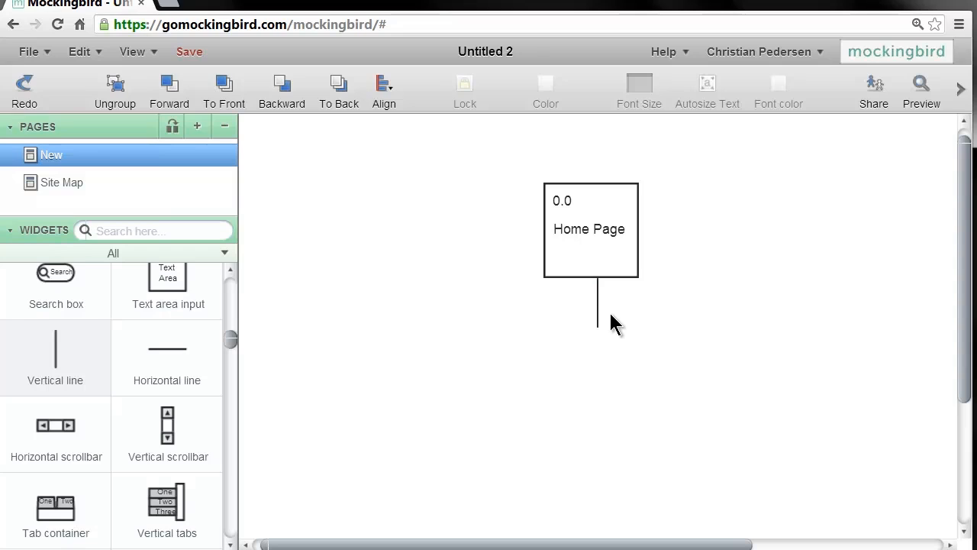
pyautogui.moveTo(95, 199)
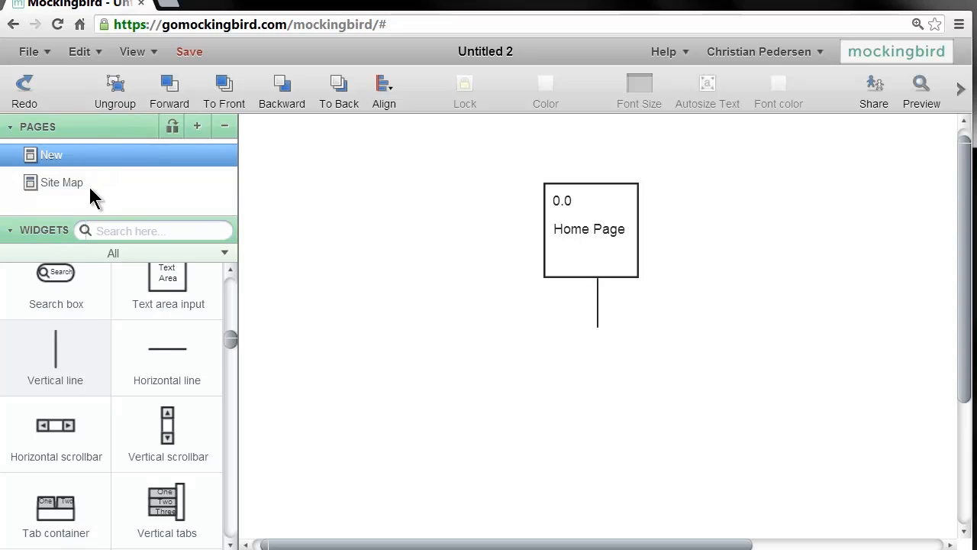
# - Return to the Site Map page and examine the Therapy, Mentorship, Blog and Blog Posts boxes
pyautogui.click(61, 184)
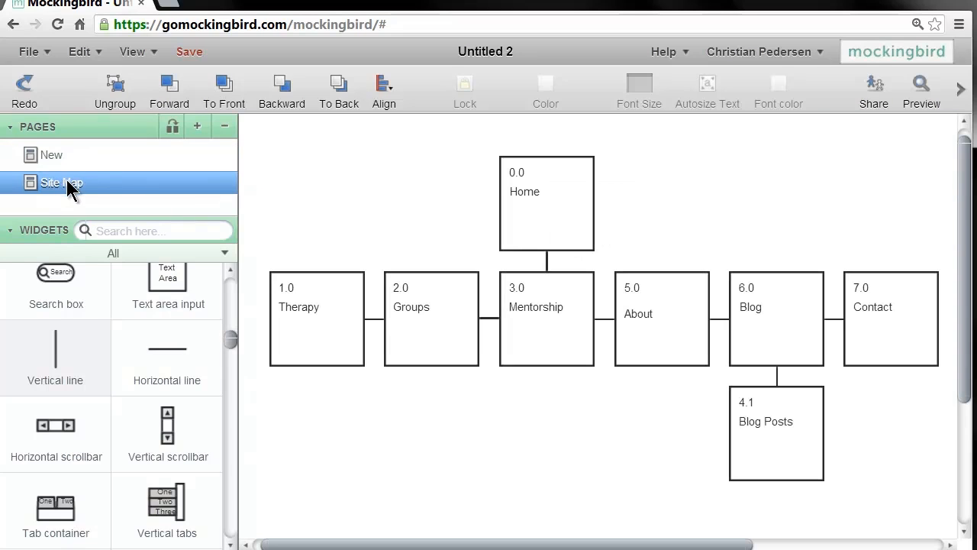
pyautogui.moveTo(673, 222)
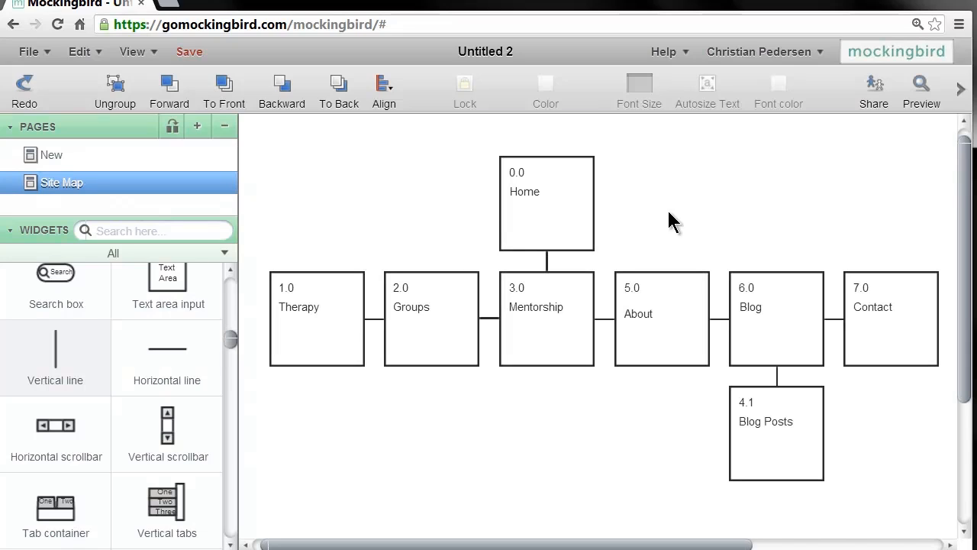
pyautogui.moveTo(684, 205)
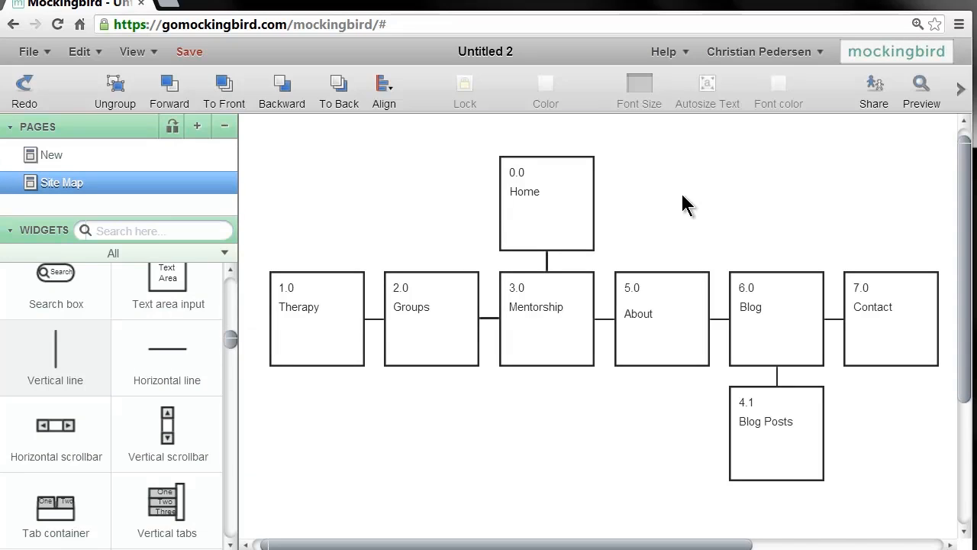
pyautogui.moveTo(690, 197)
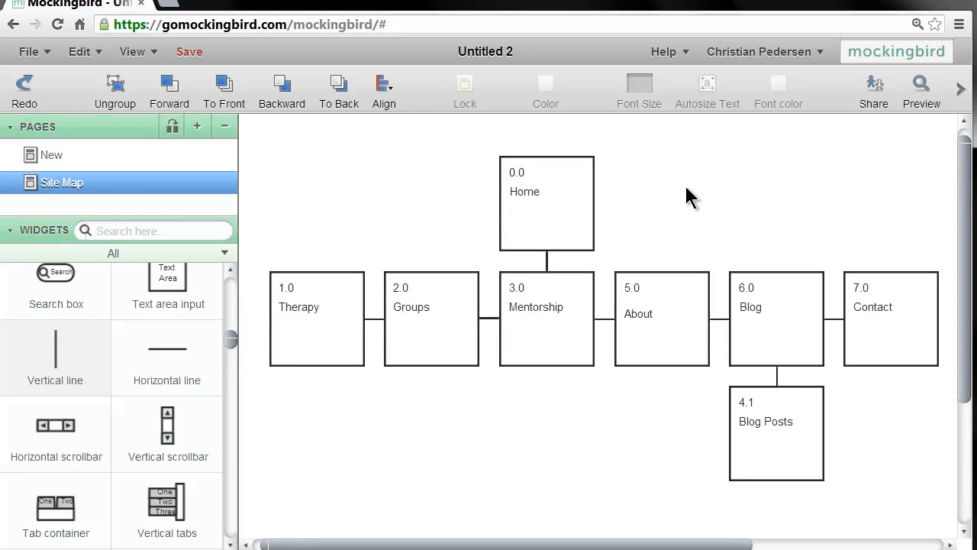
pyautogui.moveTo(522, 170)
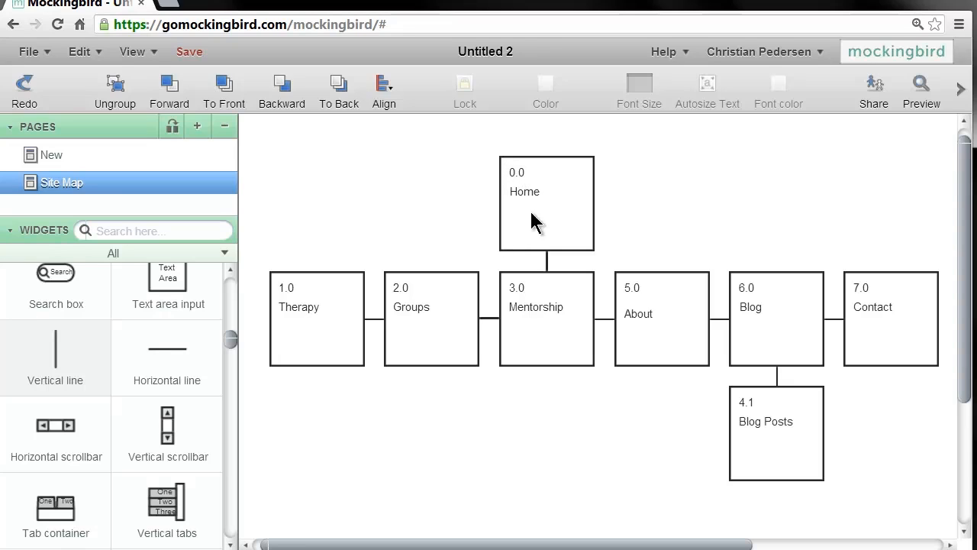
pyautogui.moveTo(510, 186)
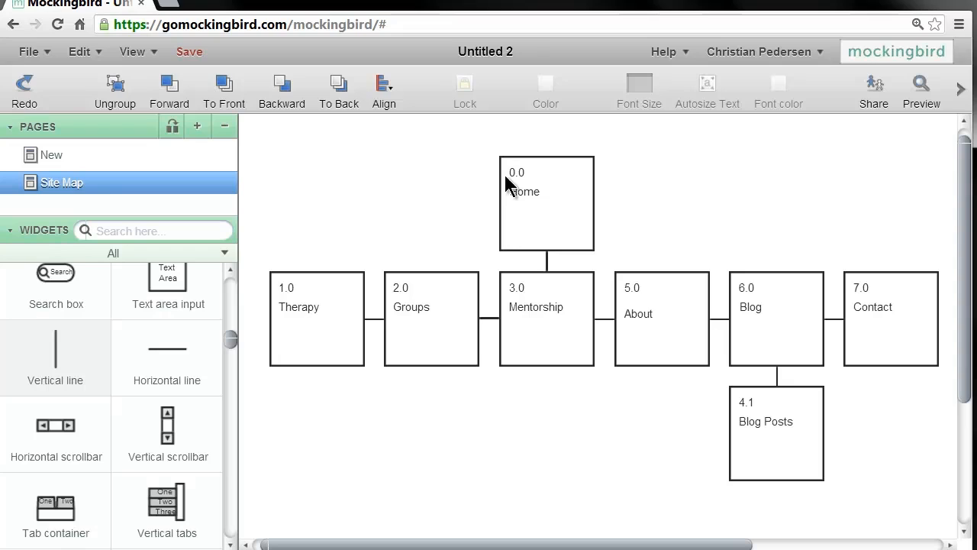
pyautogui.click(316, 319)
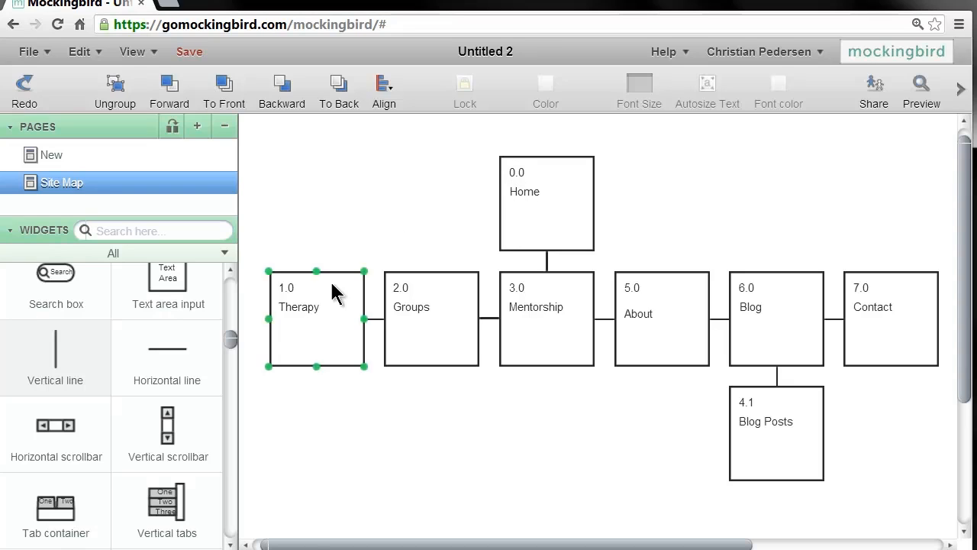
pyautogui.click(527, 272)
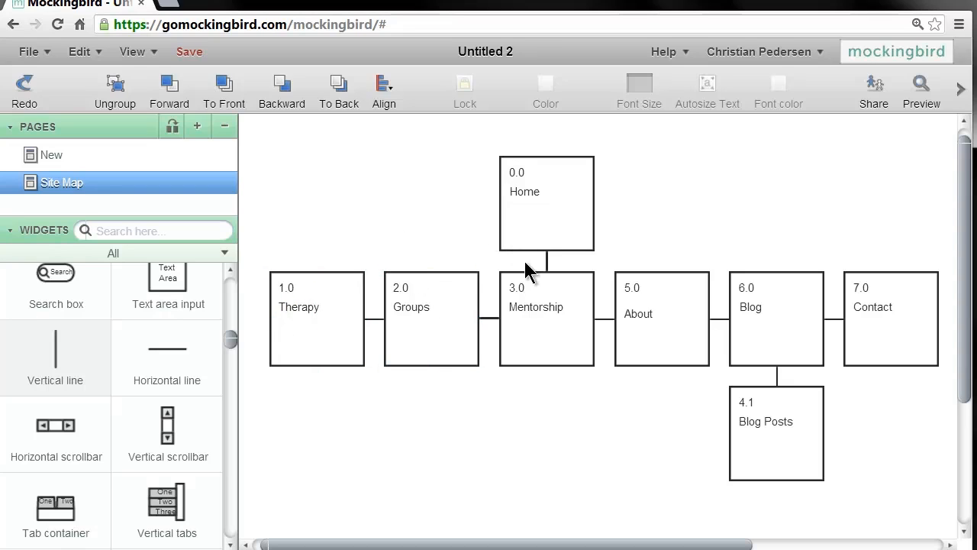
pyautogui.moveTo(507, 211)
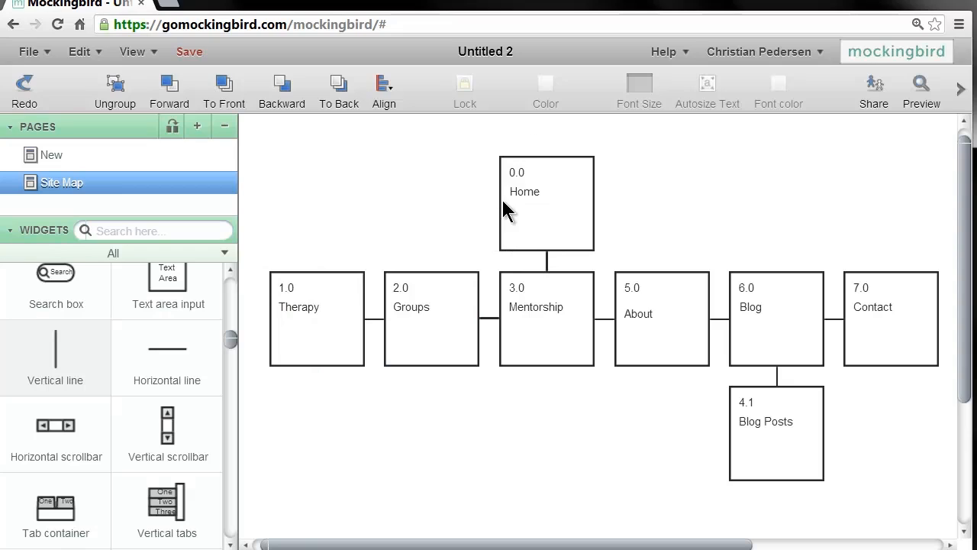
pyautogui.moveTo(629, 220)
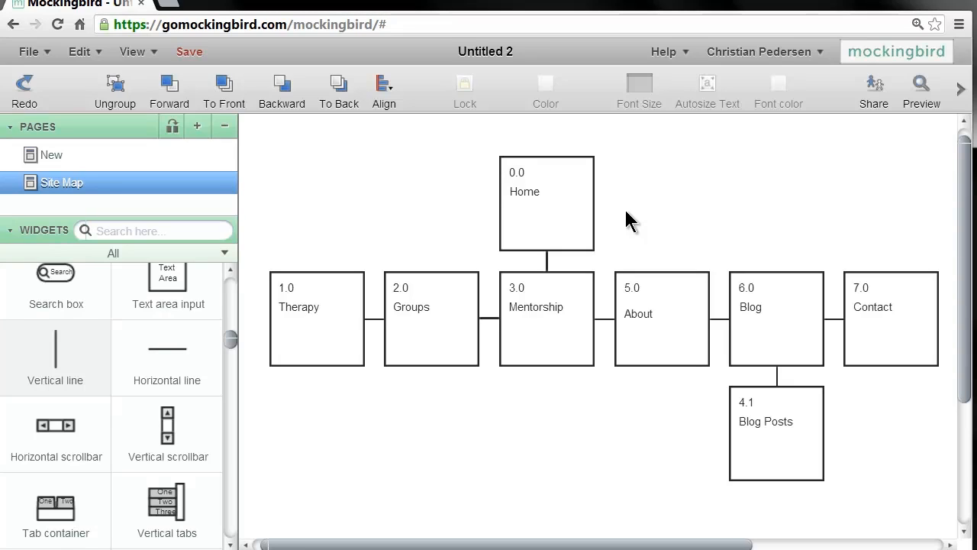
pyautogui.moveTo(596, 149)
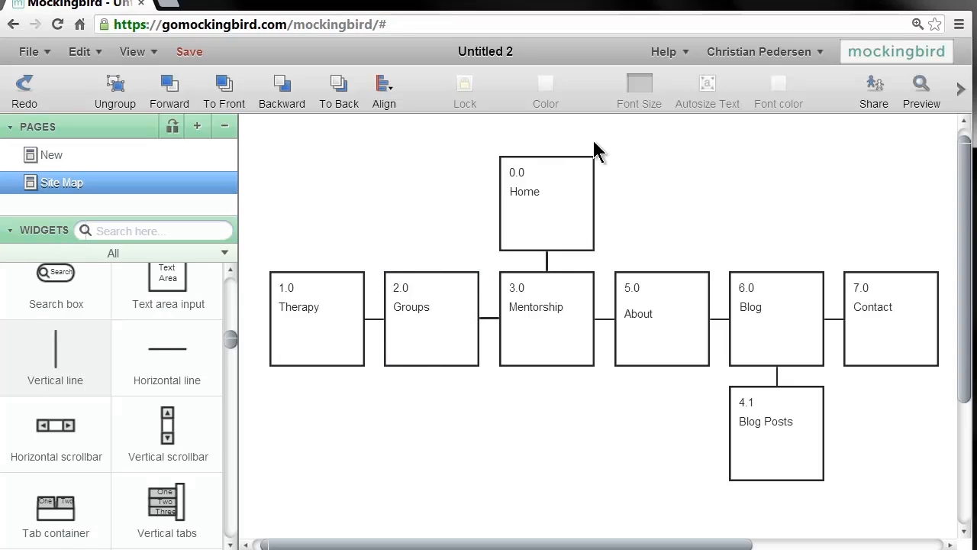
pyautogui.moveTo(380, 257)
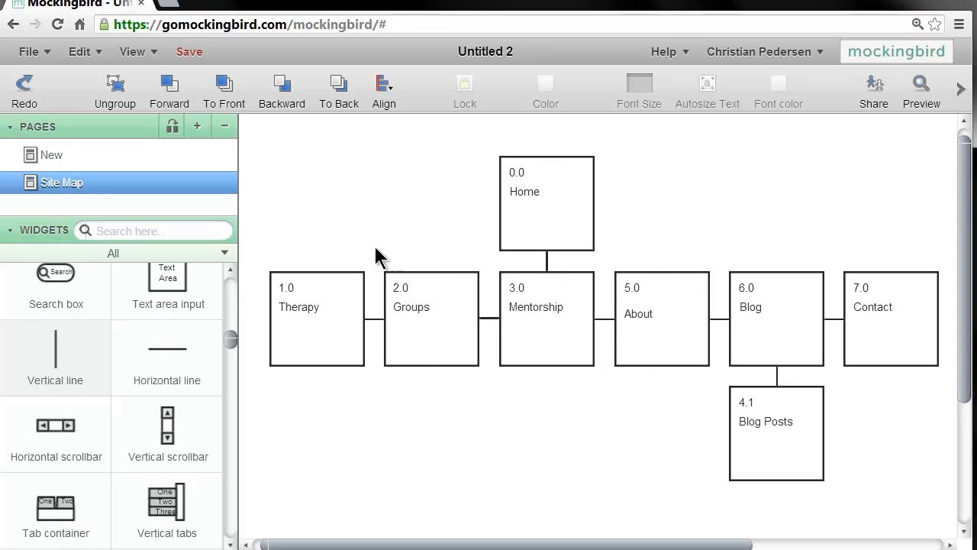
pyautogui.moveTo(328, 273)
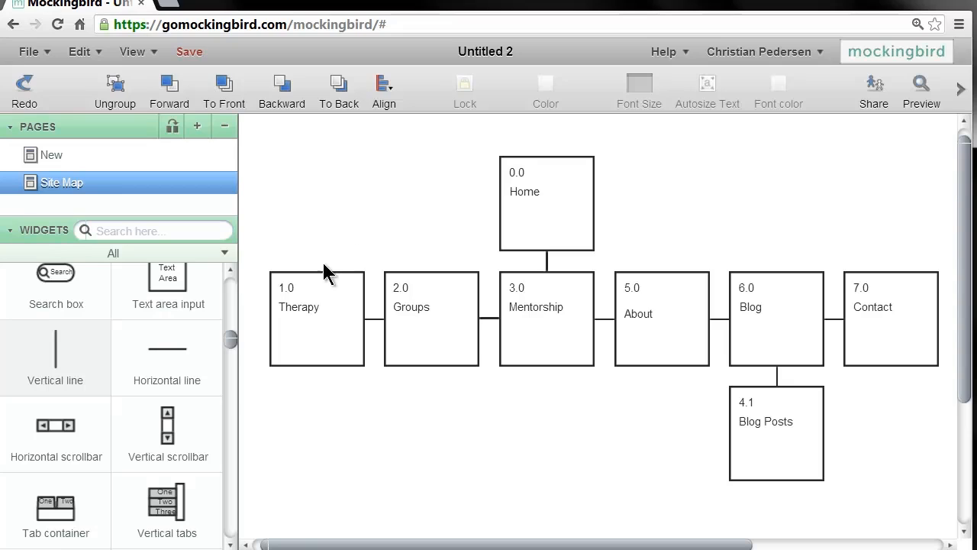
pyautogui.click(535, 305)
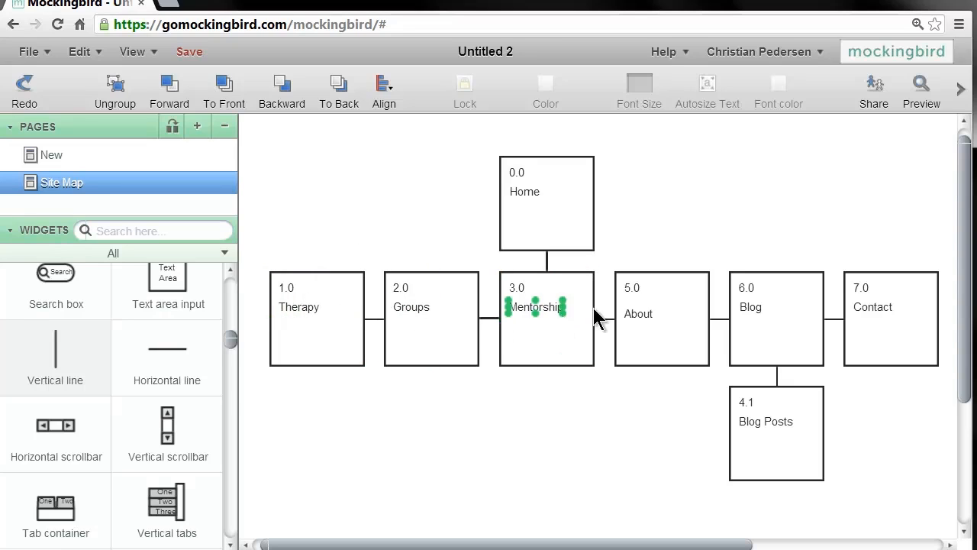
pyautogui.click(775, 319)
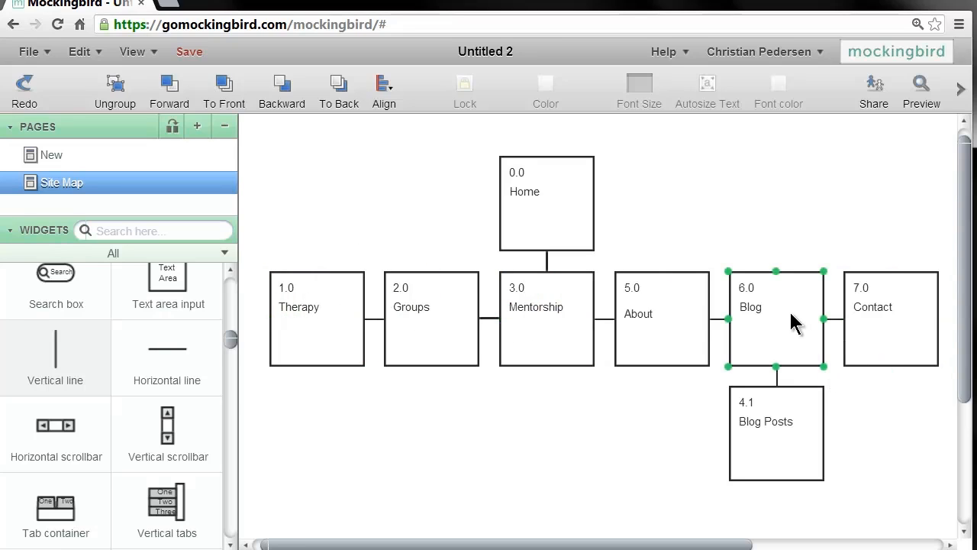
pyautogui.moveTo(815, 365)
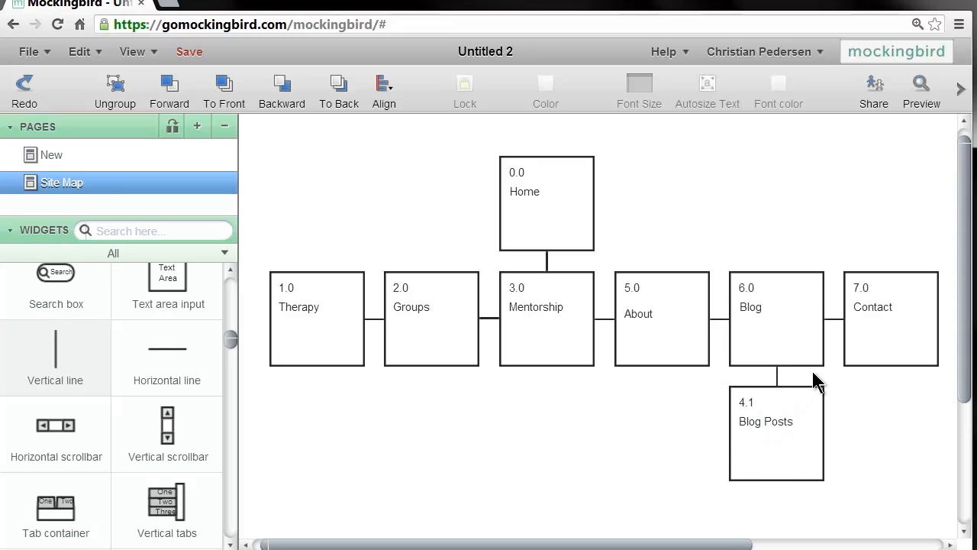
pyautogui.click(776, 319)
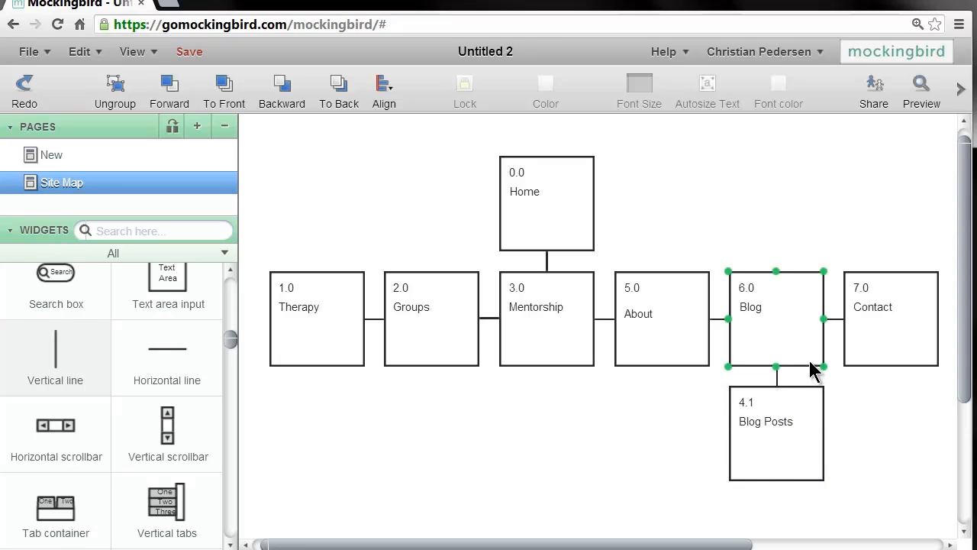
pyautogui.click(775, 431)
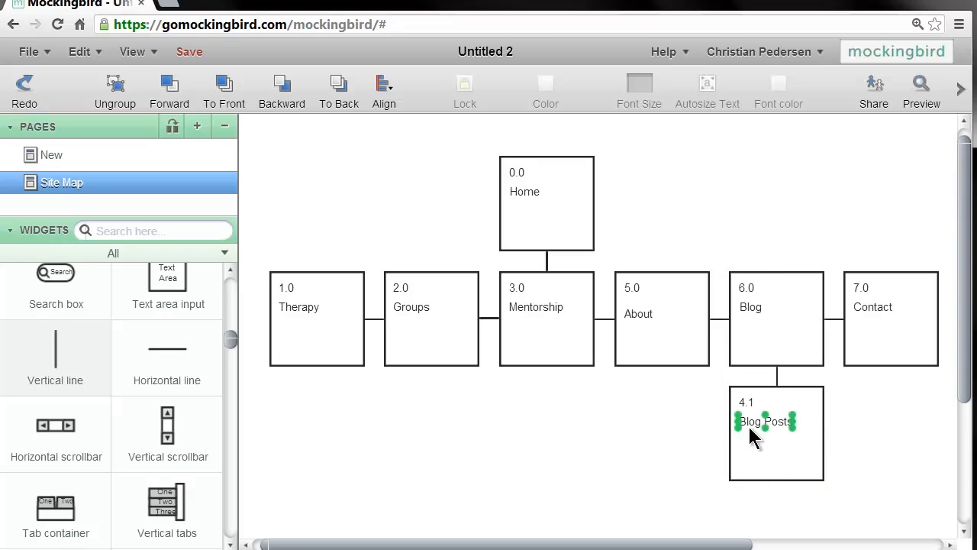
pyautogui.moveTo(751, 424)
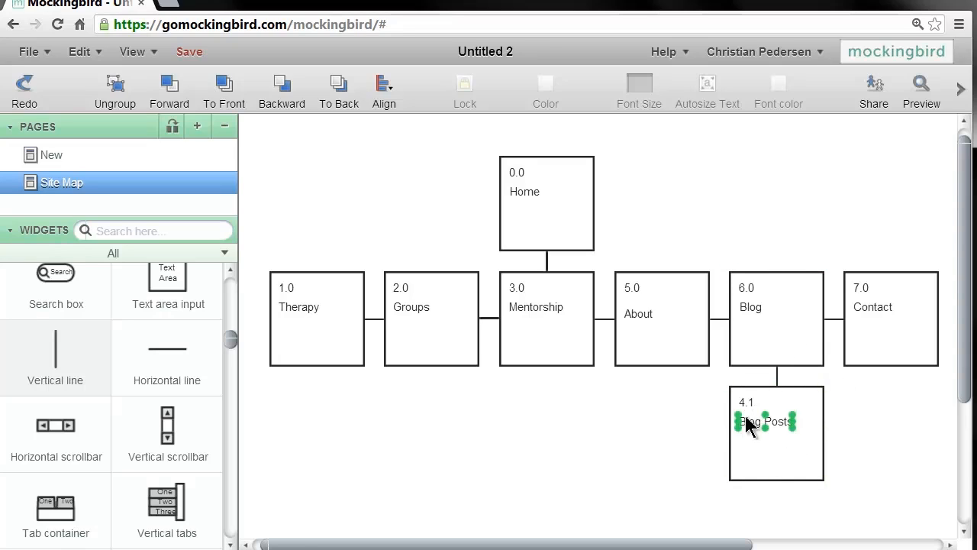
# - Change the Blog Posts box number from 4.1 to 6.1 to match its Blog parent
pyautogui.doubleClick(764, 421)
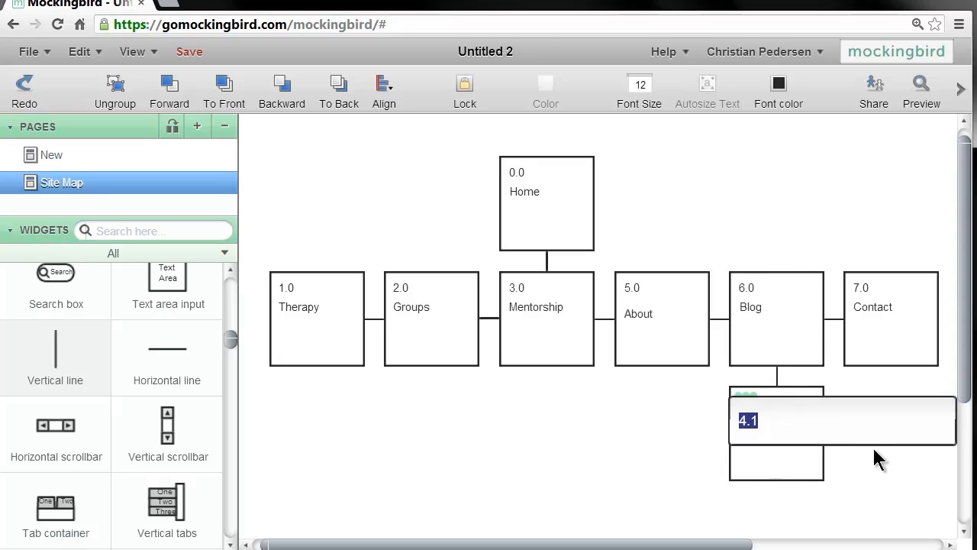
pyautogui.write('6')
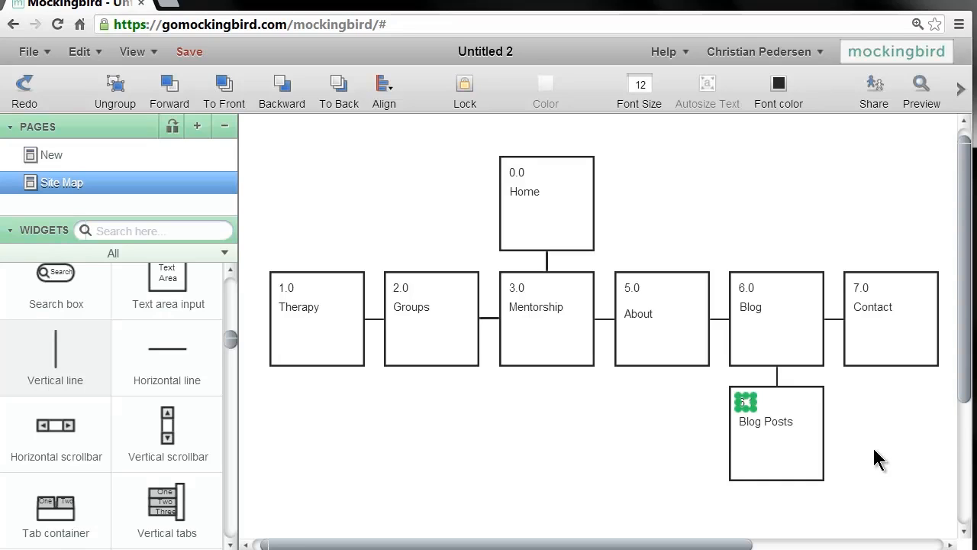
pyautogui.click(775, 319)
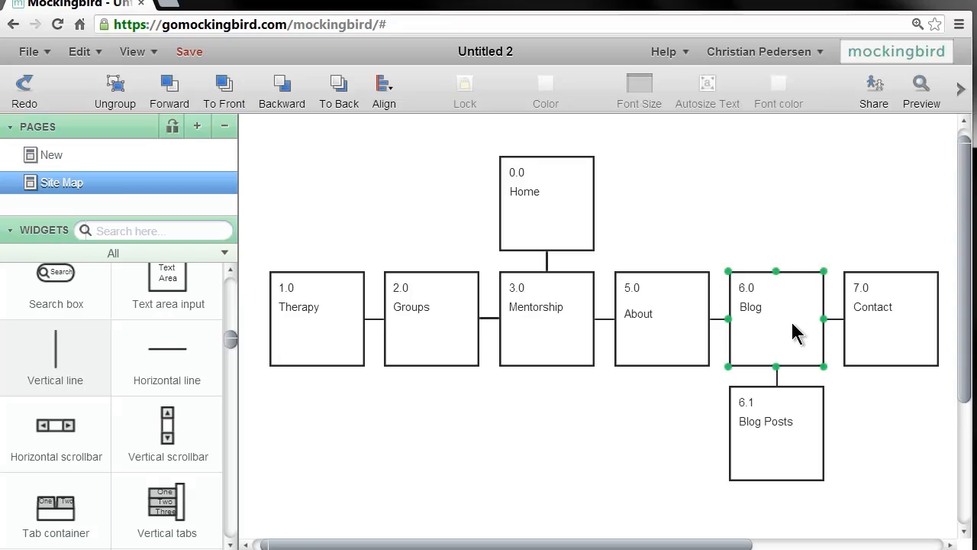
pyautogui.click(778, 272)
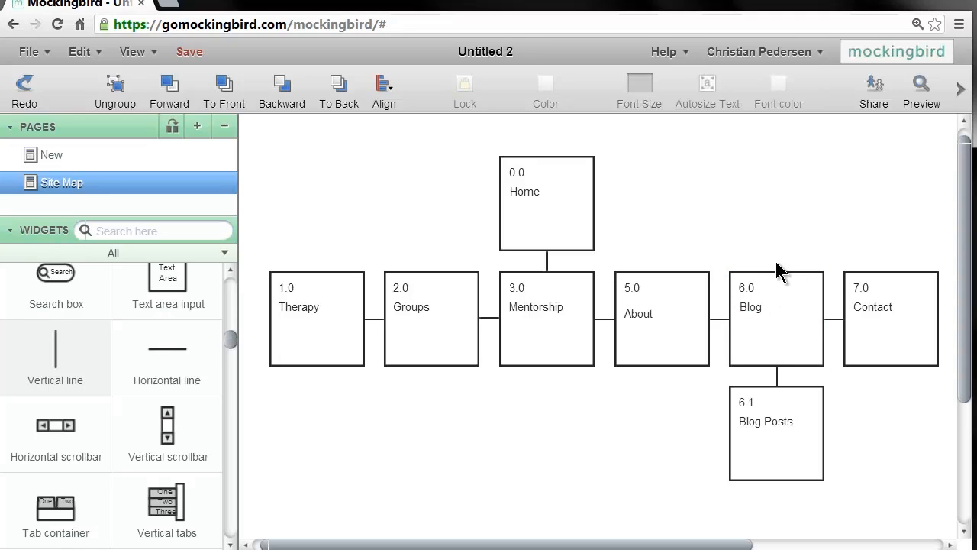
pyautogui.click(776, 434)
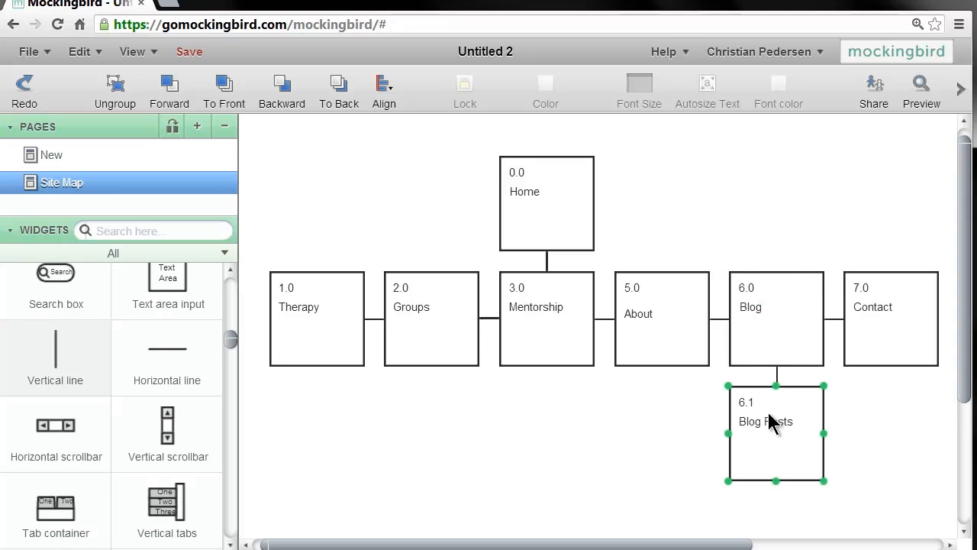
pyautogui.moveTo(777, 410)
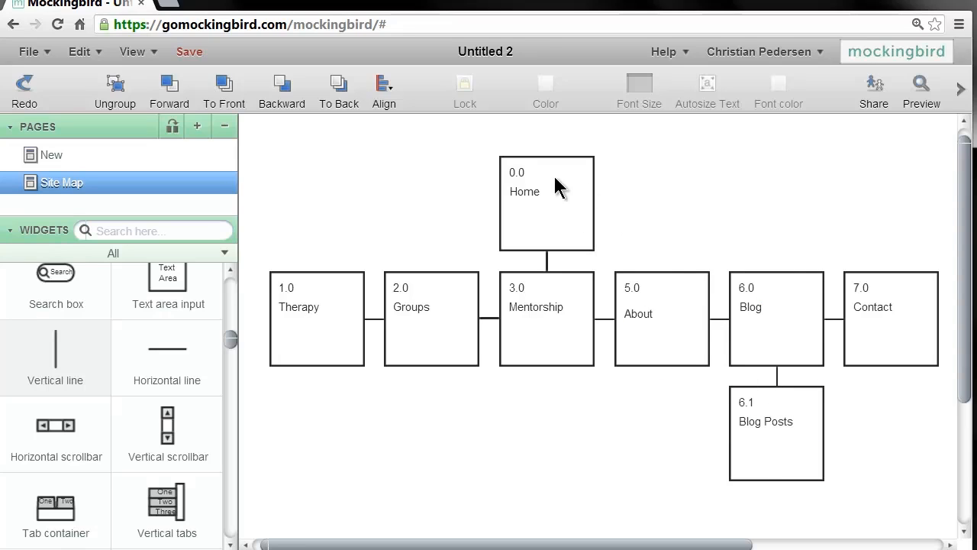
pyautogui.moveTo(510, 181)
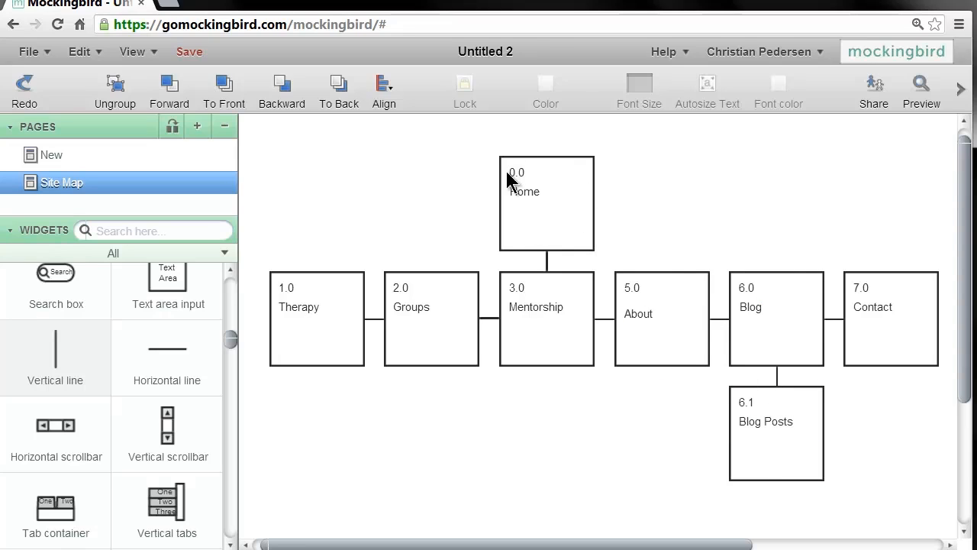
pyautogui.moveTo(573, 226)
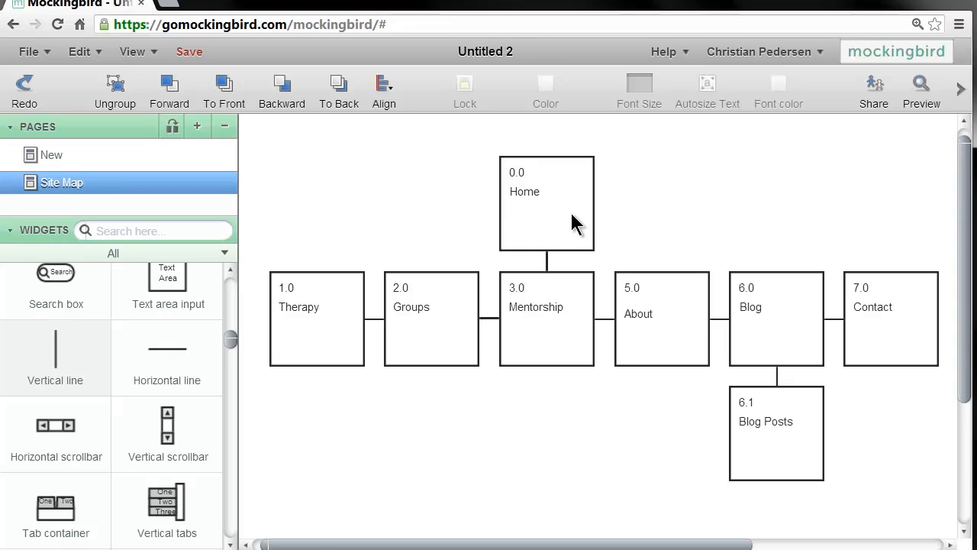
pyautogui.moveTo(455, 236)
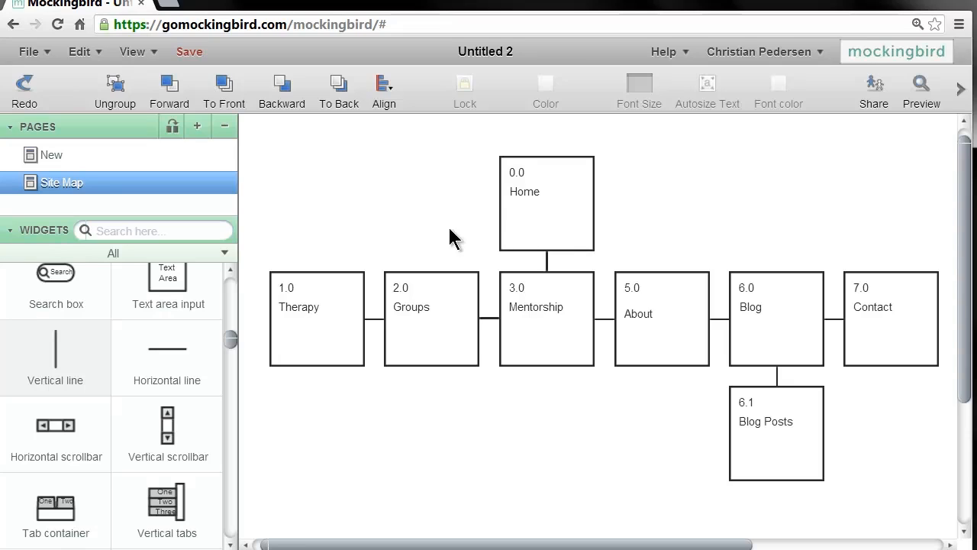
pyautogui.moveTo(555, 223)
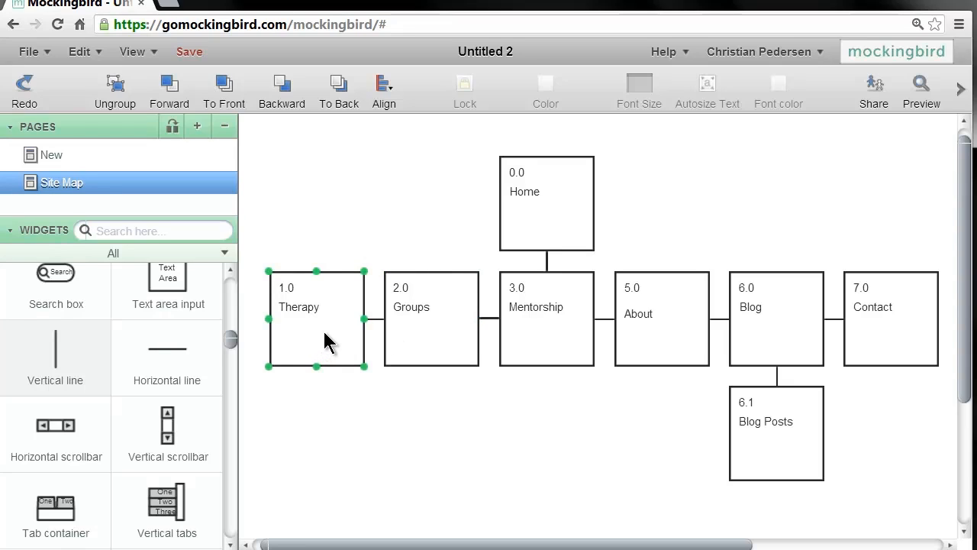
pyautogui.click(431, 319)
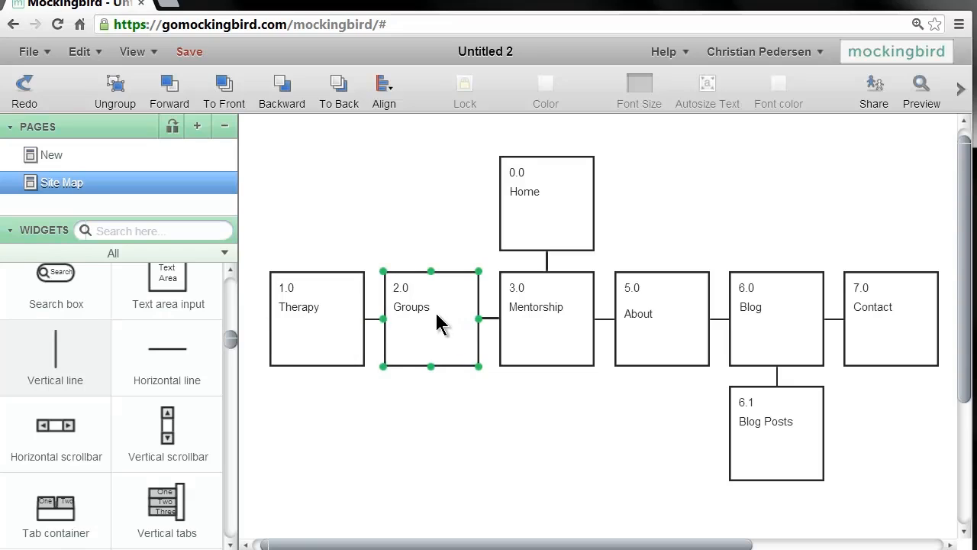
pyautogui.click(547, 319)
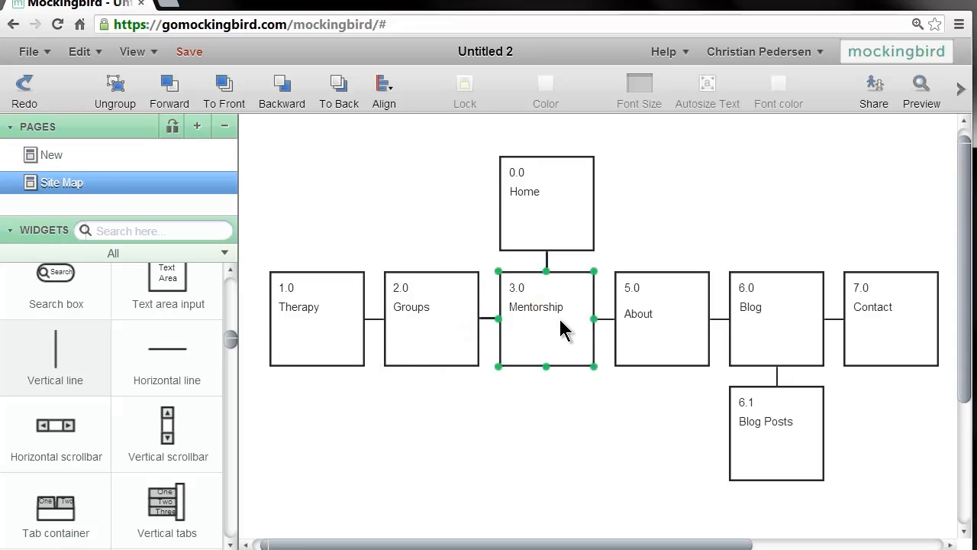
pyautogui.click(640, 201)
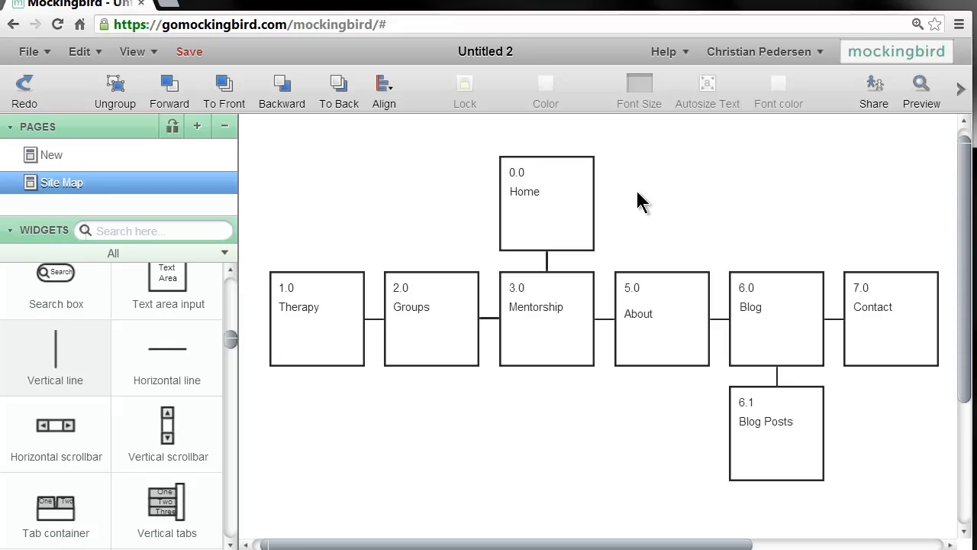
pyautogui.moveTo(670, 403)
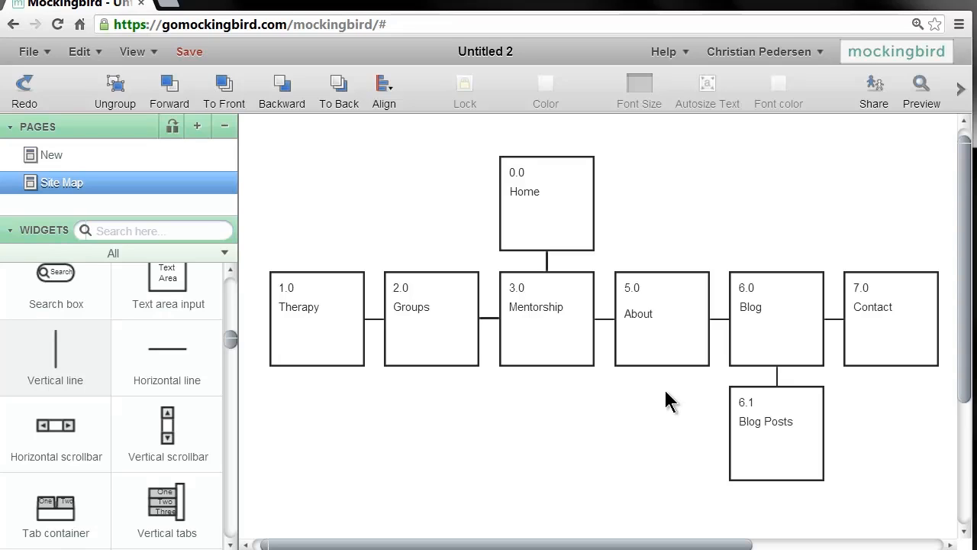
pyautogui.click(661, 319)
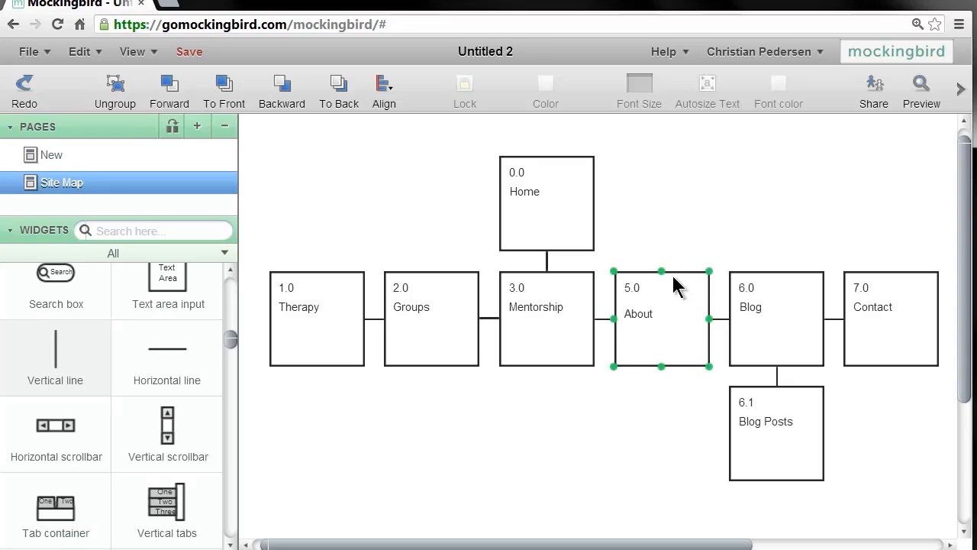
pyautogui.click(776, 319)
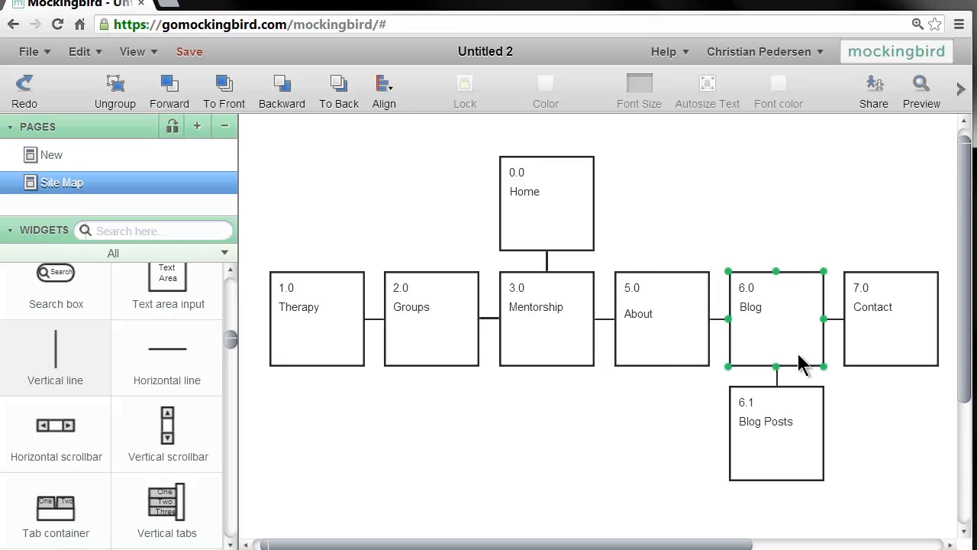
pyautogui.click(776, 430)
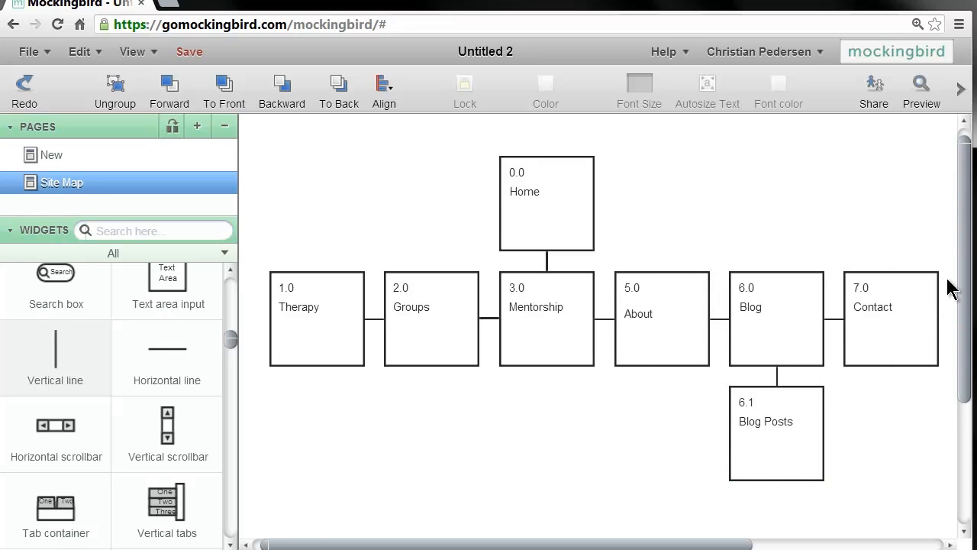
pyautogui.moveTo(654, 248)
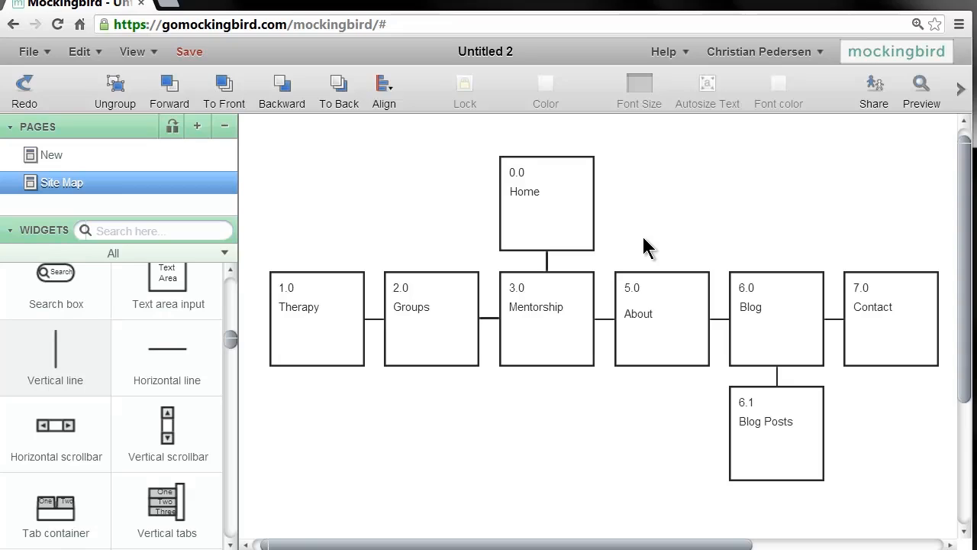
pyautogui.moveTo(655, 223)
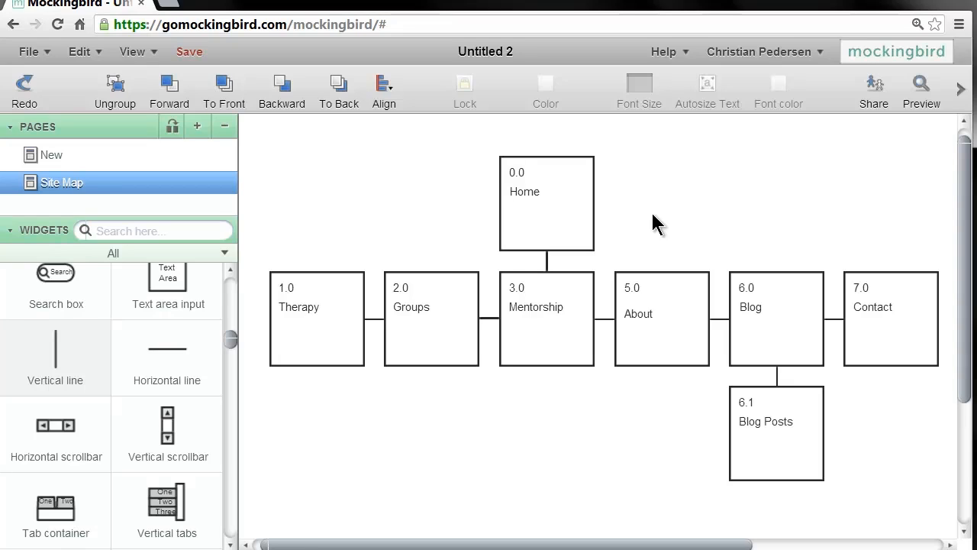
pyautogui.moveTo(659, 214)
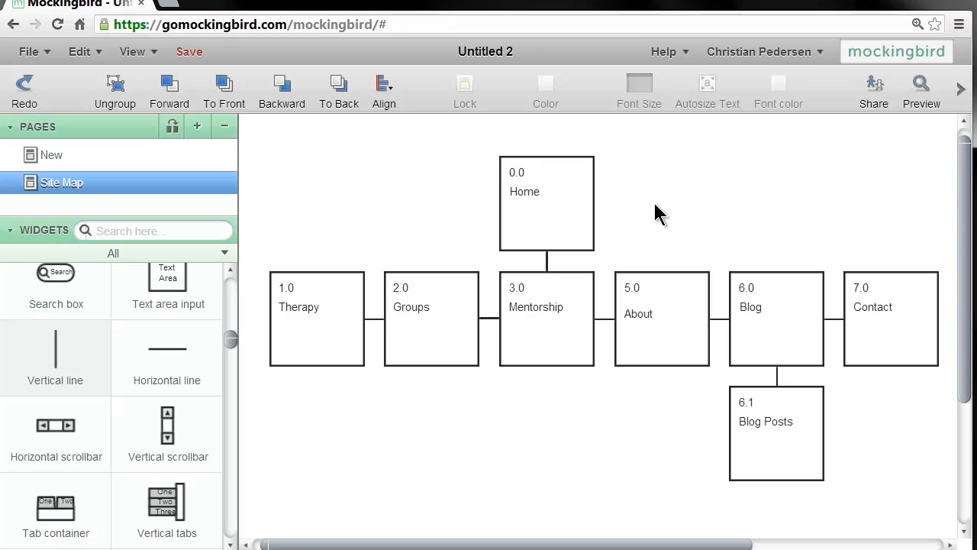
pyautogui.moveTo(699, 231)
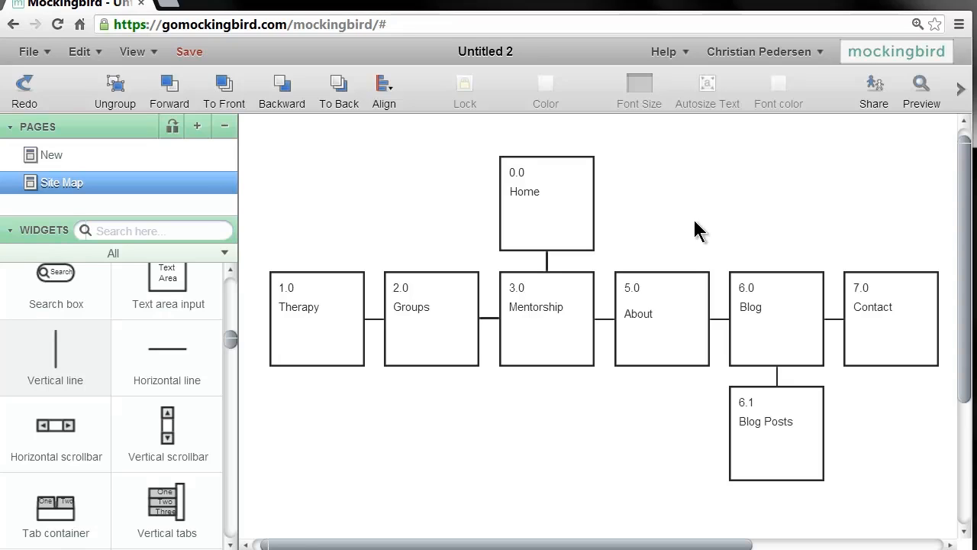
pyautogui.moveTo(370, 275)
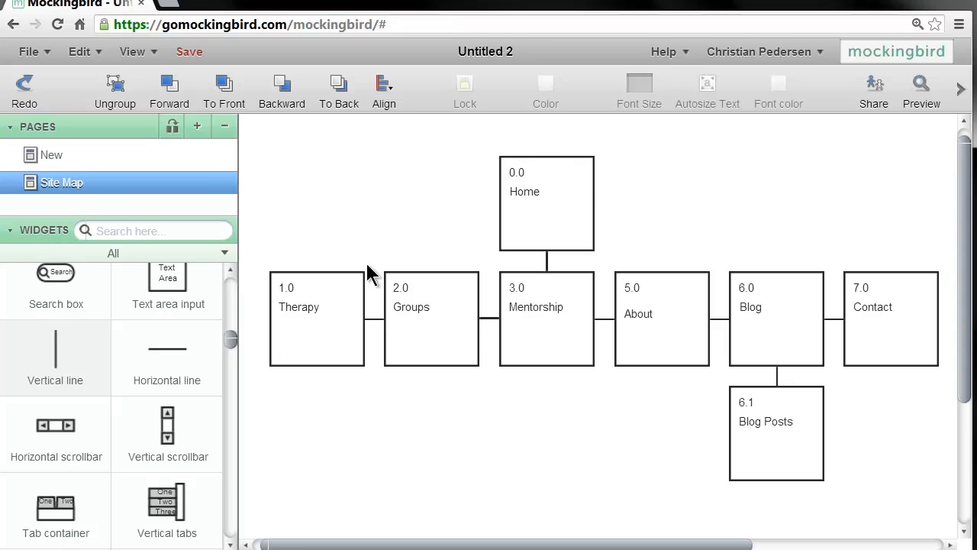
pyautogui.click(775, 430)
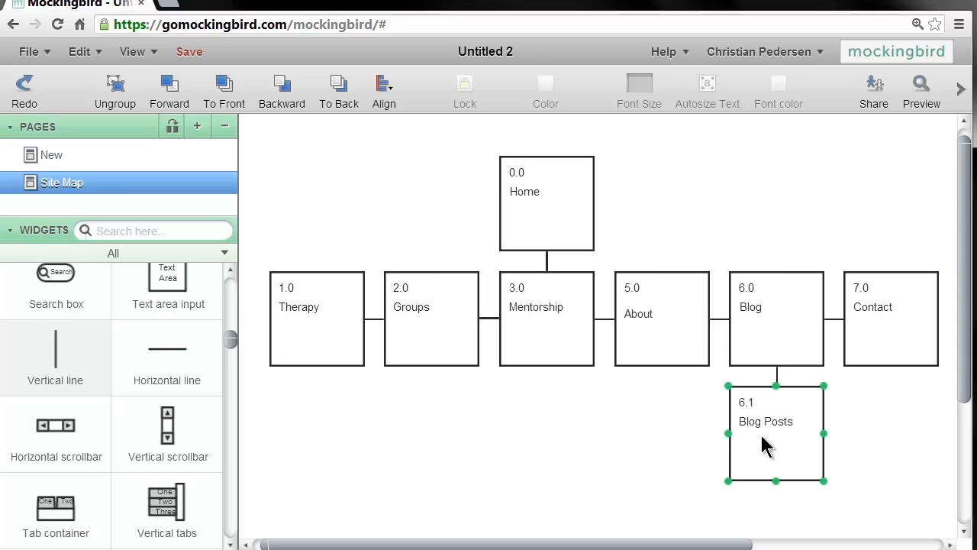
pyautogui.click(316, 319)
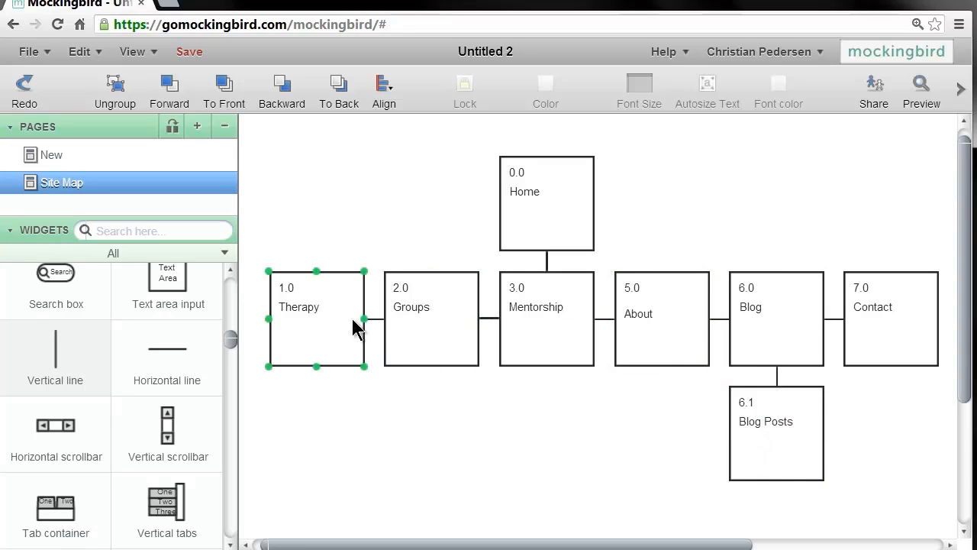
pyautogui.click(647, 252)
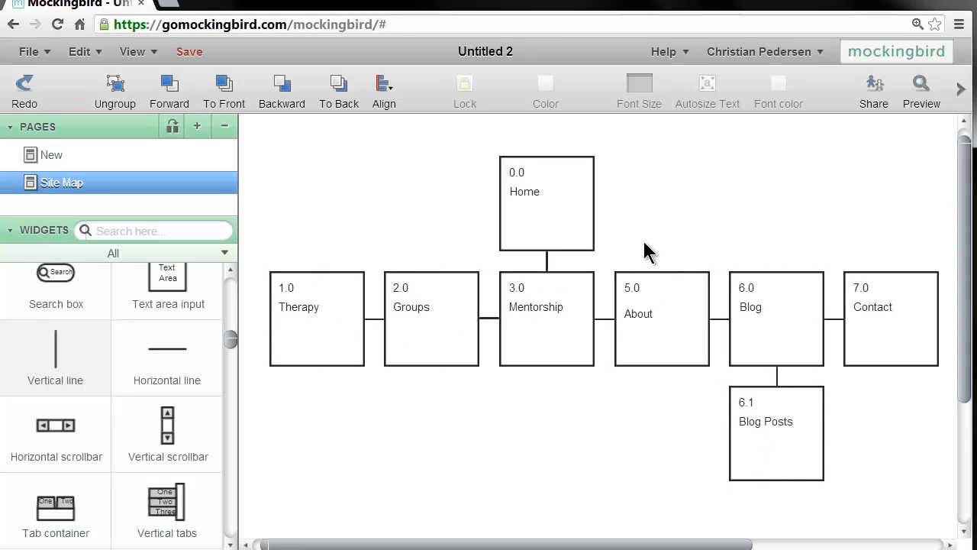
pyautogui.click(776, 432)
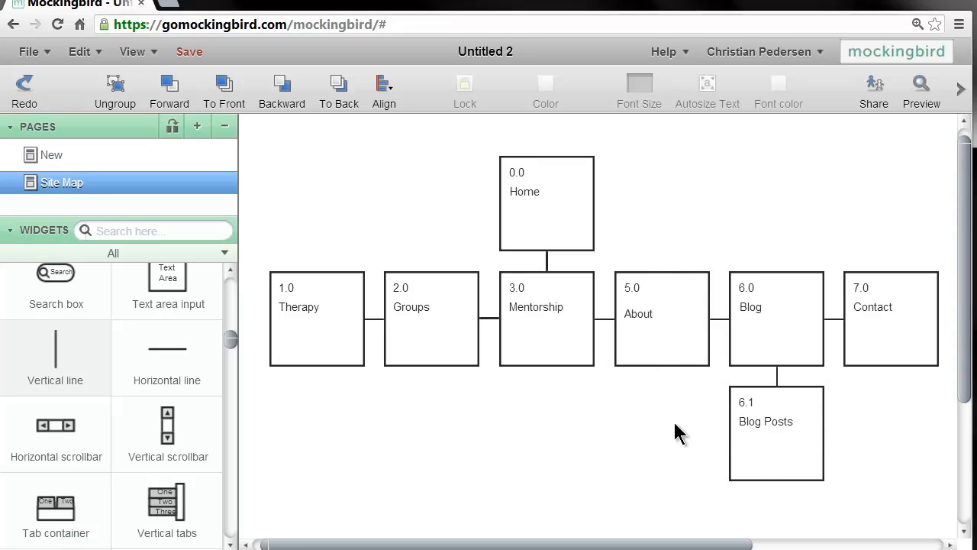
pyautogui.click(661, 308)
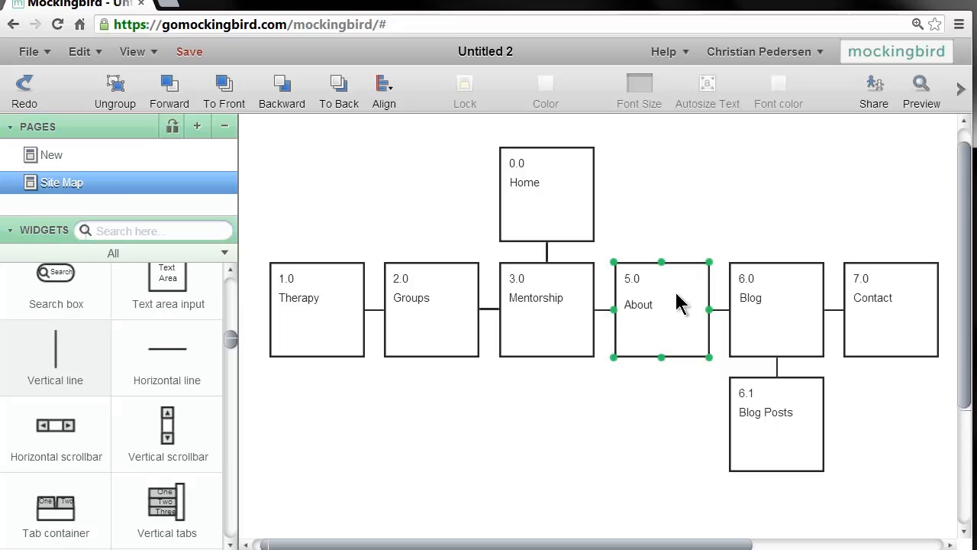
pyautogui.click(725, 455)
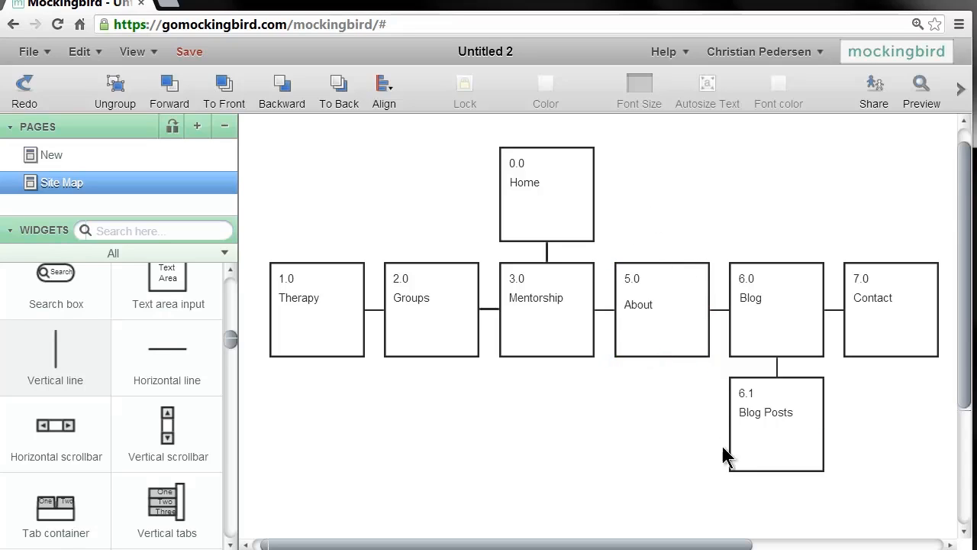
pyautogui.moveTo(779, 395)
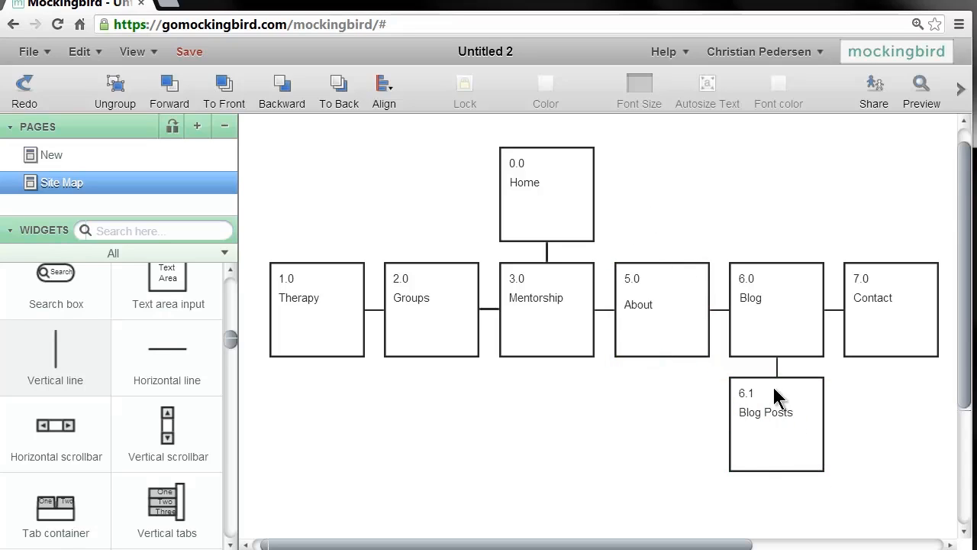
pyautogui.moveTo(235, 323)
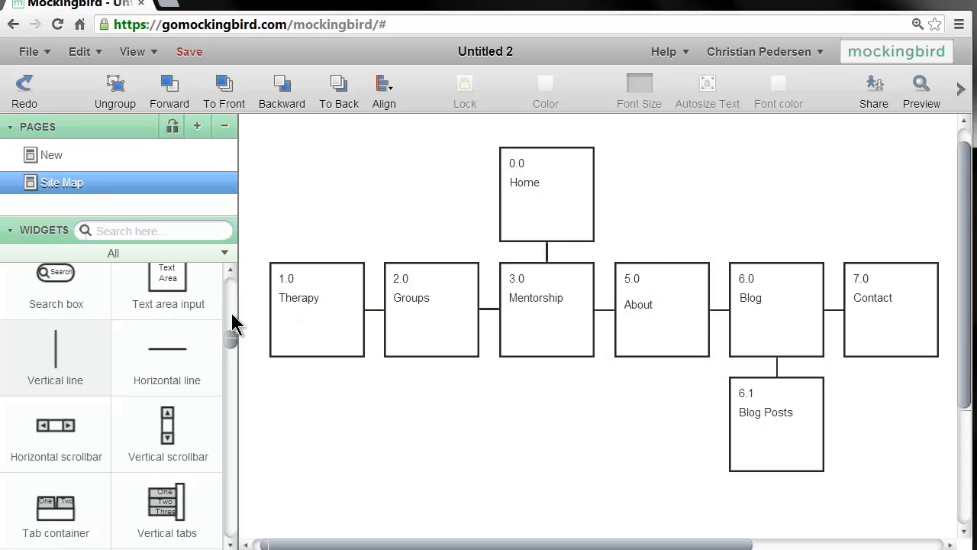
pyautogui.moveTo(766, 385)
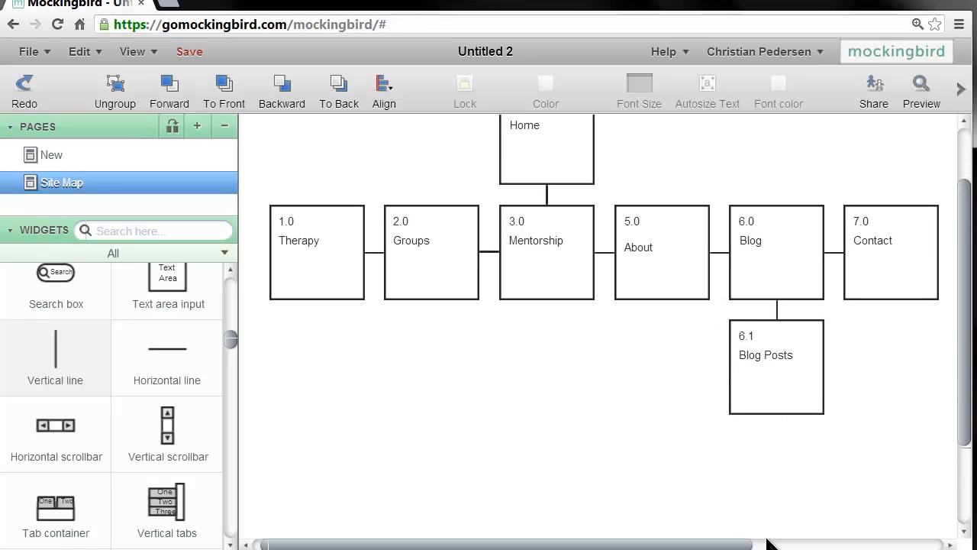
pyautogui.moveTo(796, 492)
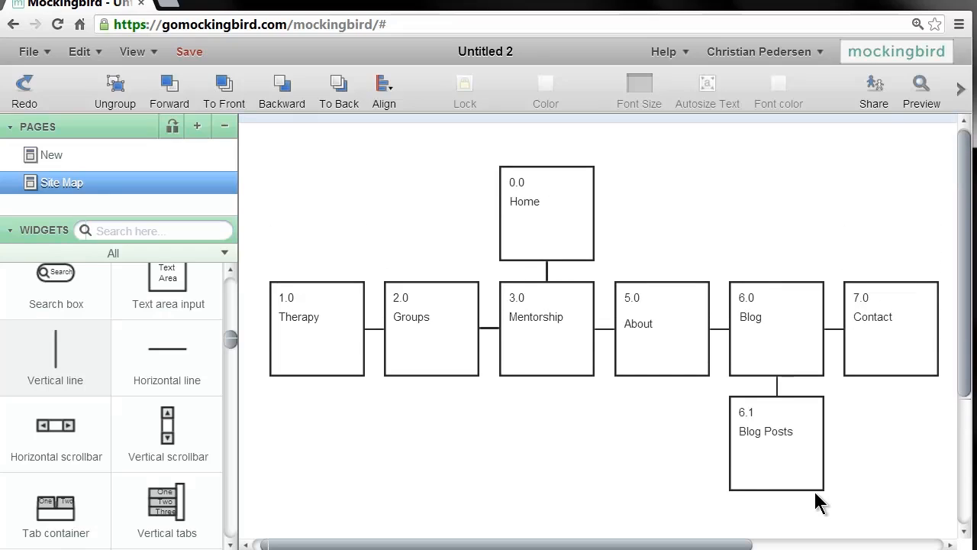
pyautogui.moveTo(781, 214)
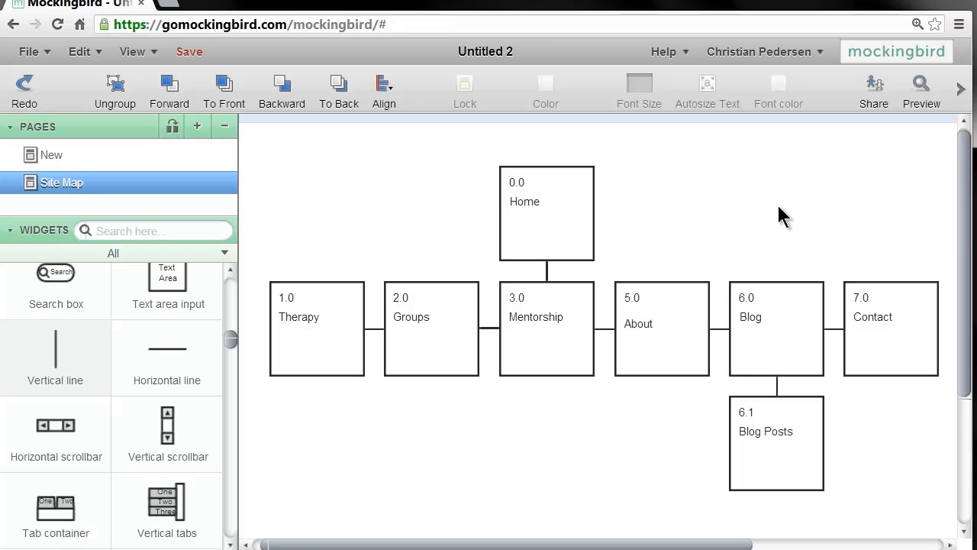
pyautogui.moveTo(718, 252)
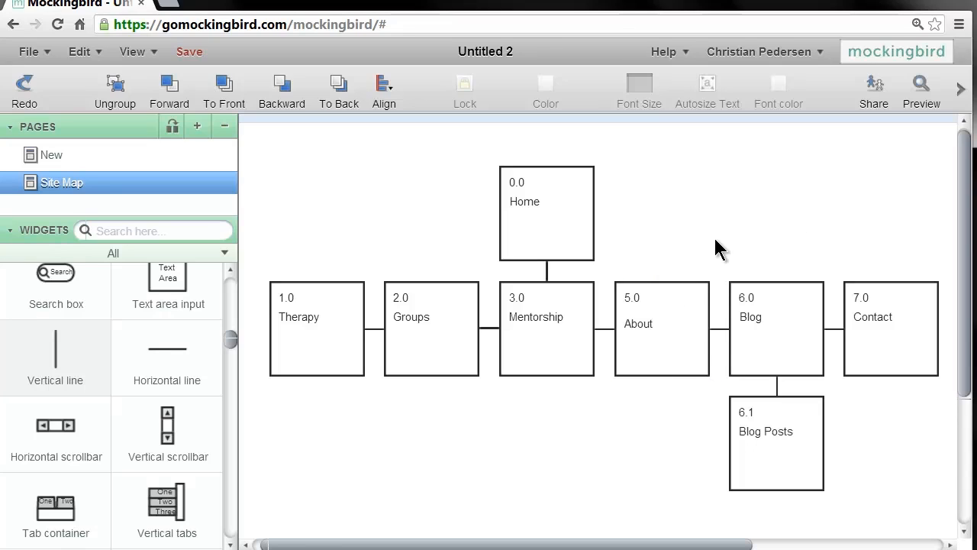
pyautogui.click(661, 329)
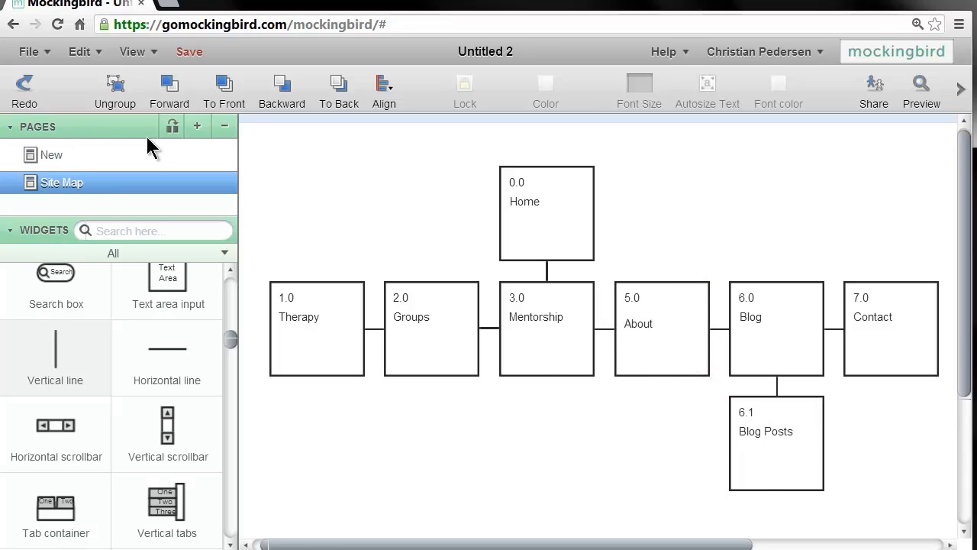
# - Review the Therapy, Groups, About, Blog and Contact section boxes one by one
pyautogui.click(431, 328)
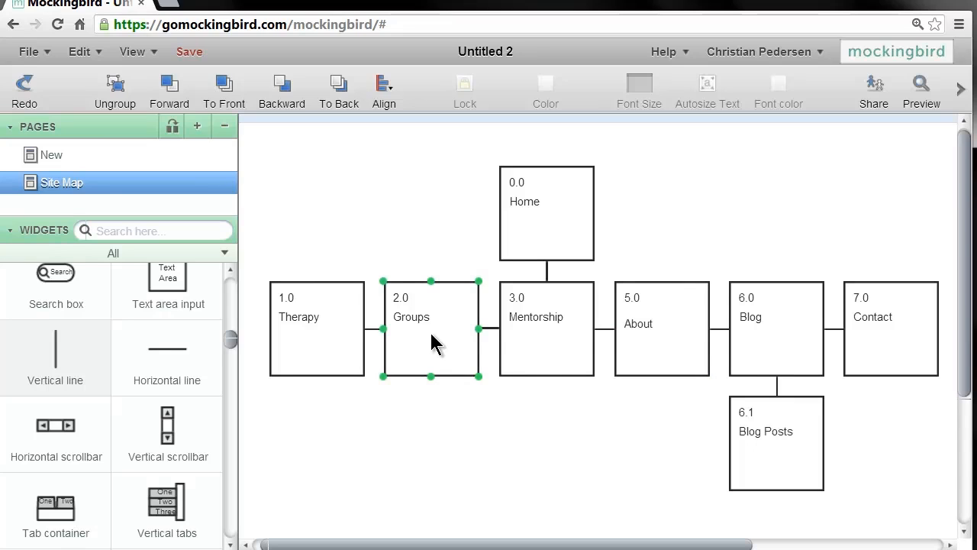
pyautogui.click(318, 328)
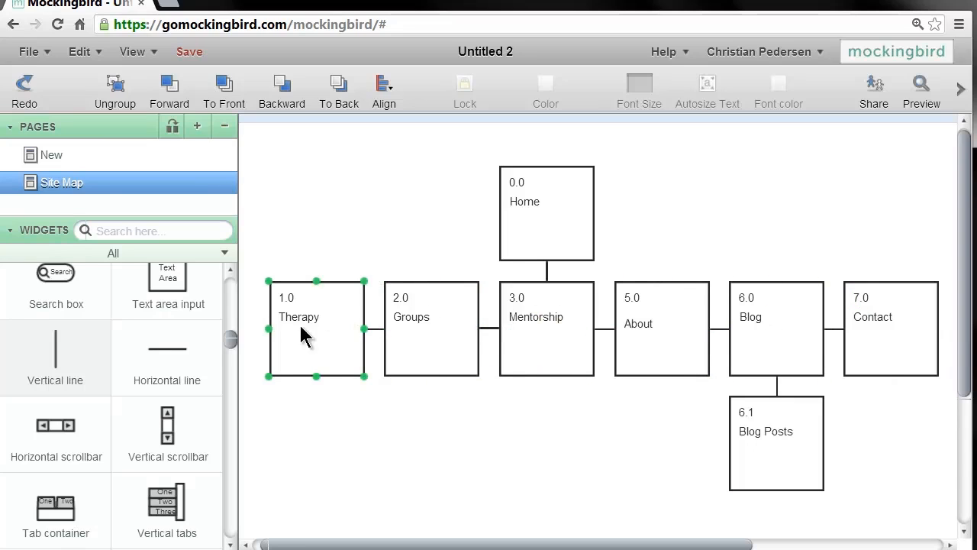
pyautogui.click(661, 323)
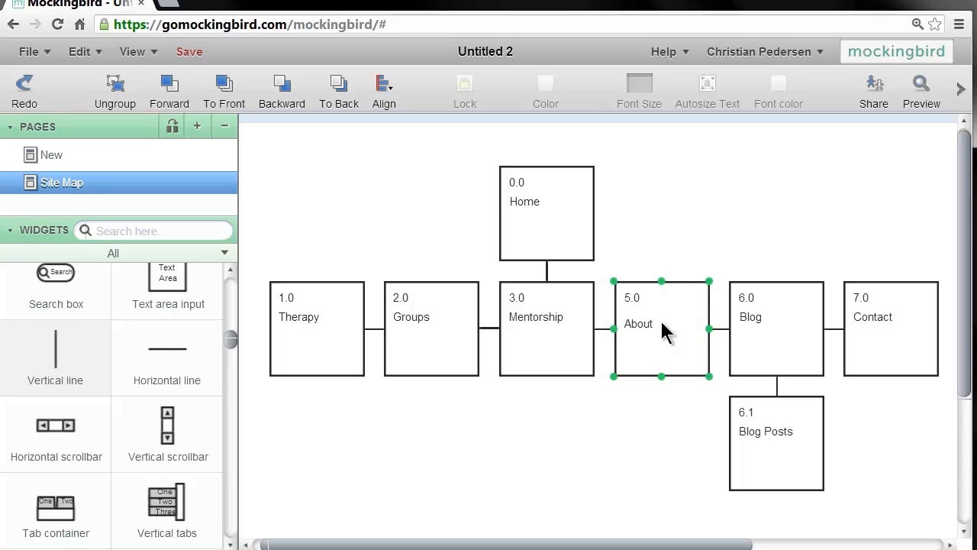
pyautogui.click(316, 328)
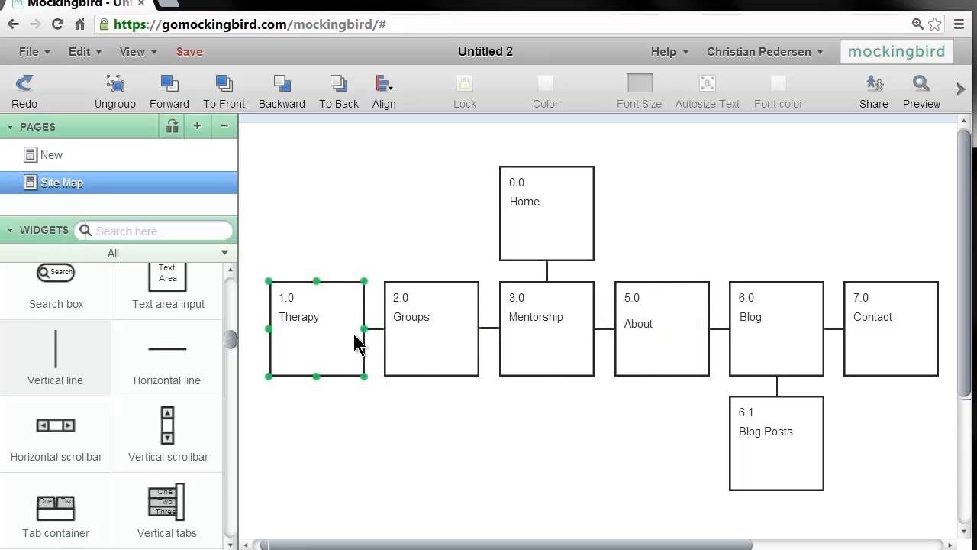
pyautogui.click(661, 324)
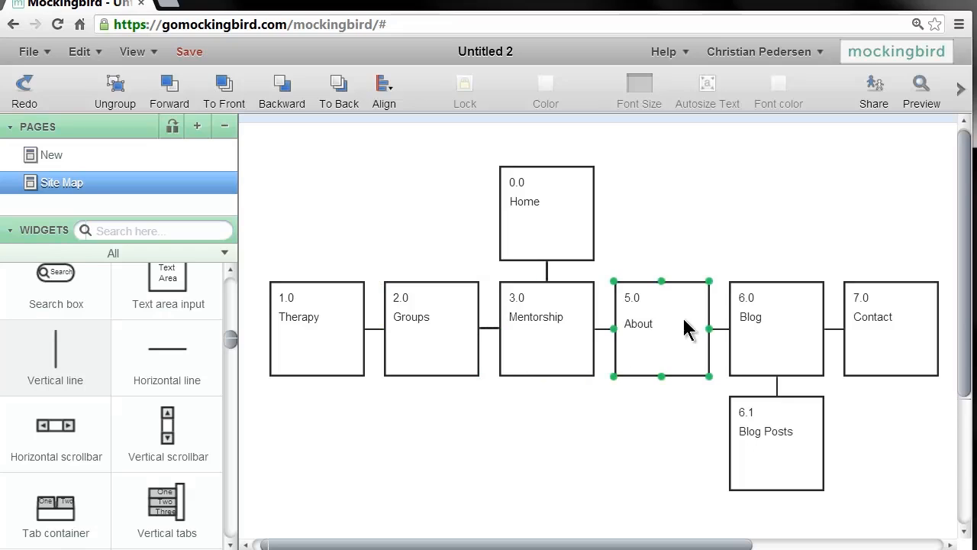
pyautogui.click(775, 316)
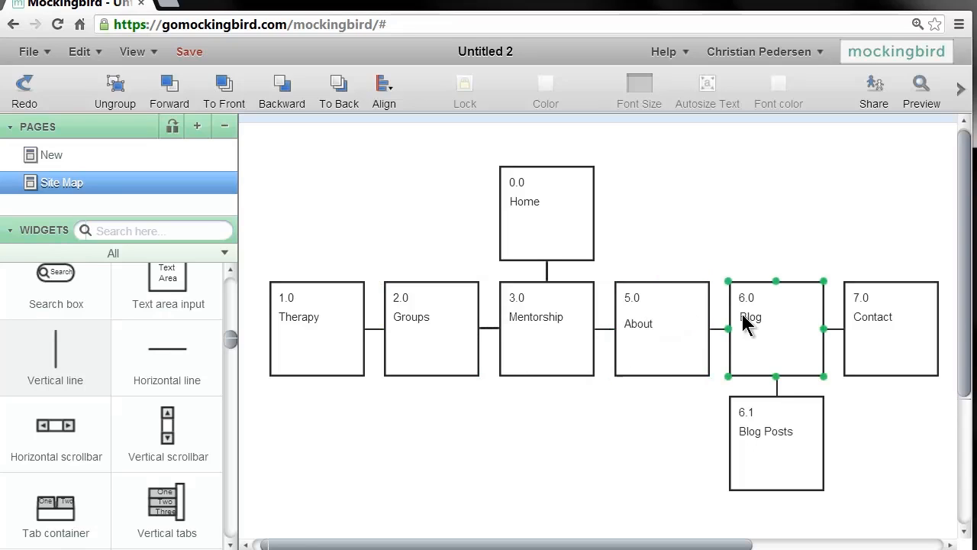
pyautogui.click(831, 271)
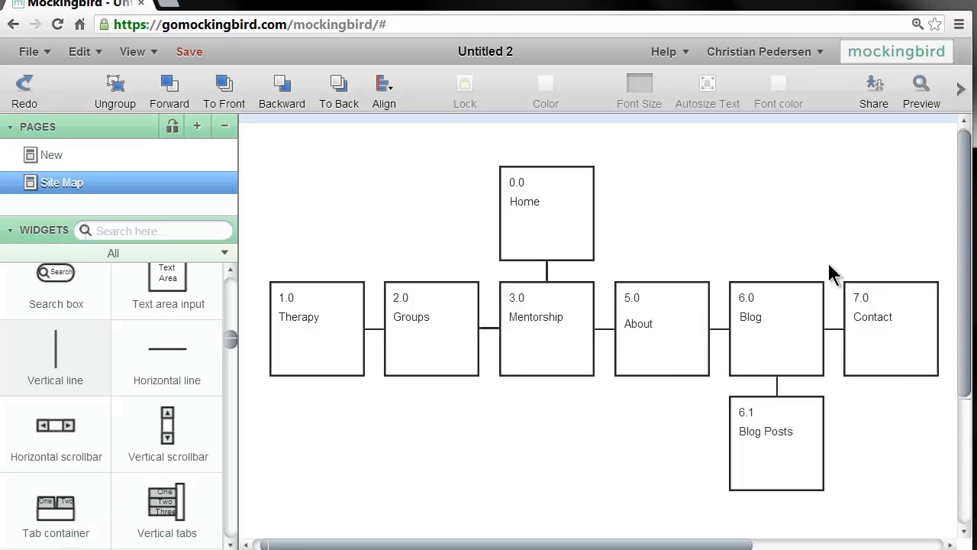
pyautogui.click(316, 328)
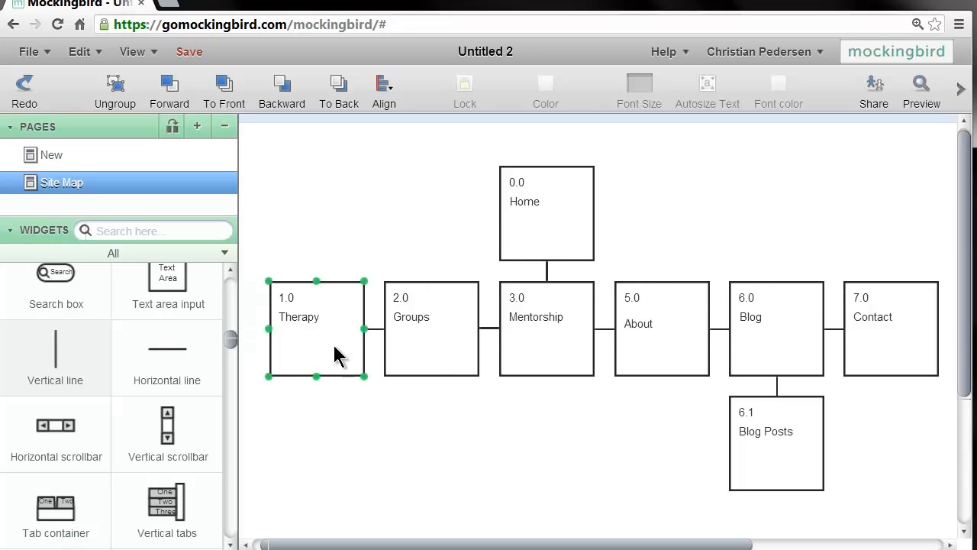
pyautogui.click(873, 316)
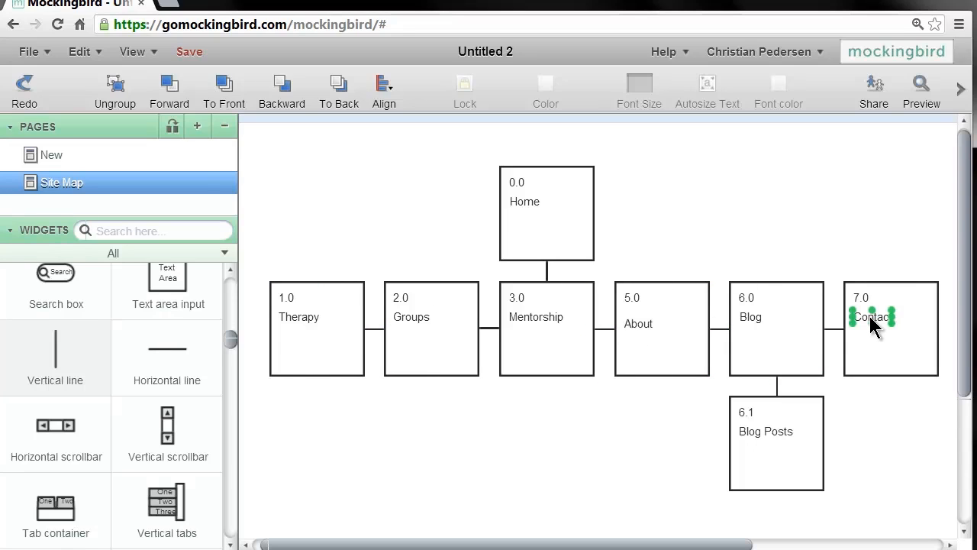
pyautogui.moveTo(867, 328)
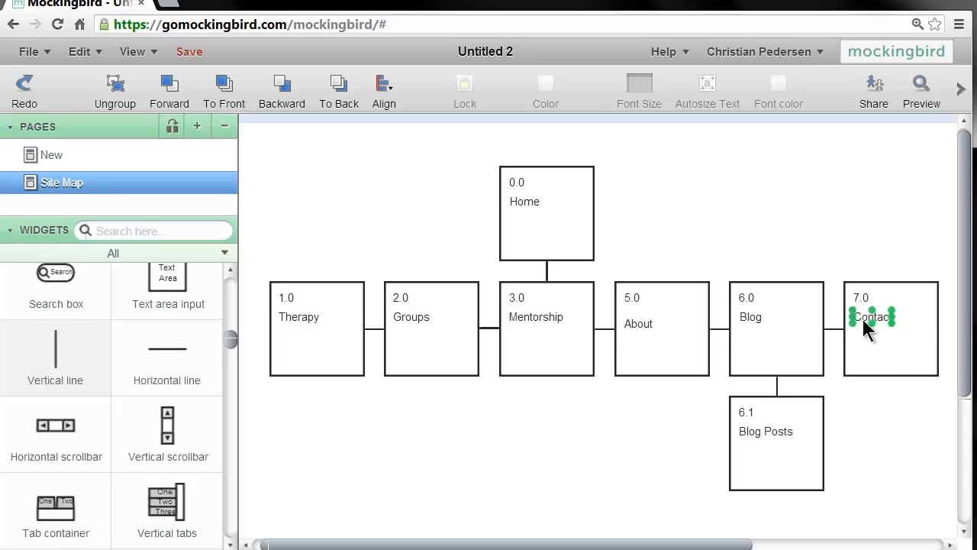
pyautogui.click(317, 329)
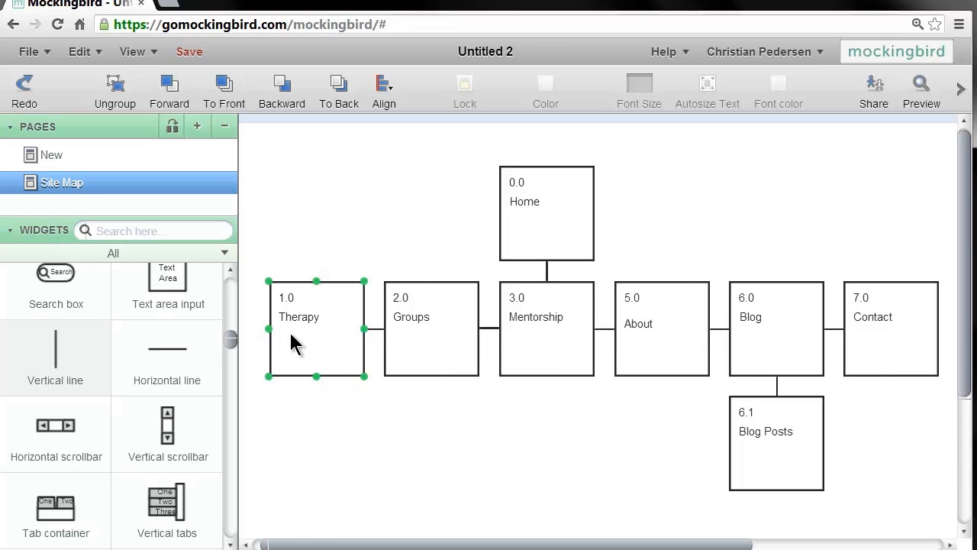
pyautogui.moveTo(321, 330)
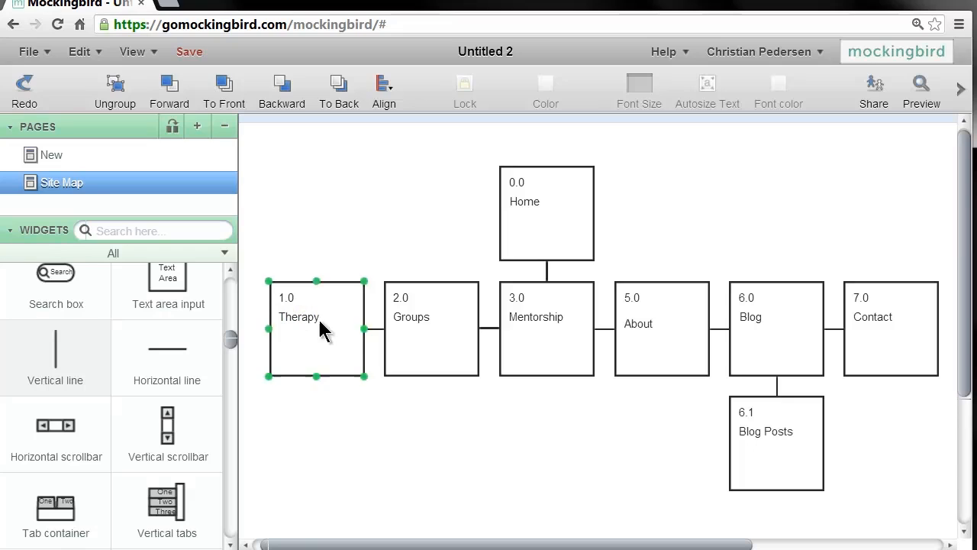
pyautogui.click(890, 328)
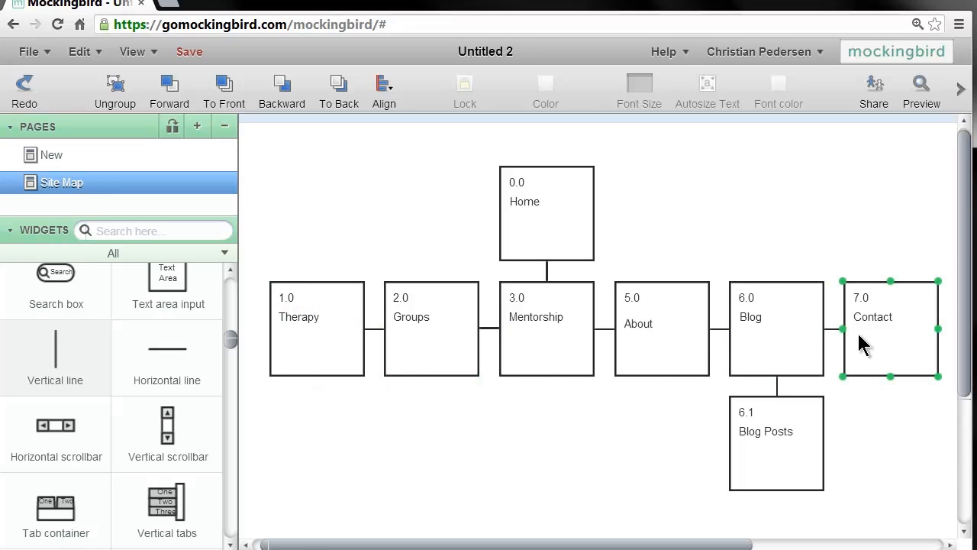
pyautogui.click(840, 308)
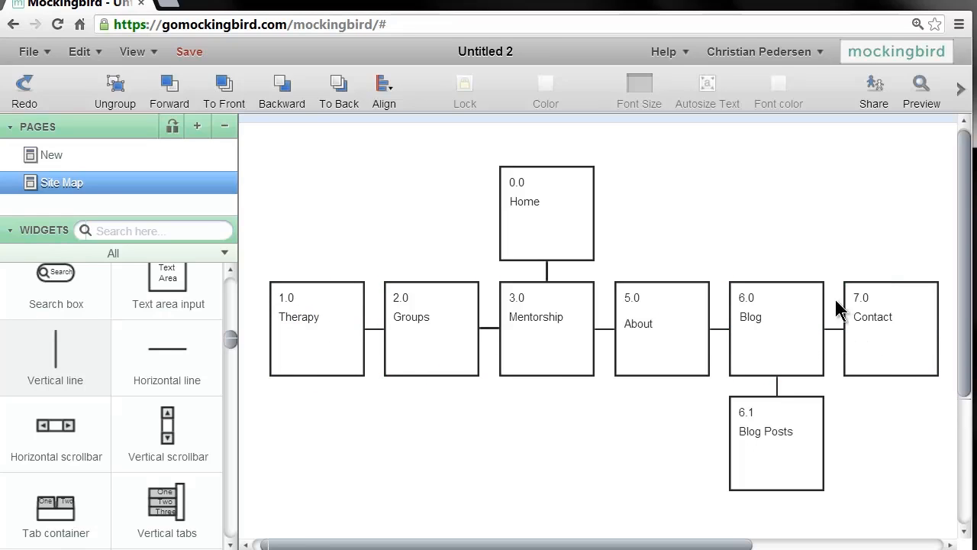
# - Review the Groups and Mentorship boxes repeatedly, leaving the sitemap unchanged
pyautogui.click(431, 328)
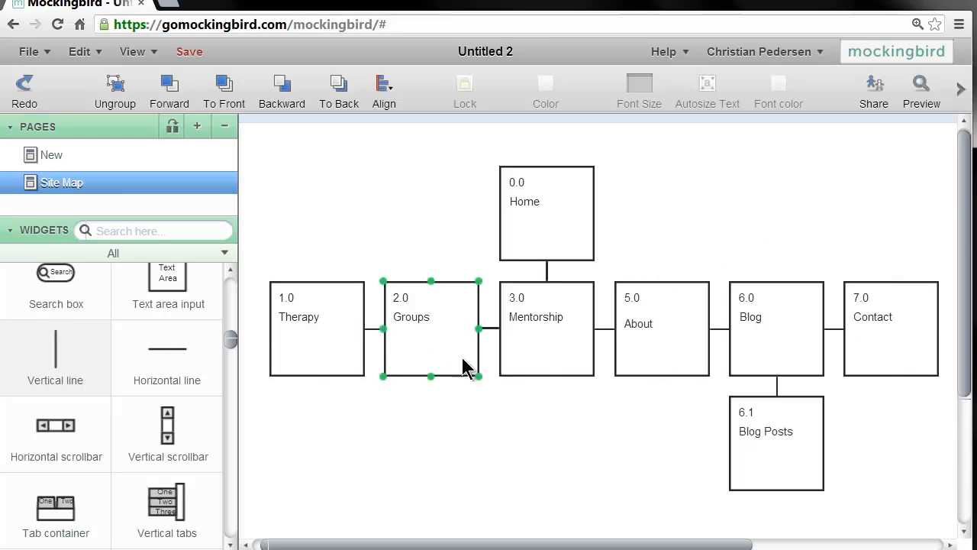
pyautogui.click(546, 328)
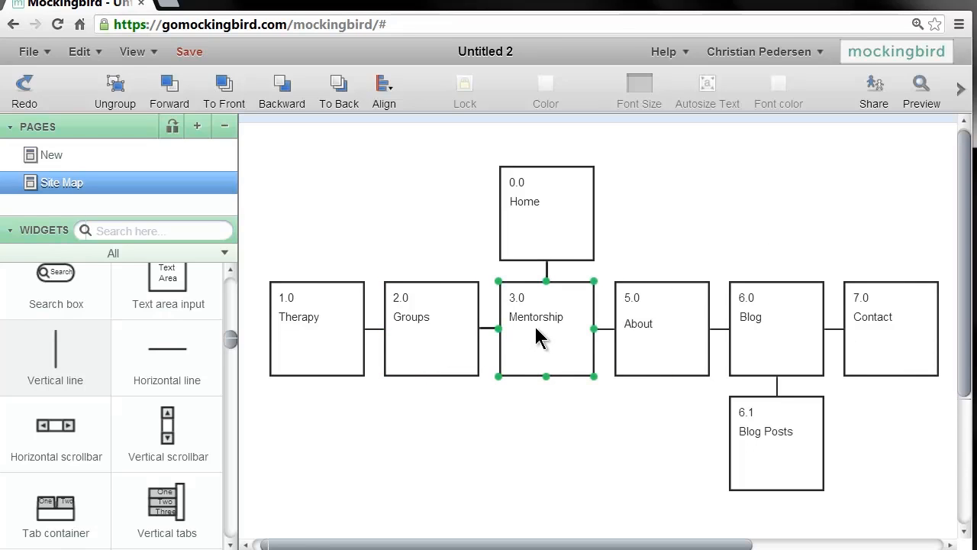
pyautogui.click(565, 424)
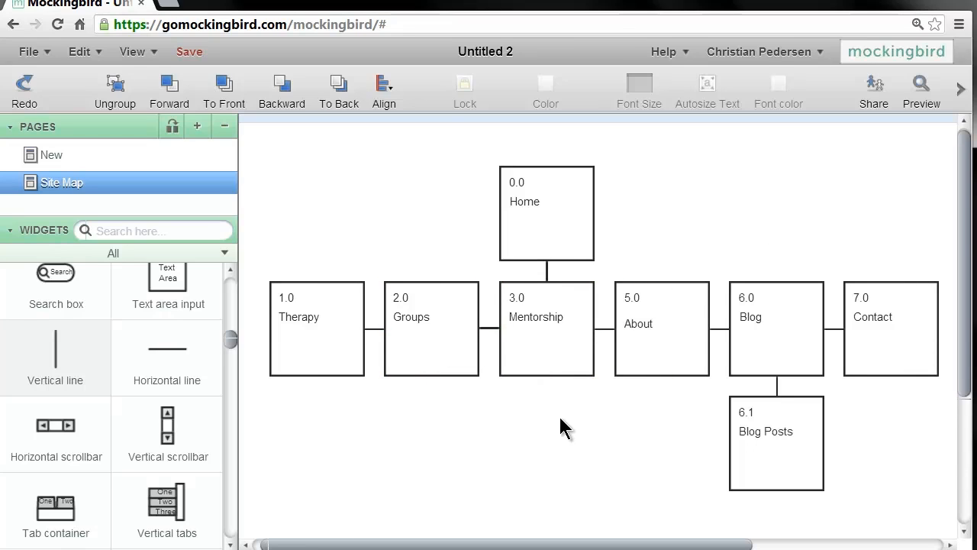
pyautogui.moveTo(510, 337)
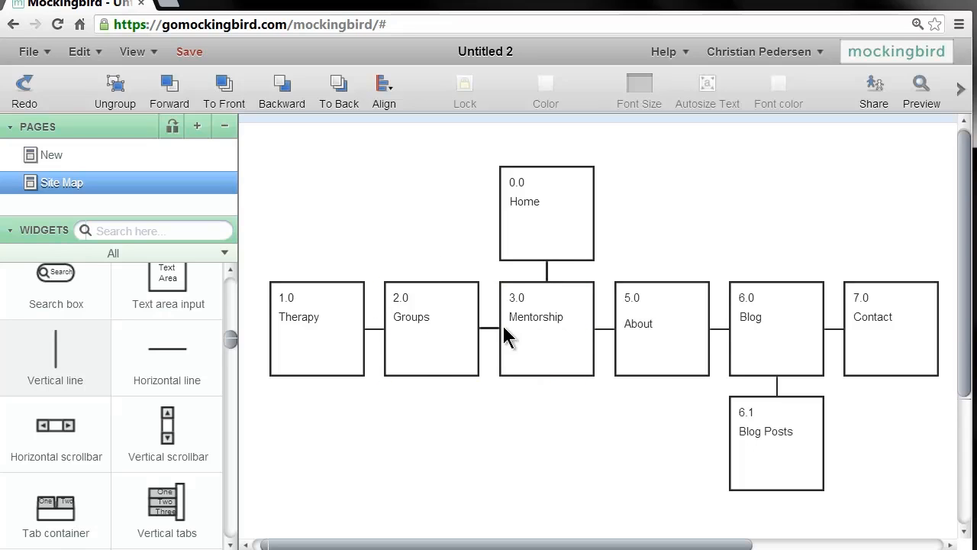
pyautogui.click(547, 328)
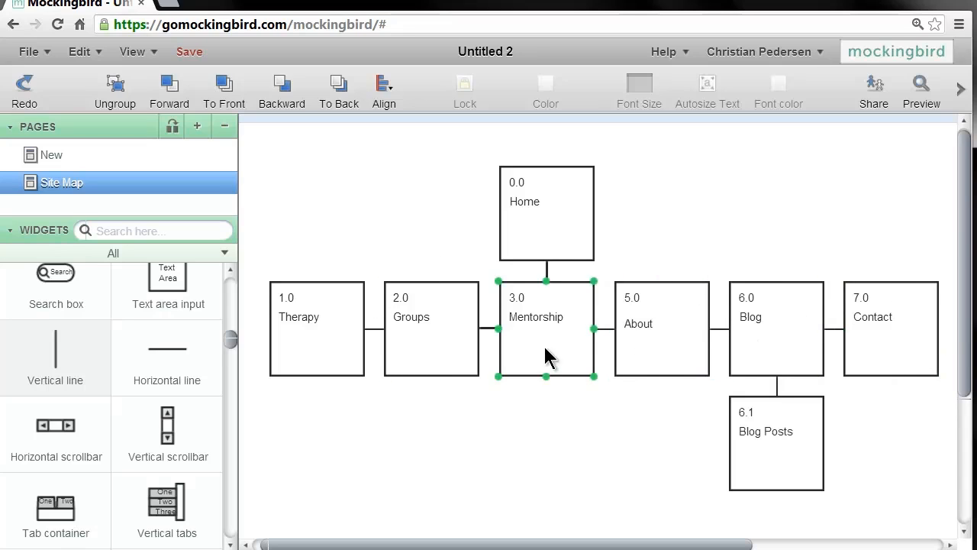
pyautogui.click(611, 406)
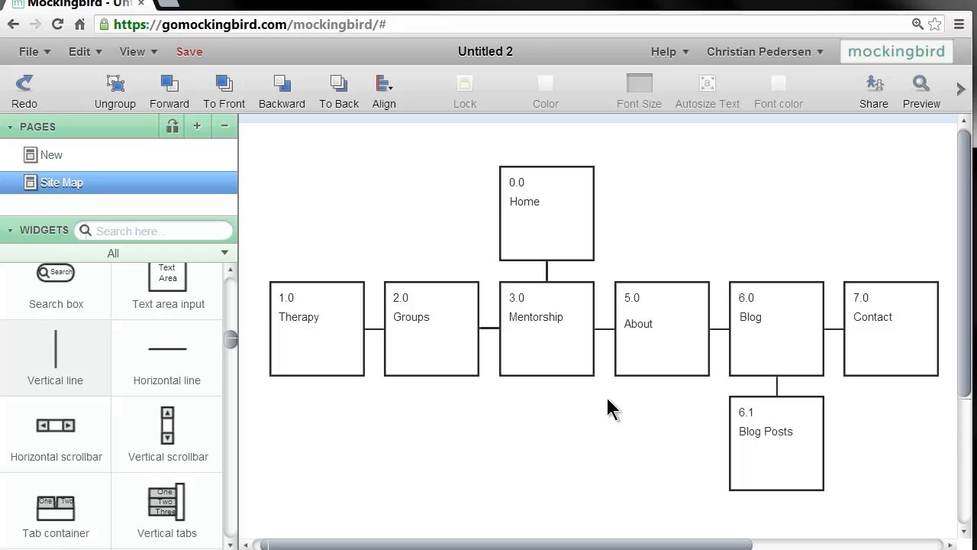
pyautogui.click(546, 320)
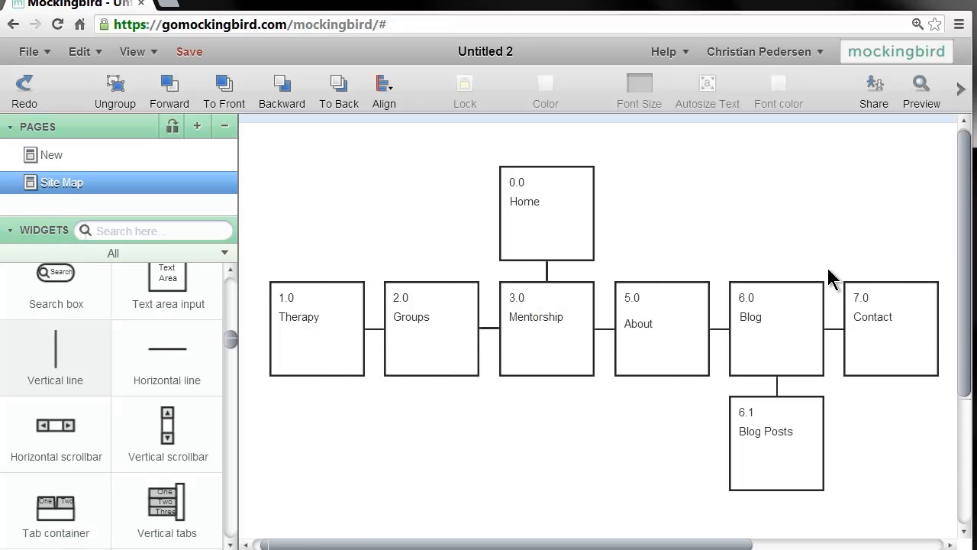
pyautogui.click(430, 328)
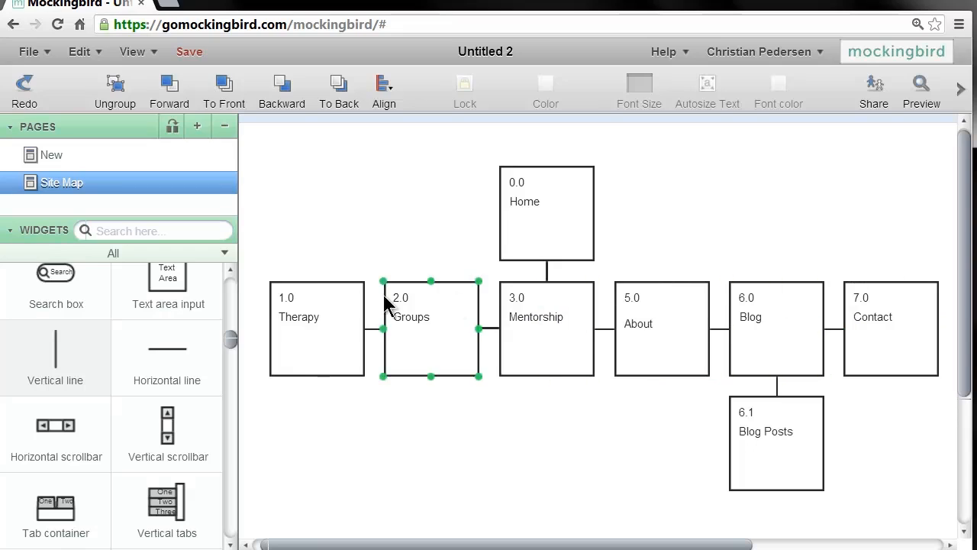
pyautogui.click(658, 415)
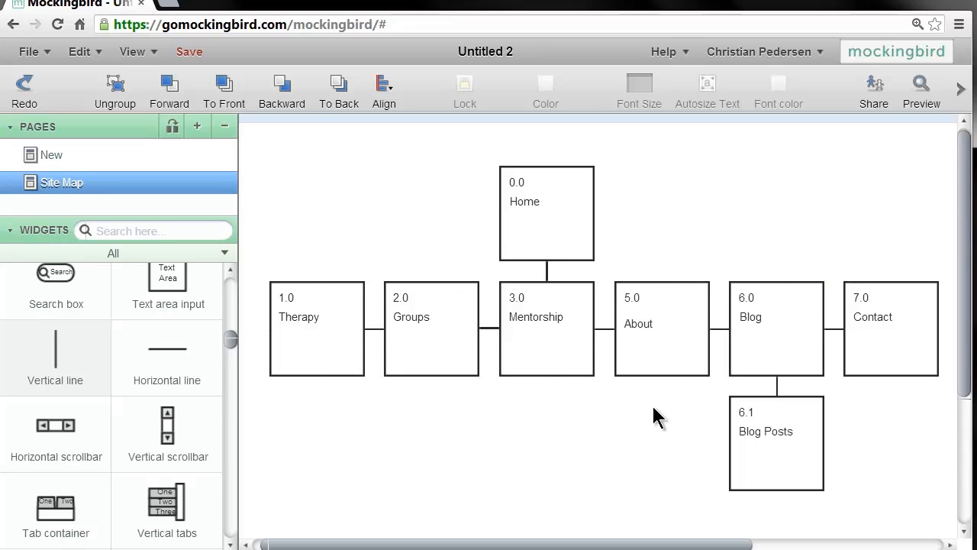
pyautogui.moveTo(832, 350)
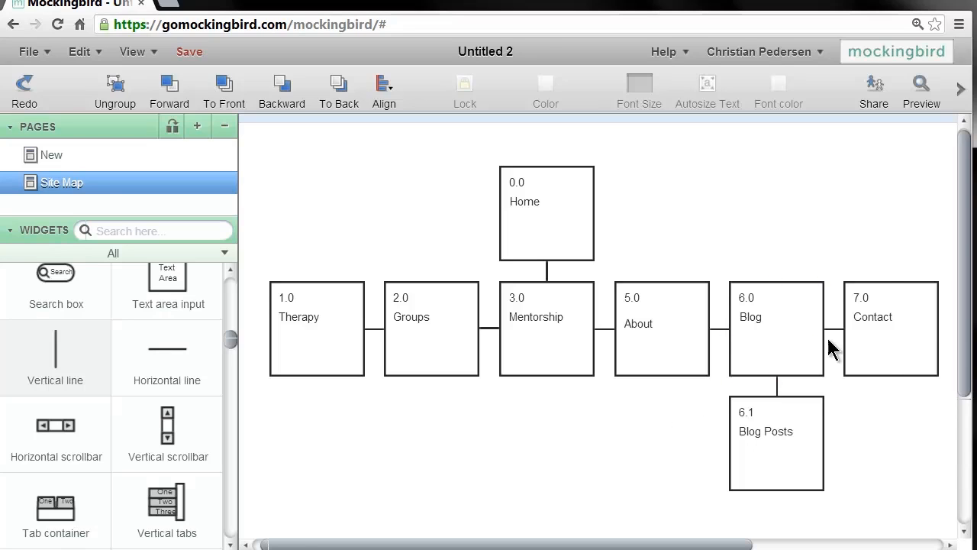
pyautogui.click(546, 328)
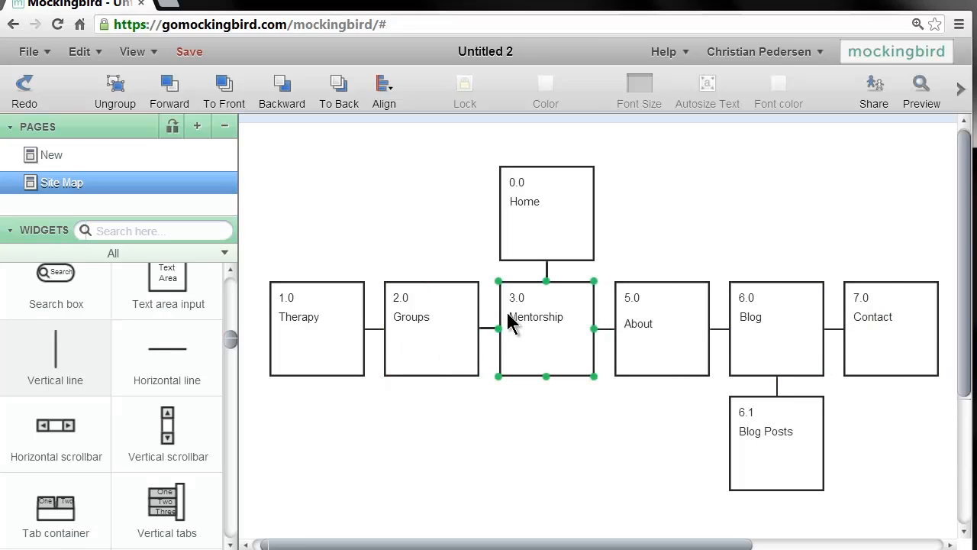
pyautogui.click(381, 274)
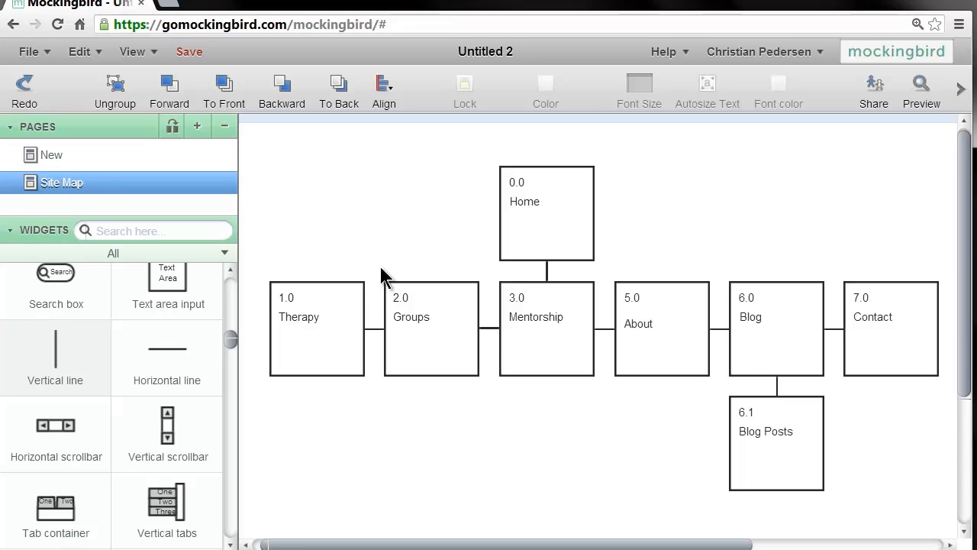
pyautogui.moveTo(382, 252)
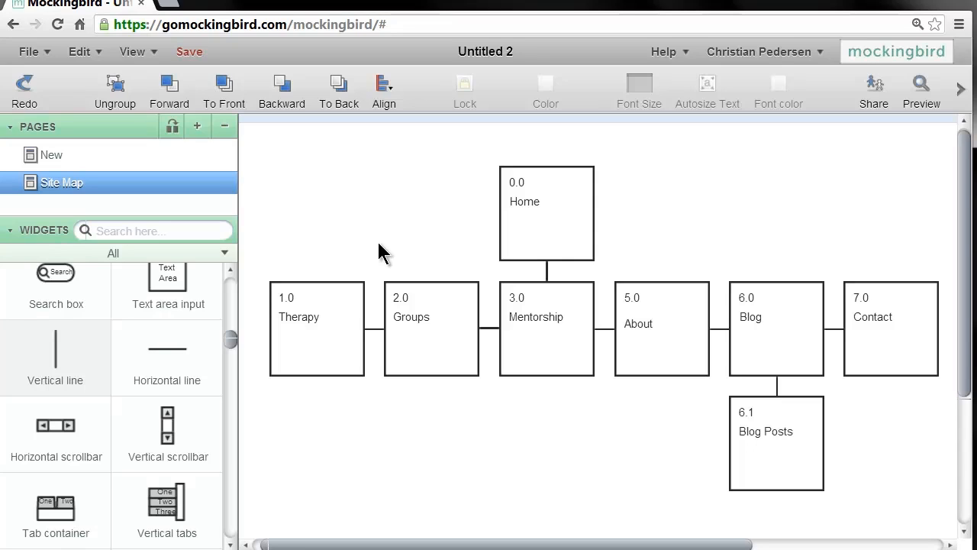
pyautogui.click(547, 328)
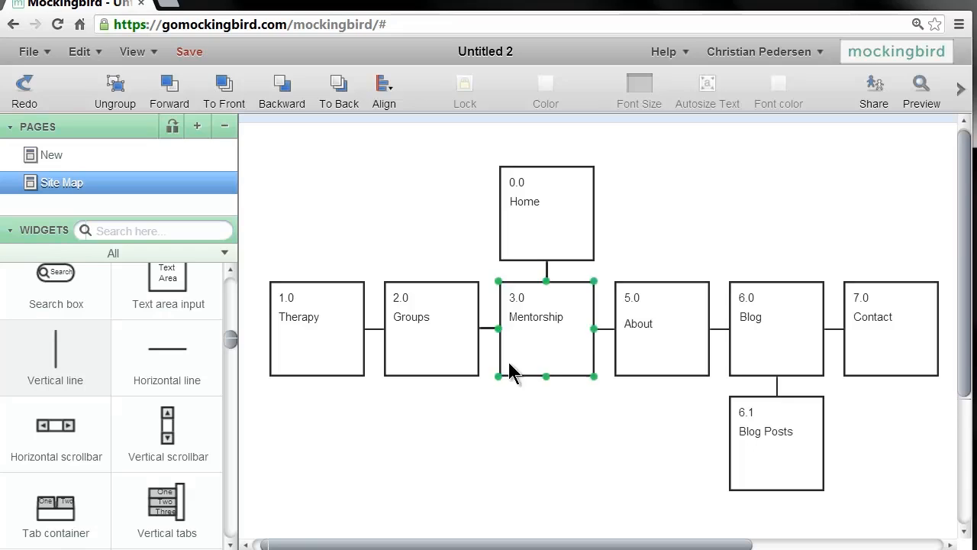
pyautogui.click(603, 446)
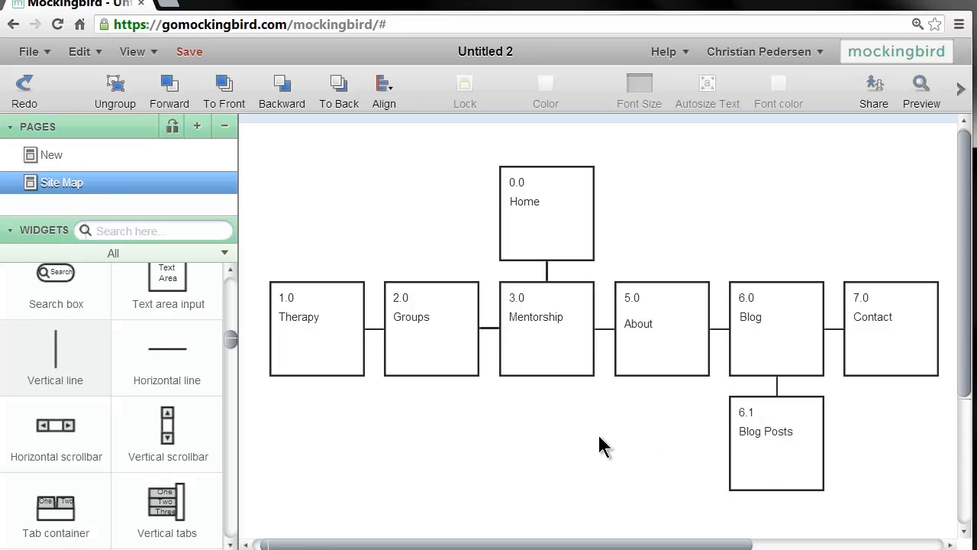
pyautogui.moveTo(380, 237)
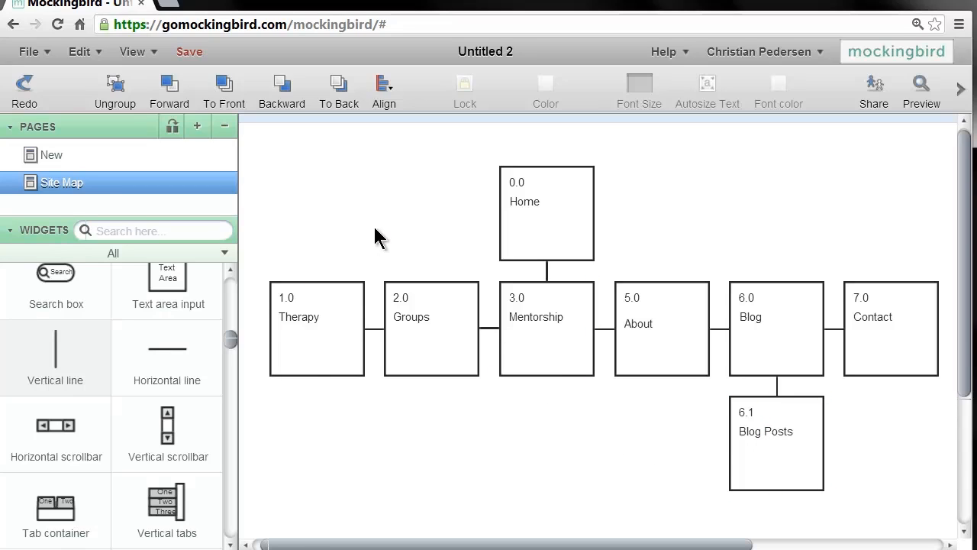
pyautogui.moveTo(339, 247)
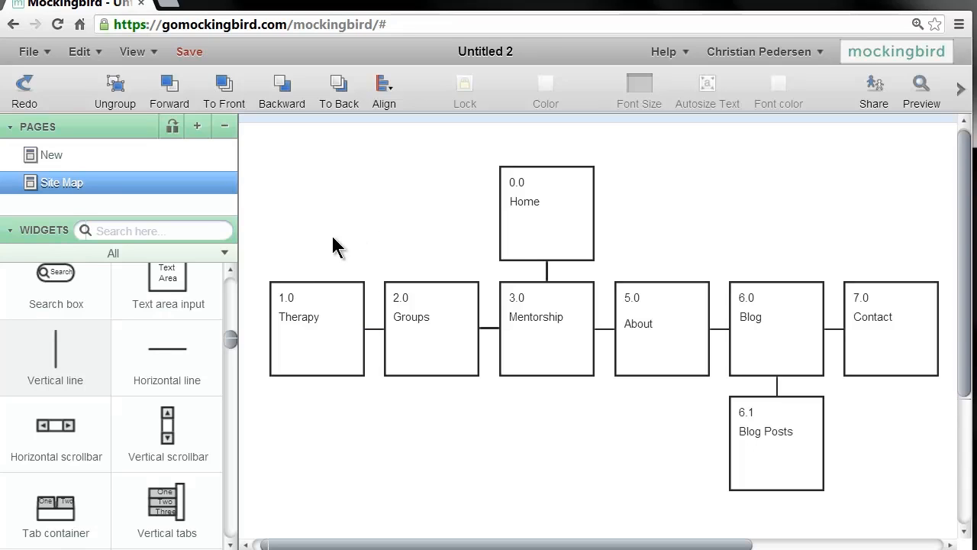
pyautogui.moveTo(932, 411)
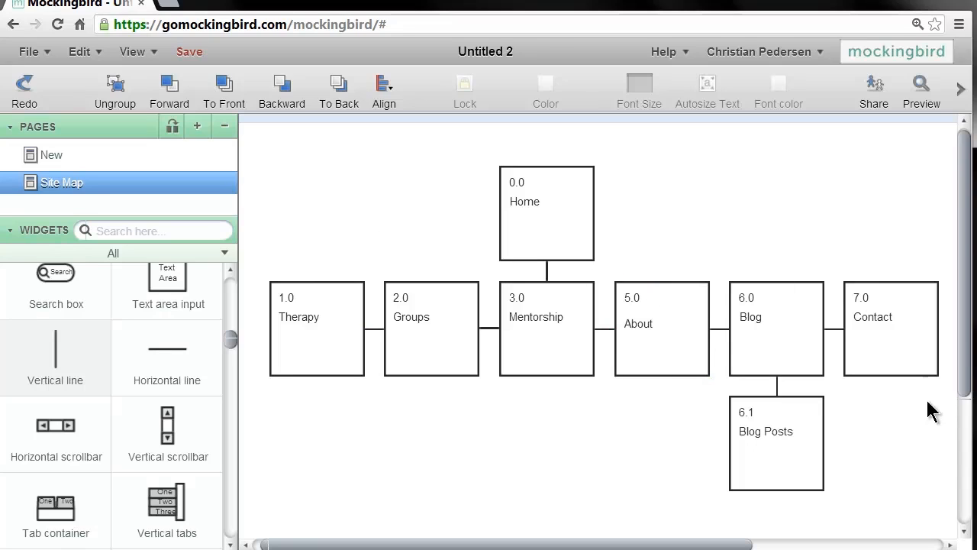
# - Cycle selection through the Mentorship, Groups and Therapy boxes, then remove the Therapy rectangle
pyautogui.click(547, 328)
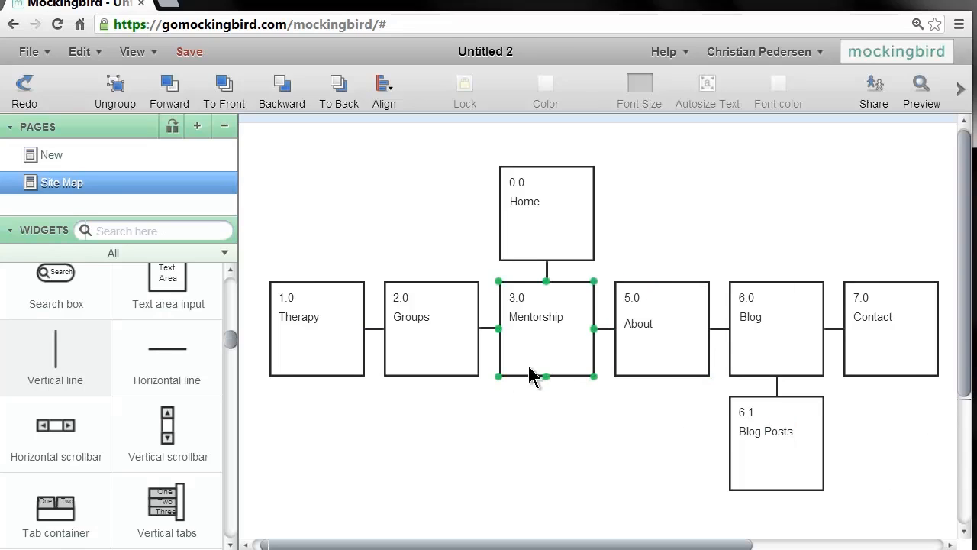
pyautogui.click(430, 361)
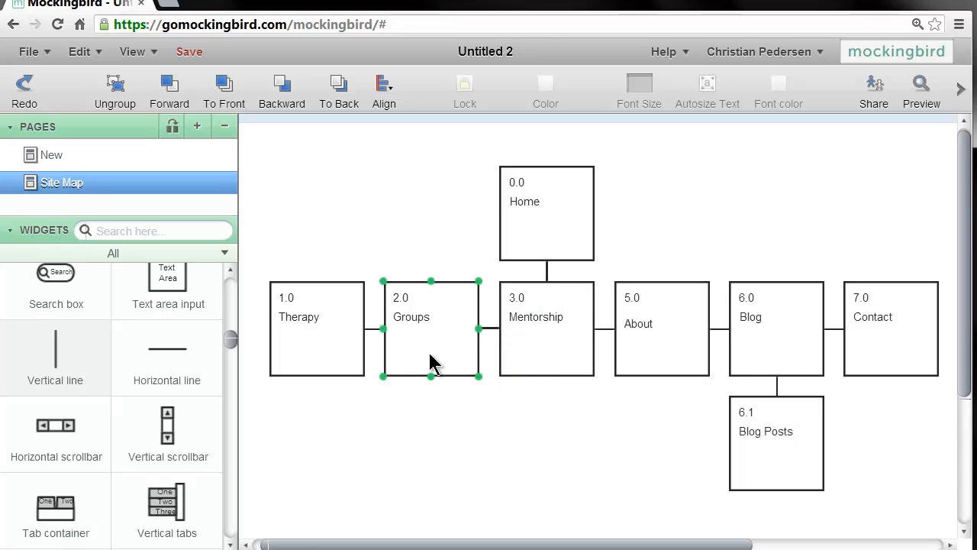
pyautogui.click(297, 328)
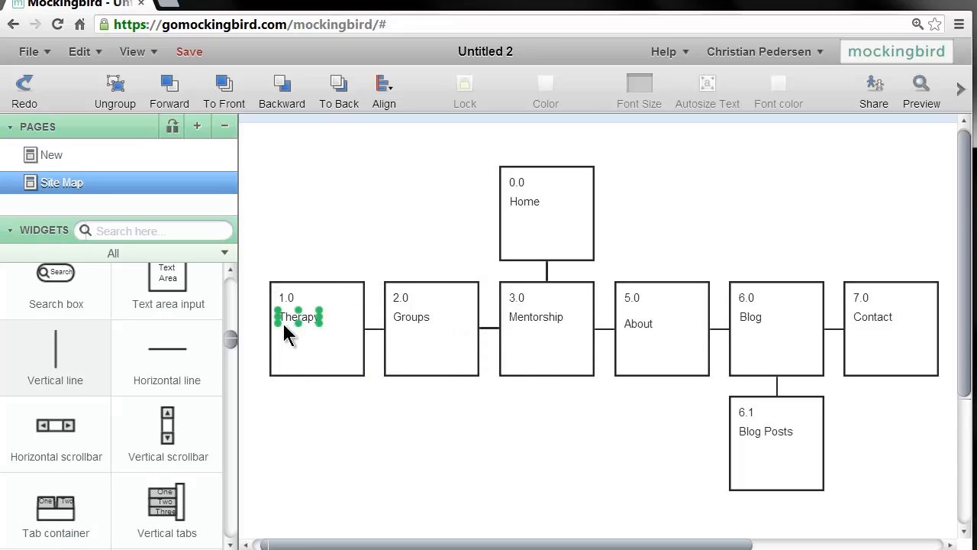
pyautogui.click(547, 328)
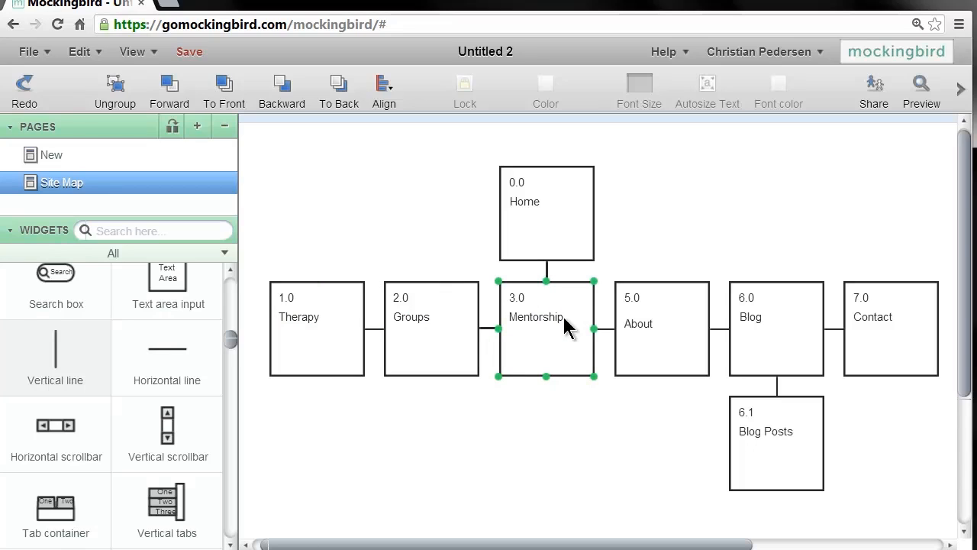
pyautogui.moveTo(572, 339)
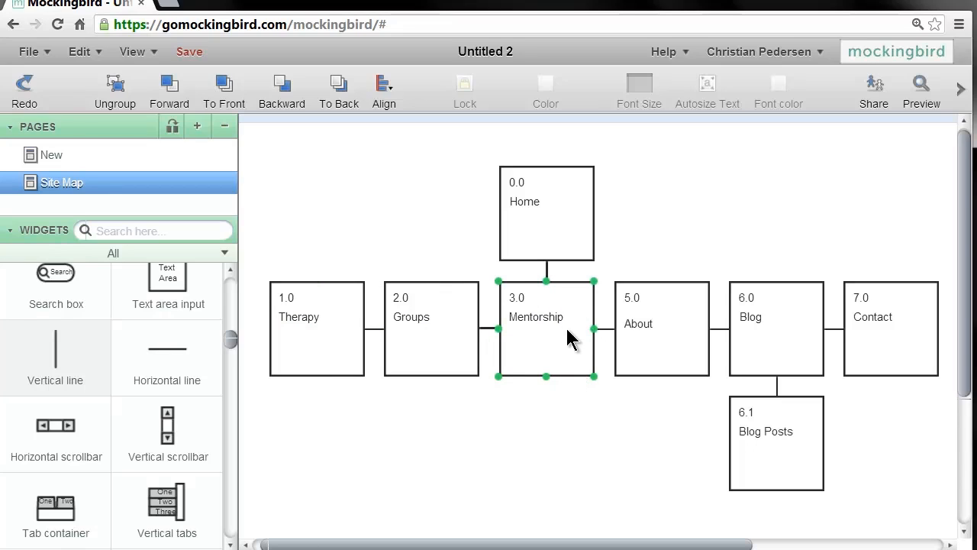
pyautogui.click(271, 349)
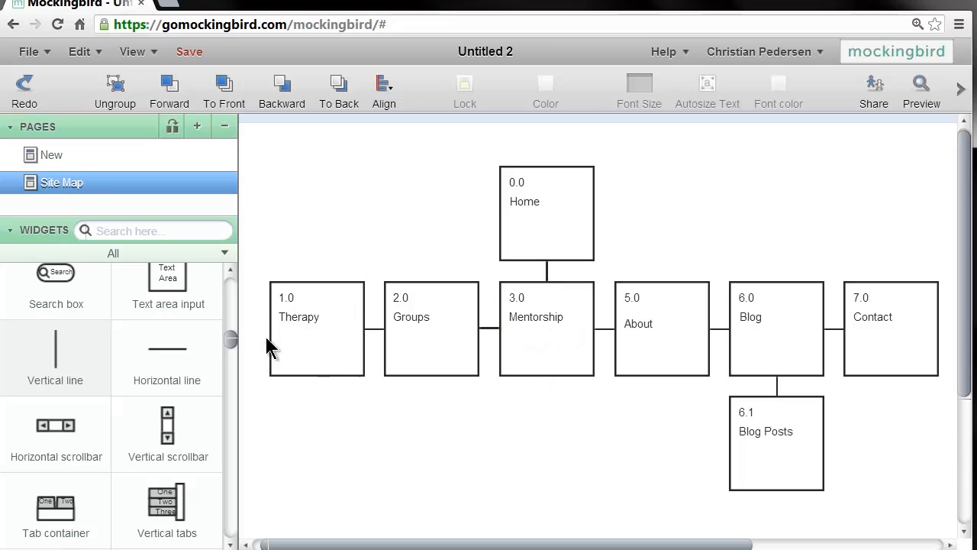
pyautogui.click(547, 328)
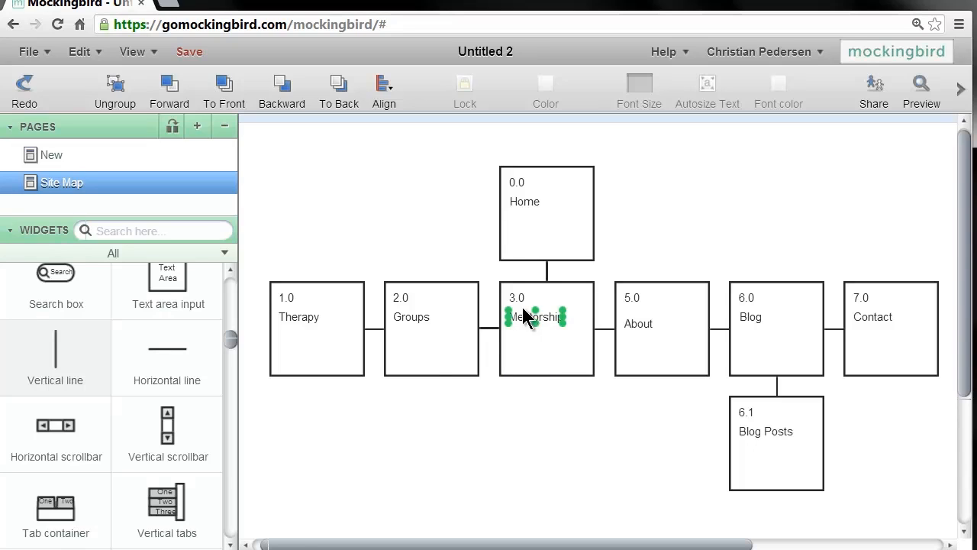
pyautogui.click(318, 329)
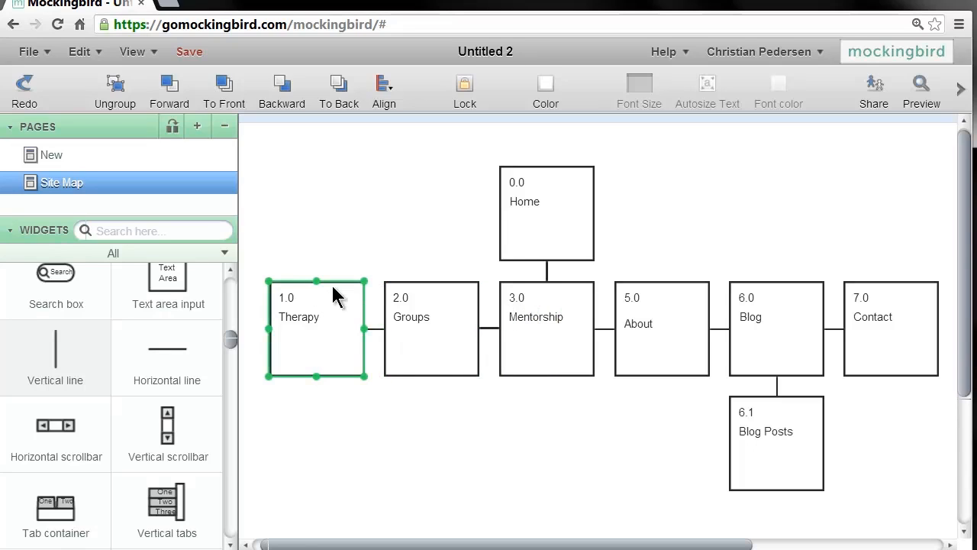
pyautogui.moveTo(324, 293)
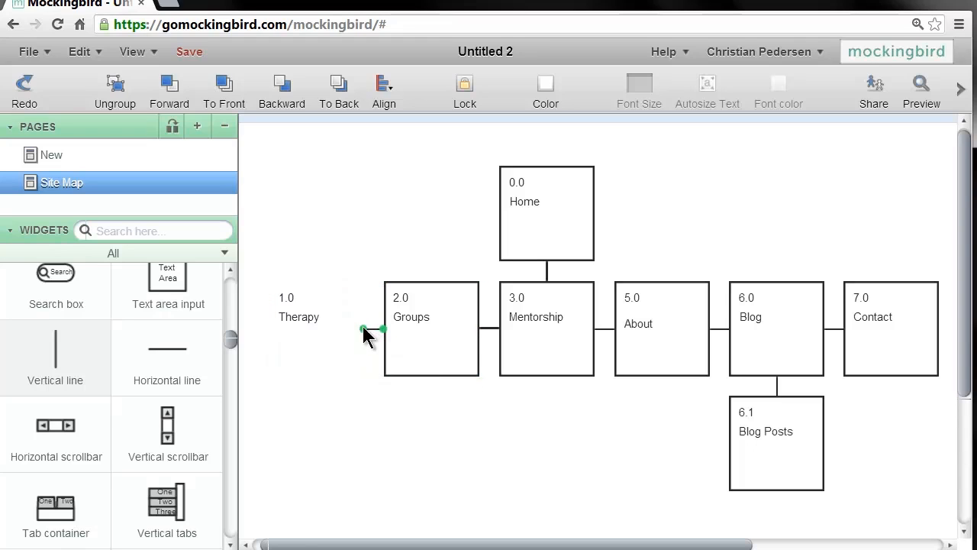
# - Delete the leftover Therapy labels and Groups box, and relabel Mentorship as 1.0 Therapy
pyautogui.moveTo(367, 332); pyautogui.dragTo(501, 409)
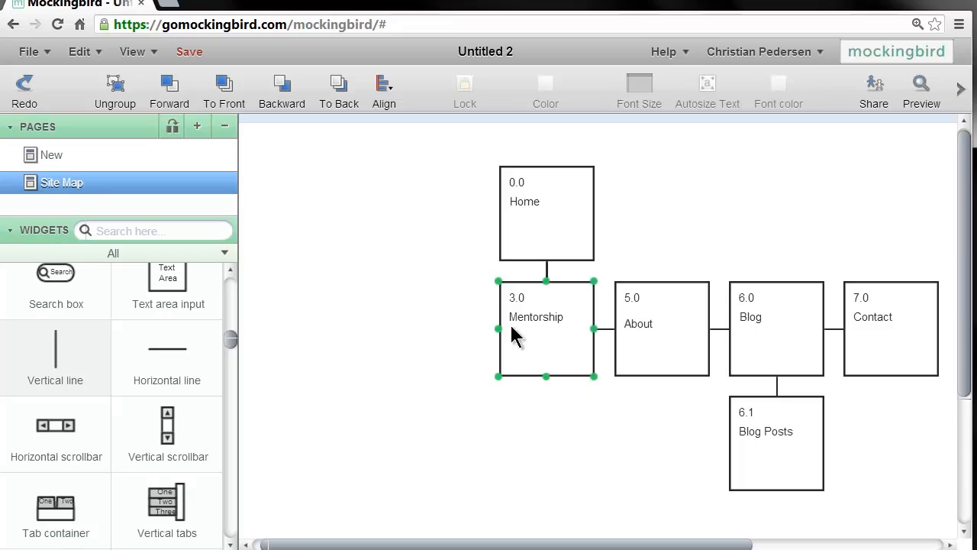
pyautogui.doubleClick(535, 316)
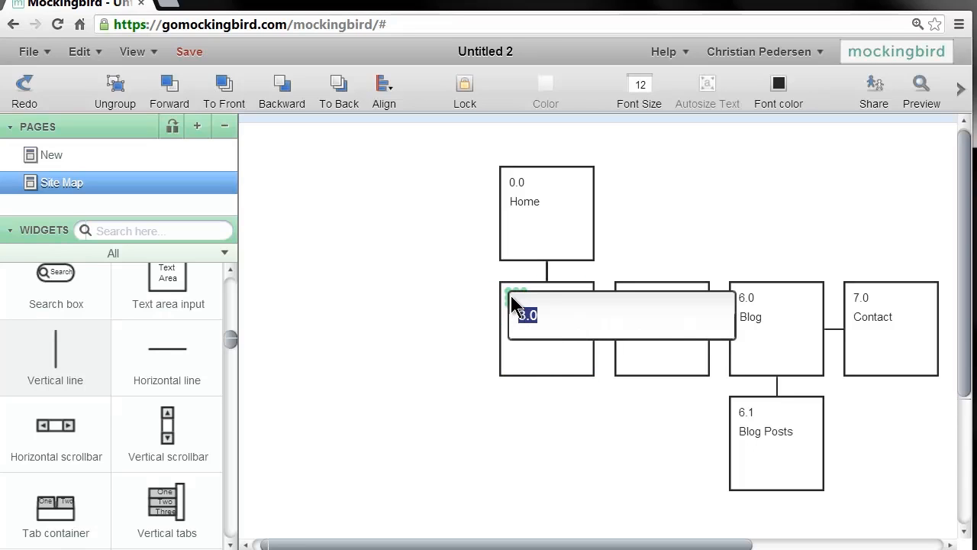
pyautogui.write('1')
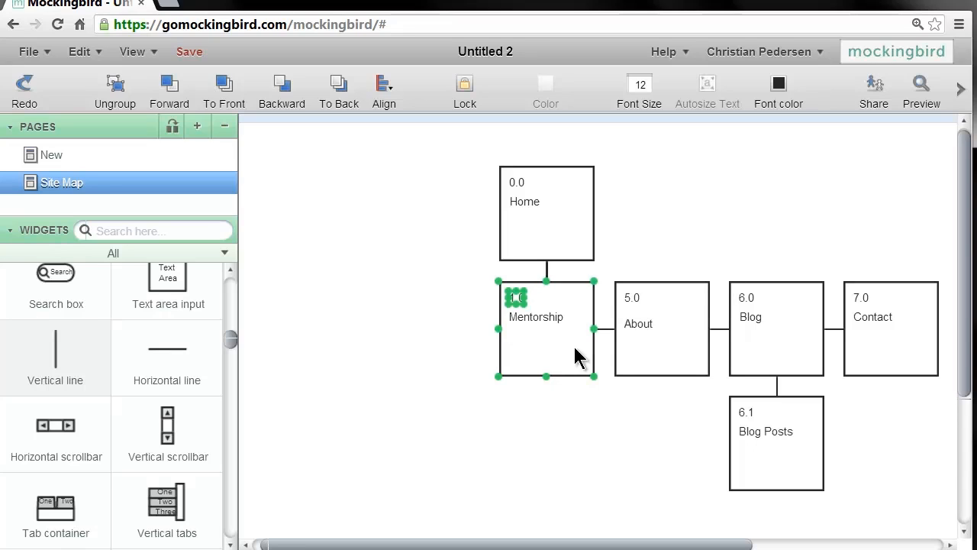
pyautogui.doubleClick(546, 316)
pyautogui.write('Therapy')
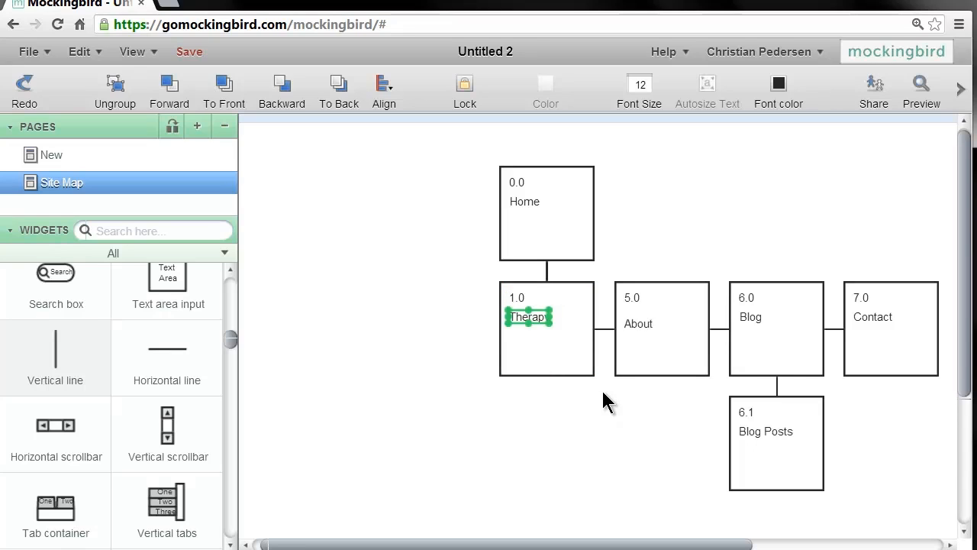
pyautogui.click(661, 328)
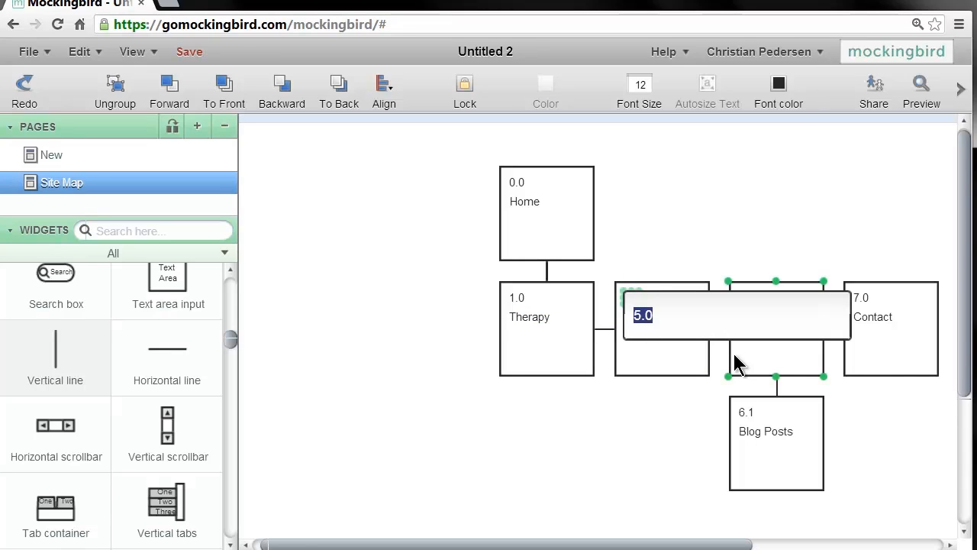
# - Renumber About 2.0, Blog 3.0, Contact 4.0 and Blog Posts 3.1
pyautogui.write('2.0')
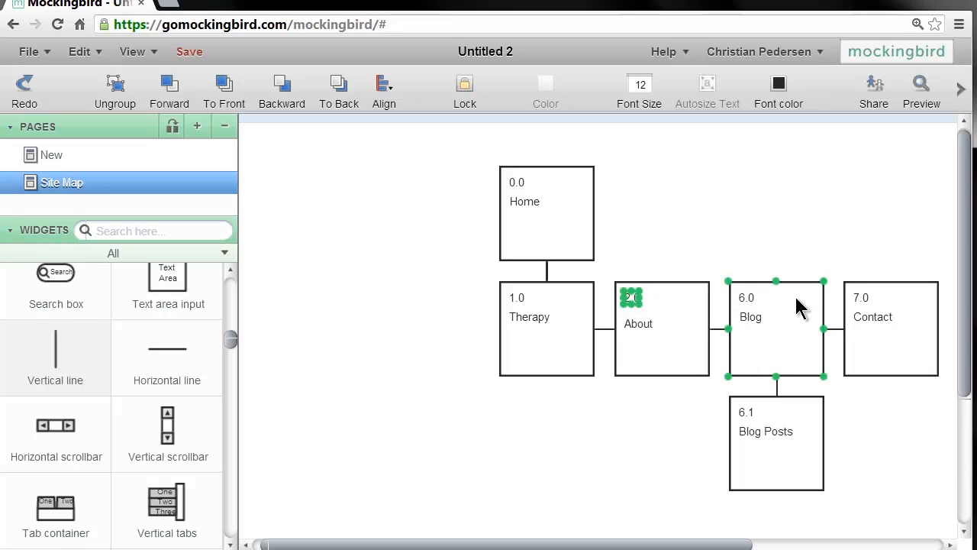
pyautogui.doubleClick(751, 316)
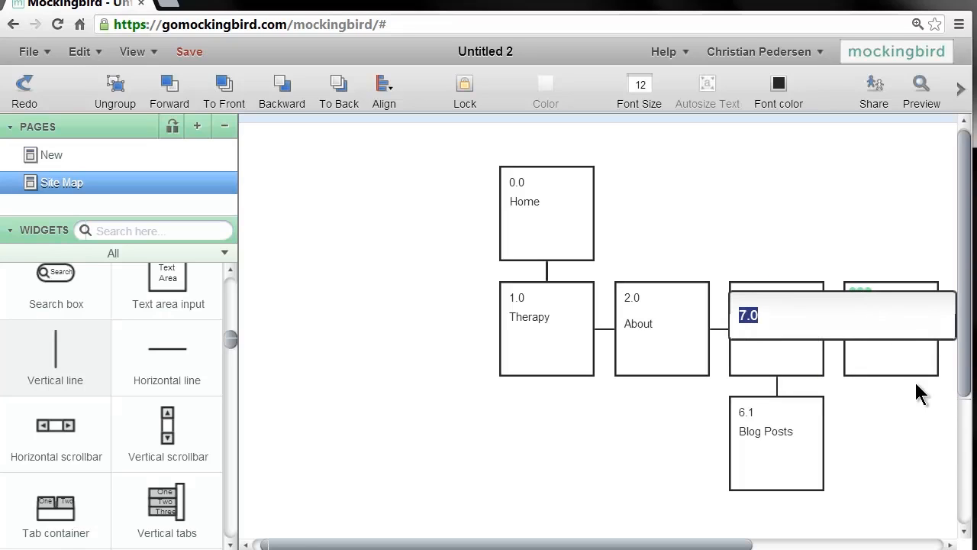
pyautogui.write('4.0')
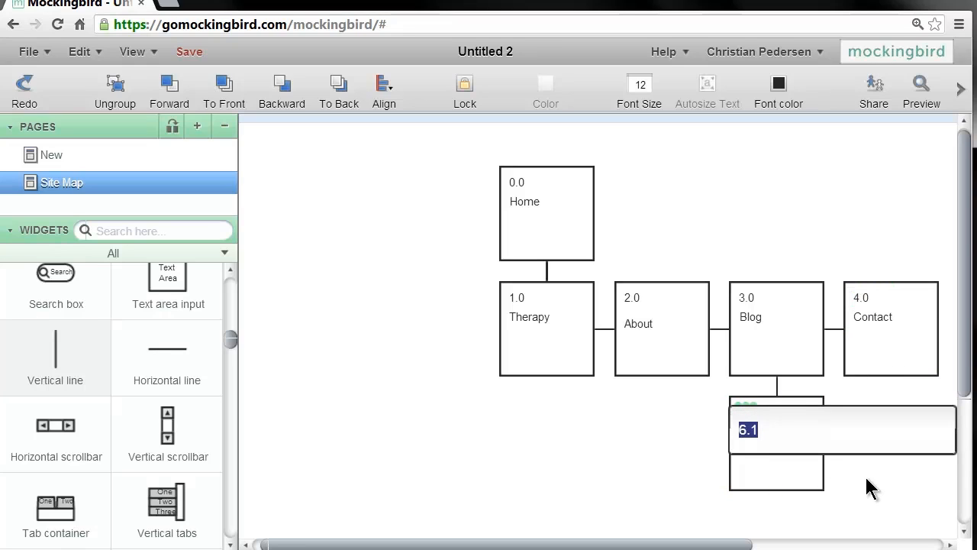
pyautogui.write('3.')
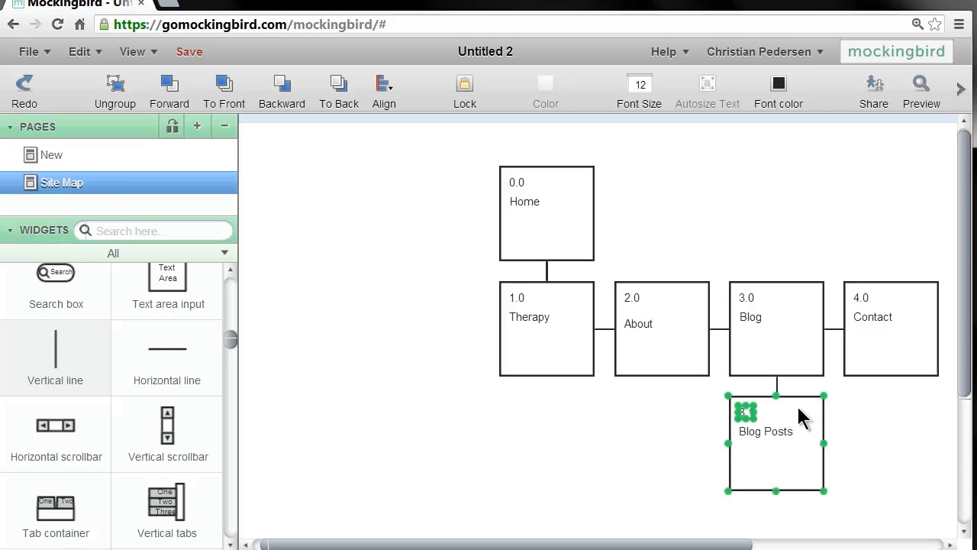
pyautogui.click(679, 449)
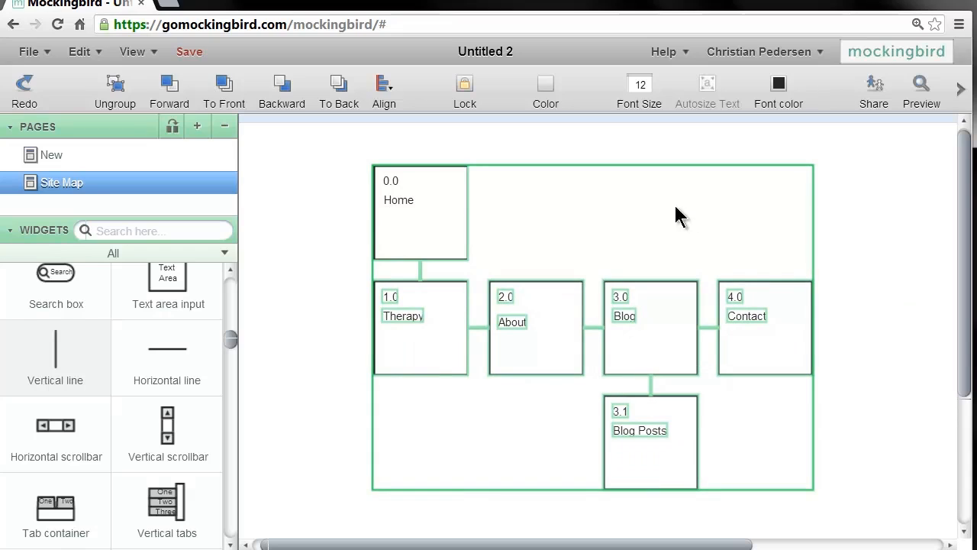
pyautogui.click(855, 226)
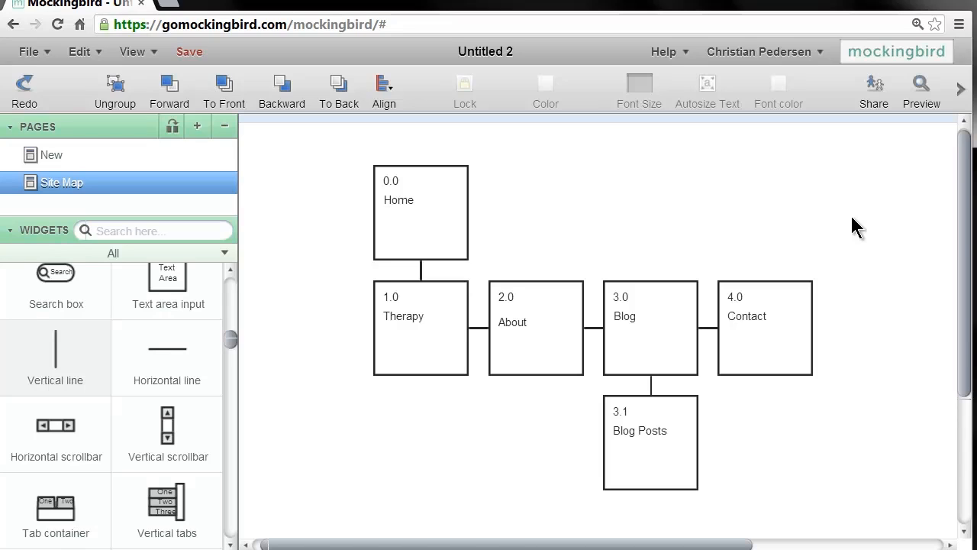
pyautogui.click(650, 441)
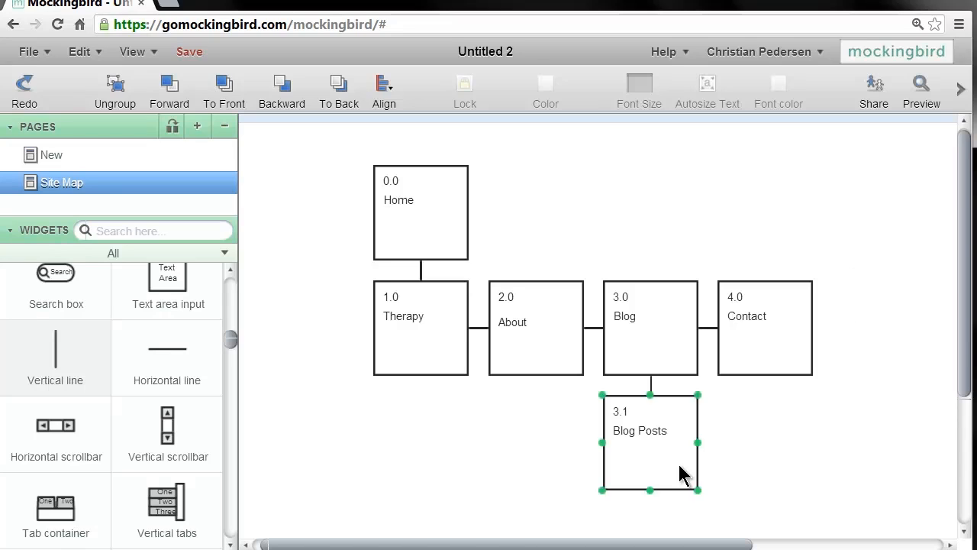
pyautogui.click(725, 443)
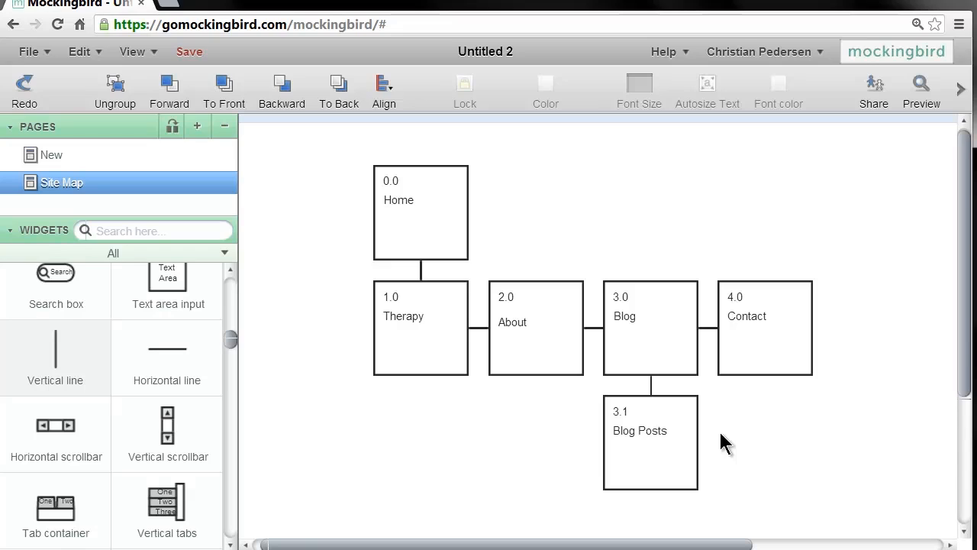
pyautogui.click(763, 327)
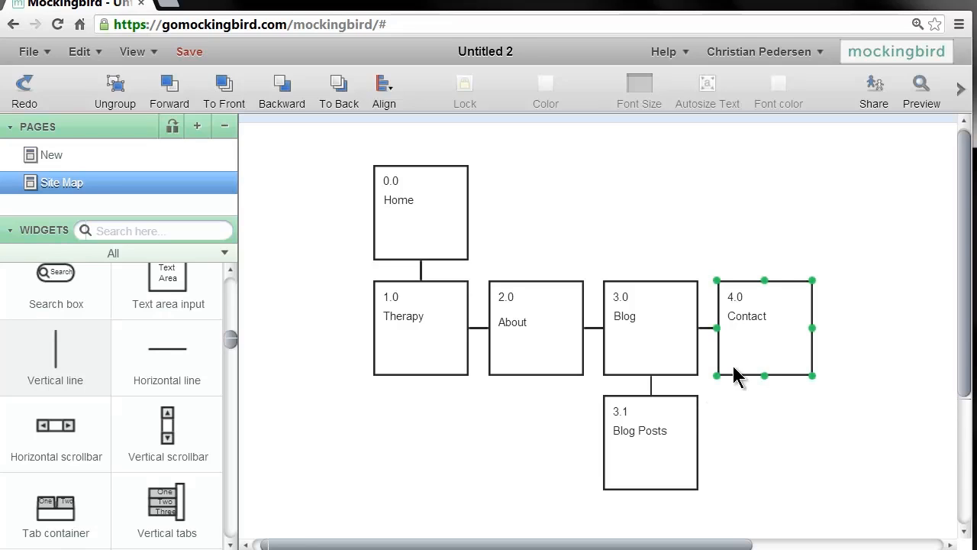
pyautogui.moveTo(745, 371)
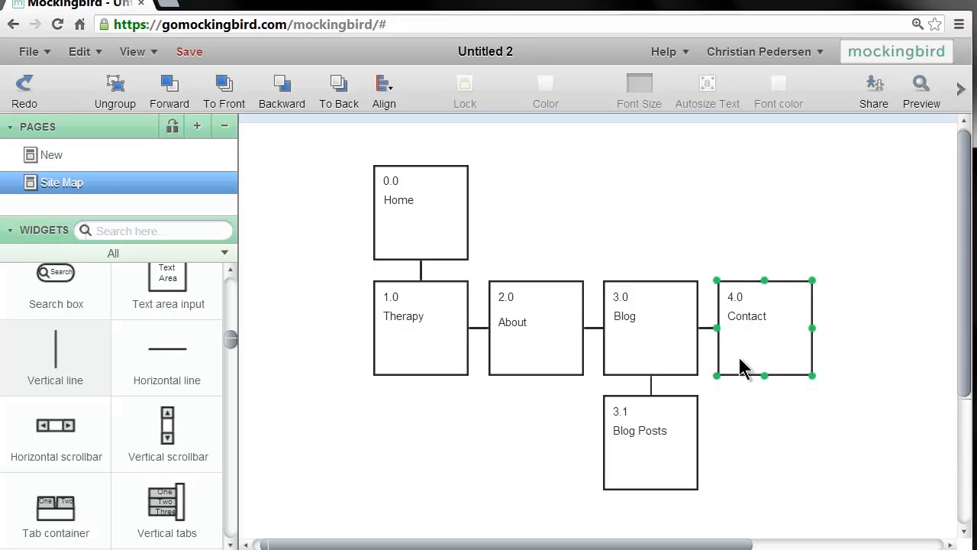